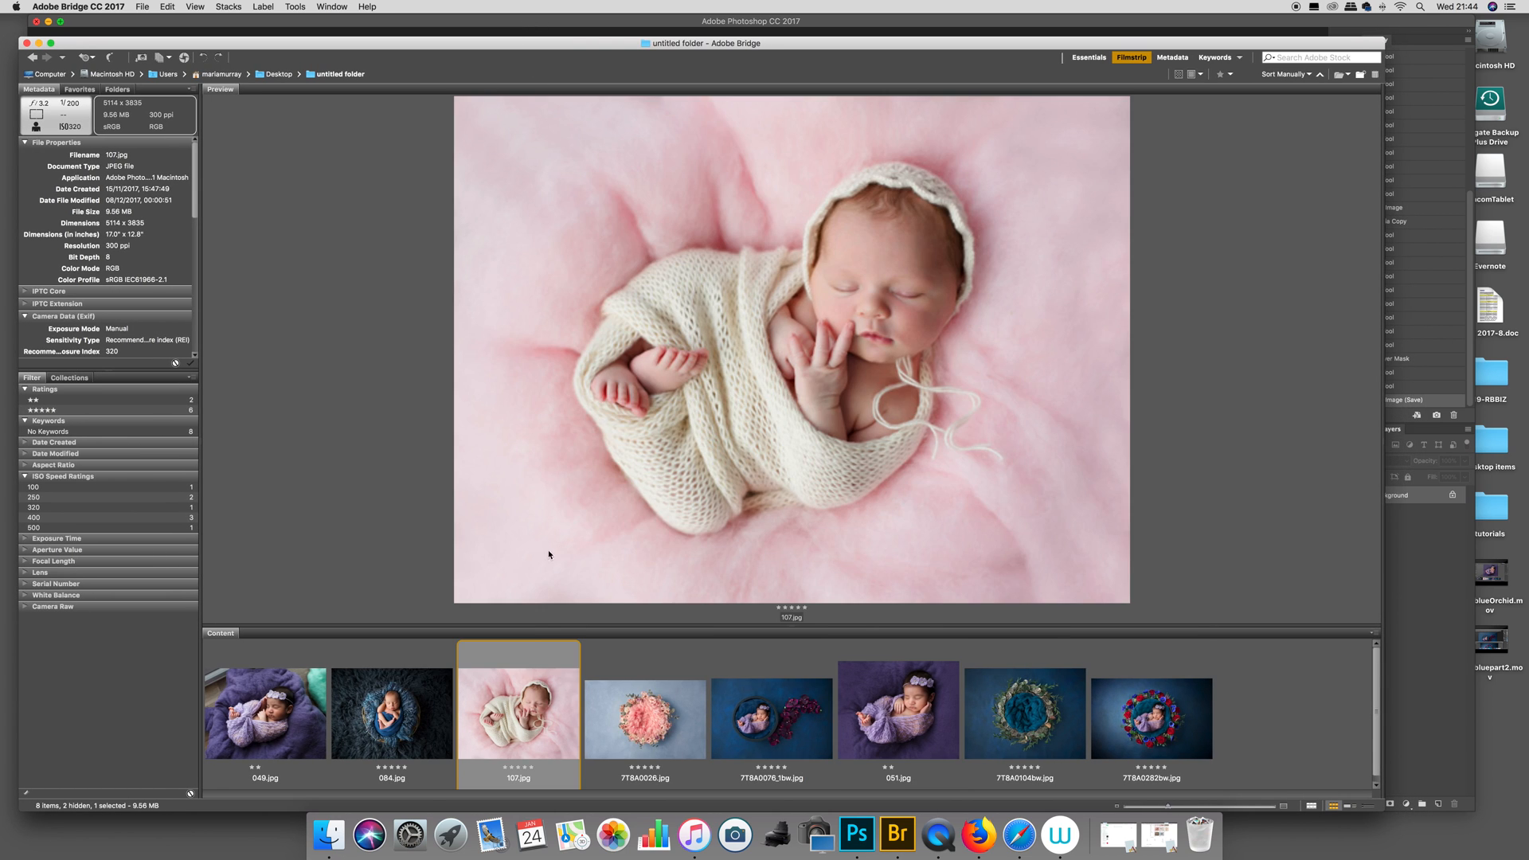
Step: Open 107.jpg and 7TBA0026.jpg from Bridge and float both document windows
{"action": "left_click", "coordinate": [644, 717]}
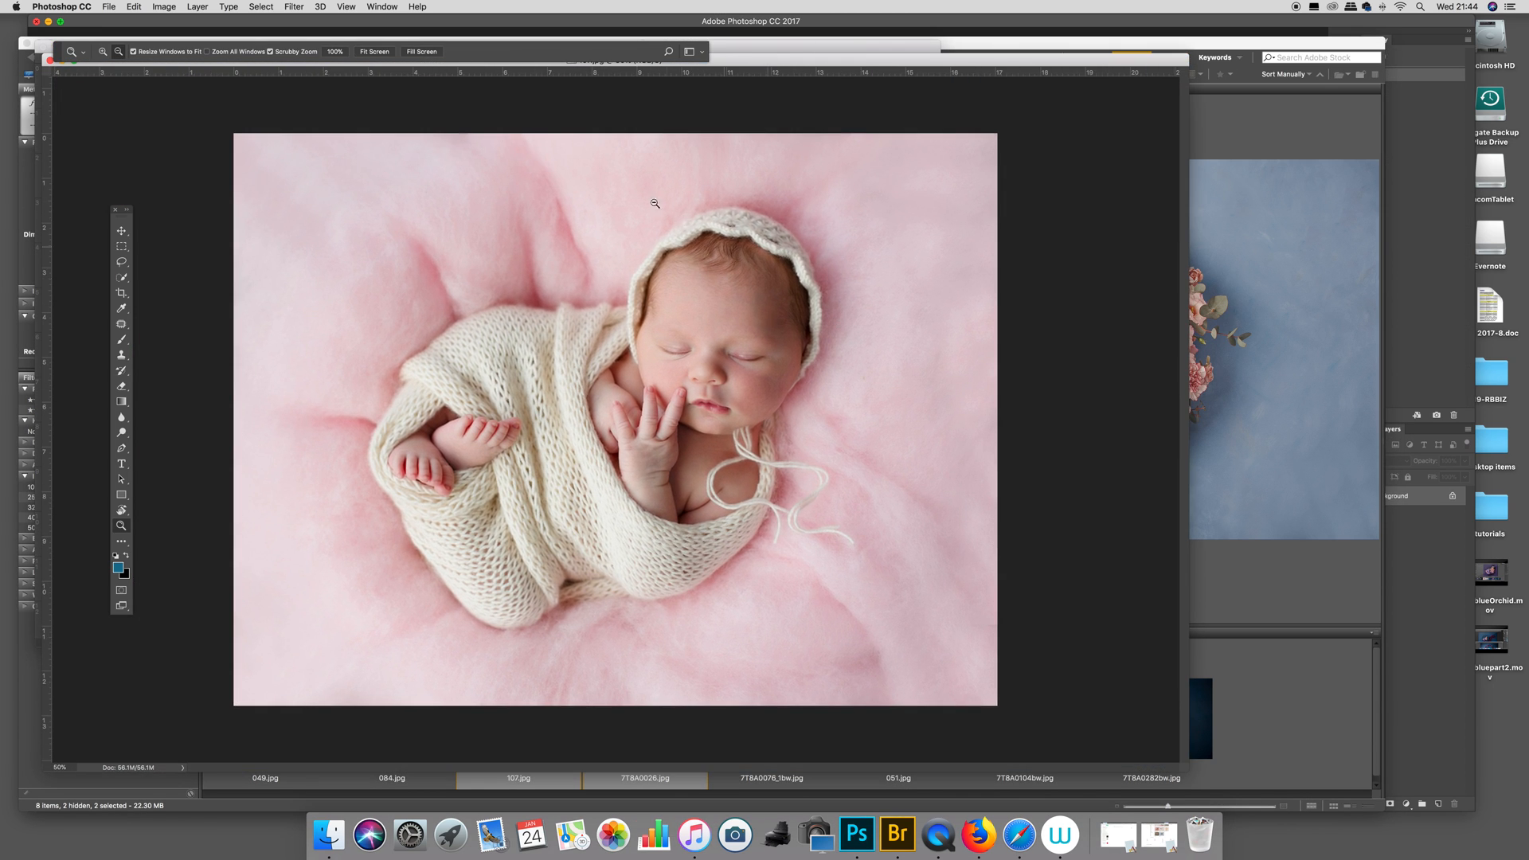
{"action": "left_click_drag", "start_coordinate": [612, 78], "coordinate": [613, 113]}
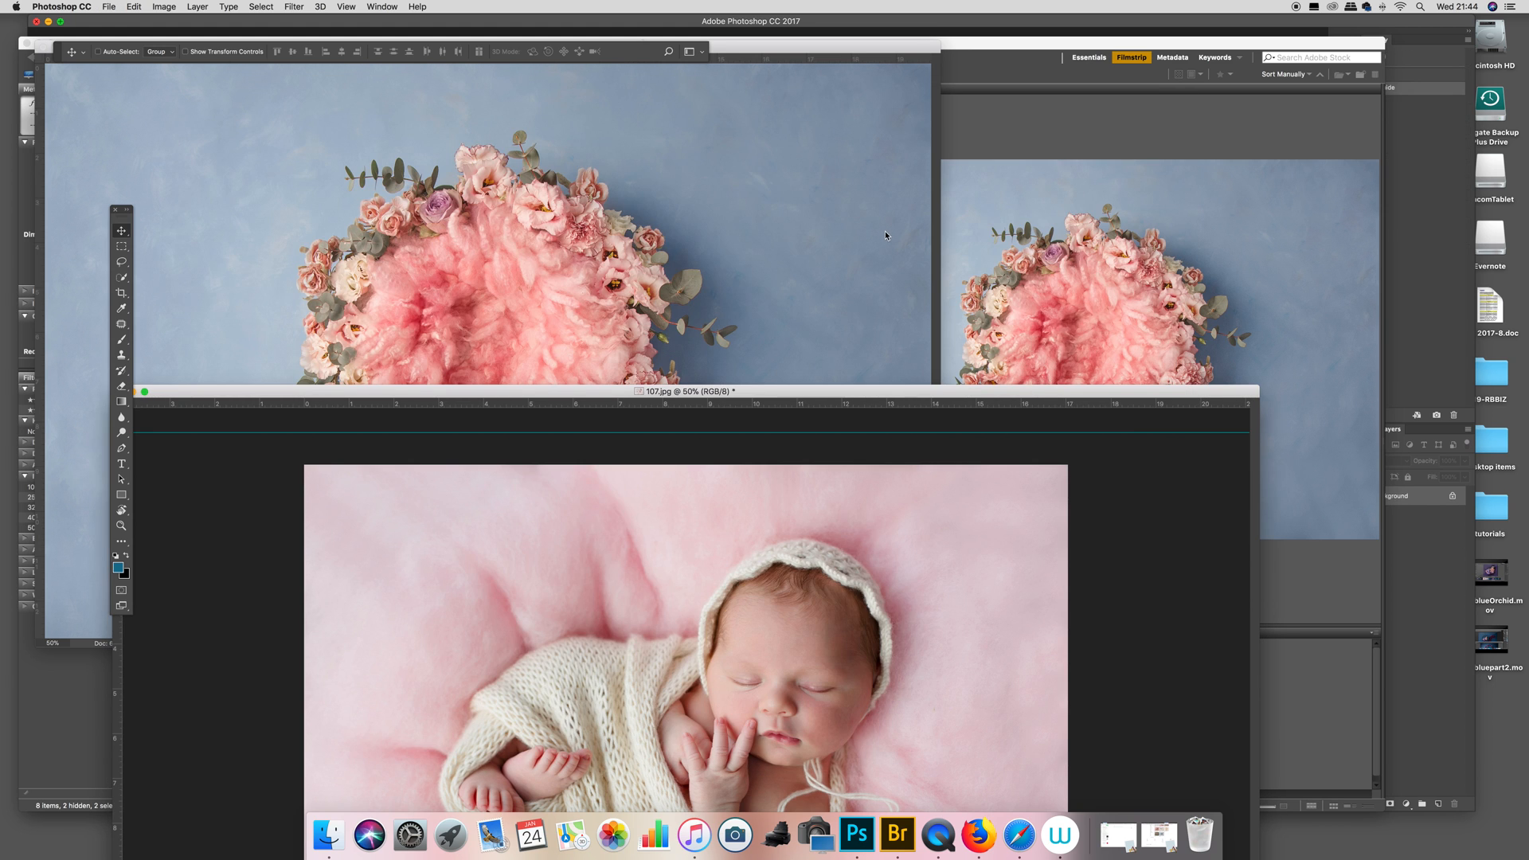
{"action": "left_click_drag", "start_coordinate": [661, 391], "coordinate": [669, 132]}
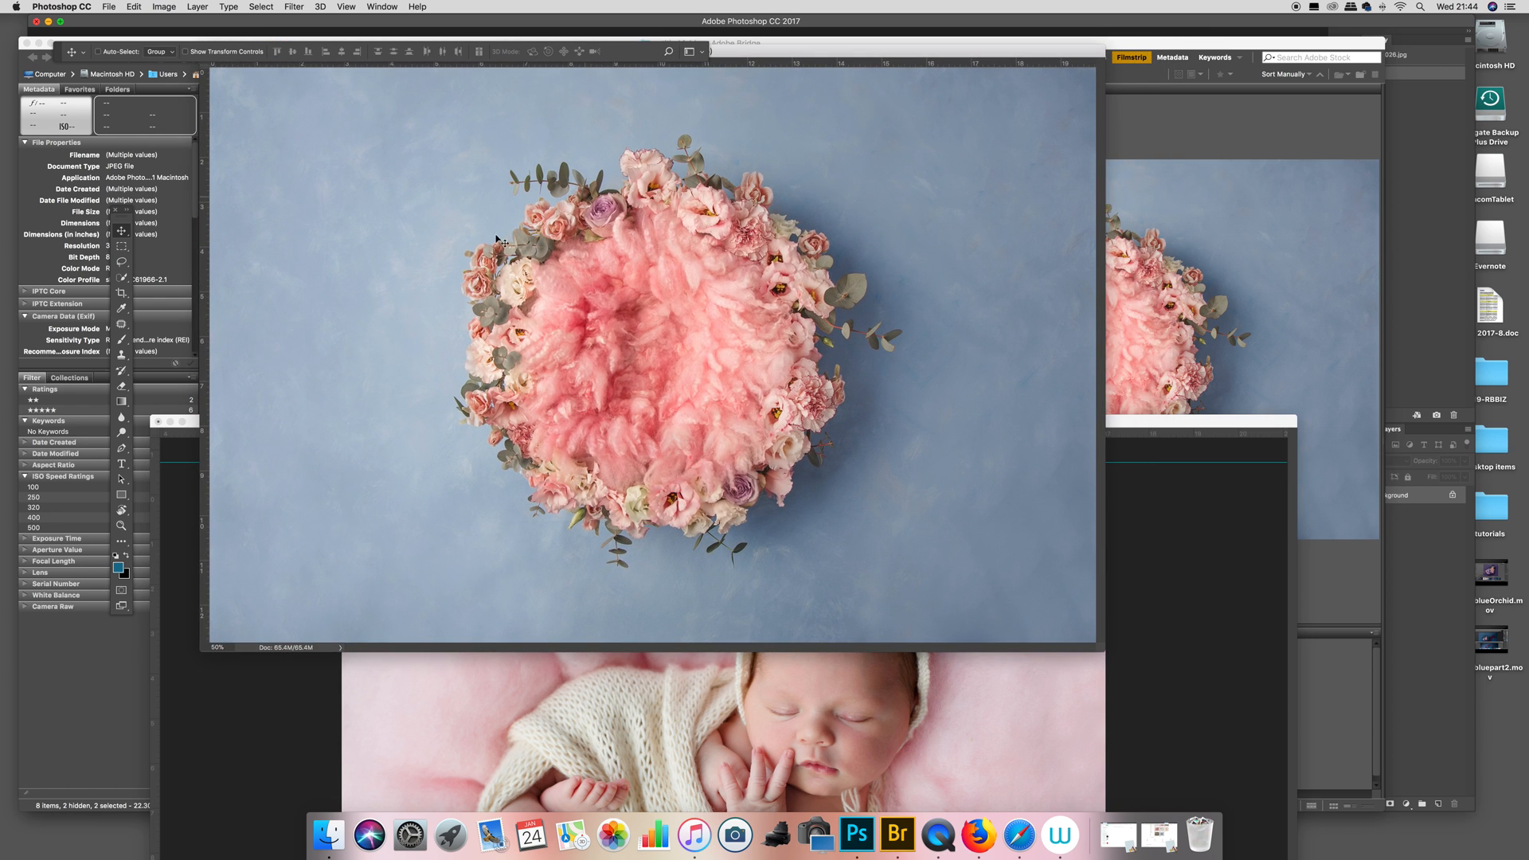
{"action": "mouse_move", "coordinate": [1169, 497]}
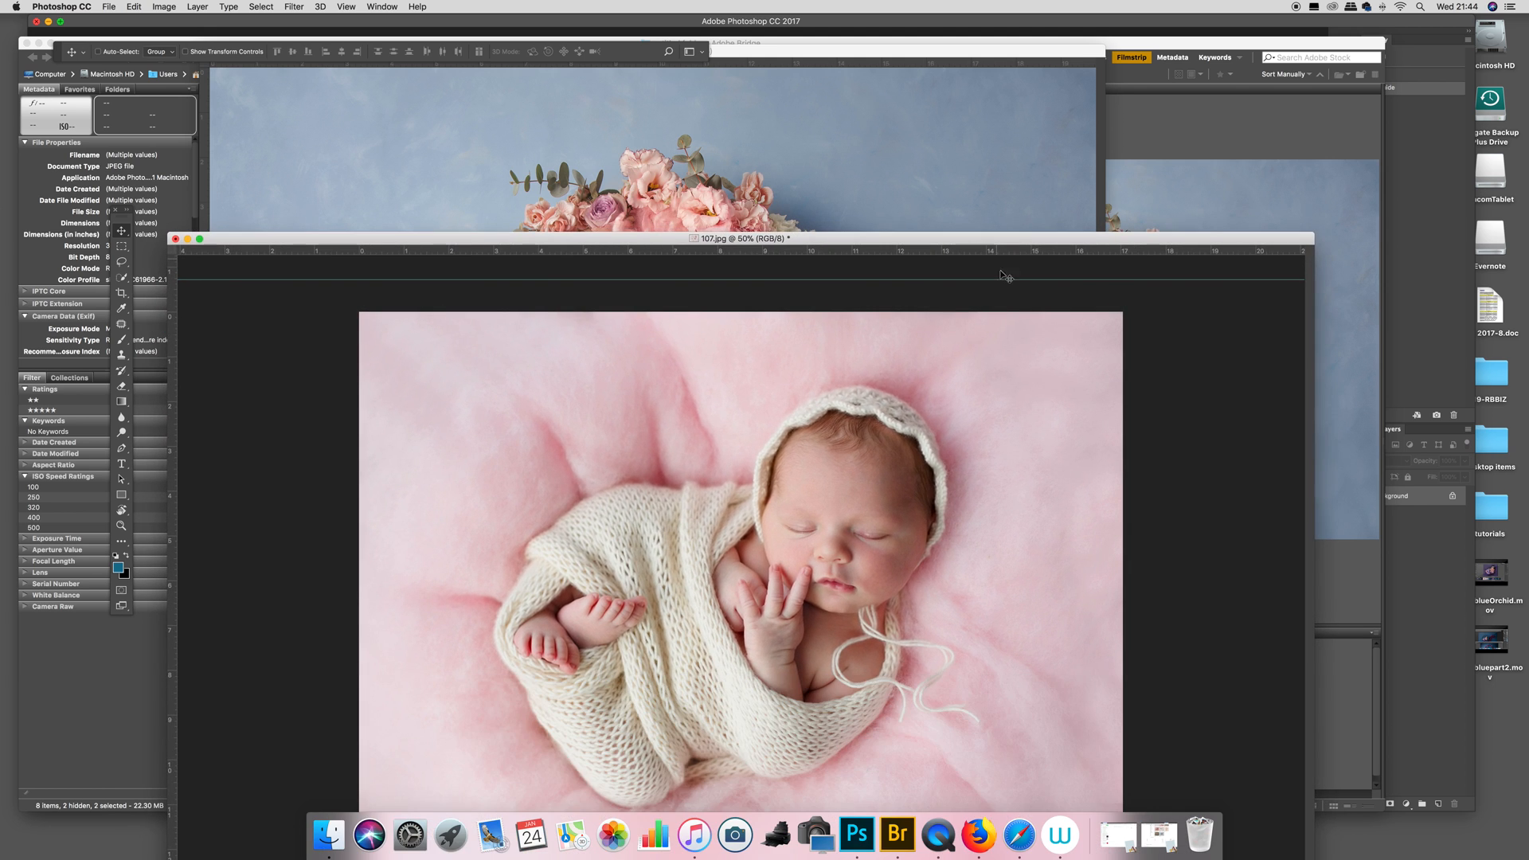
{"action": "mouse_move", "coordinate": [848, 648]}
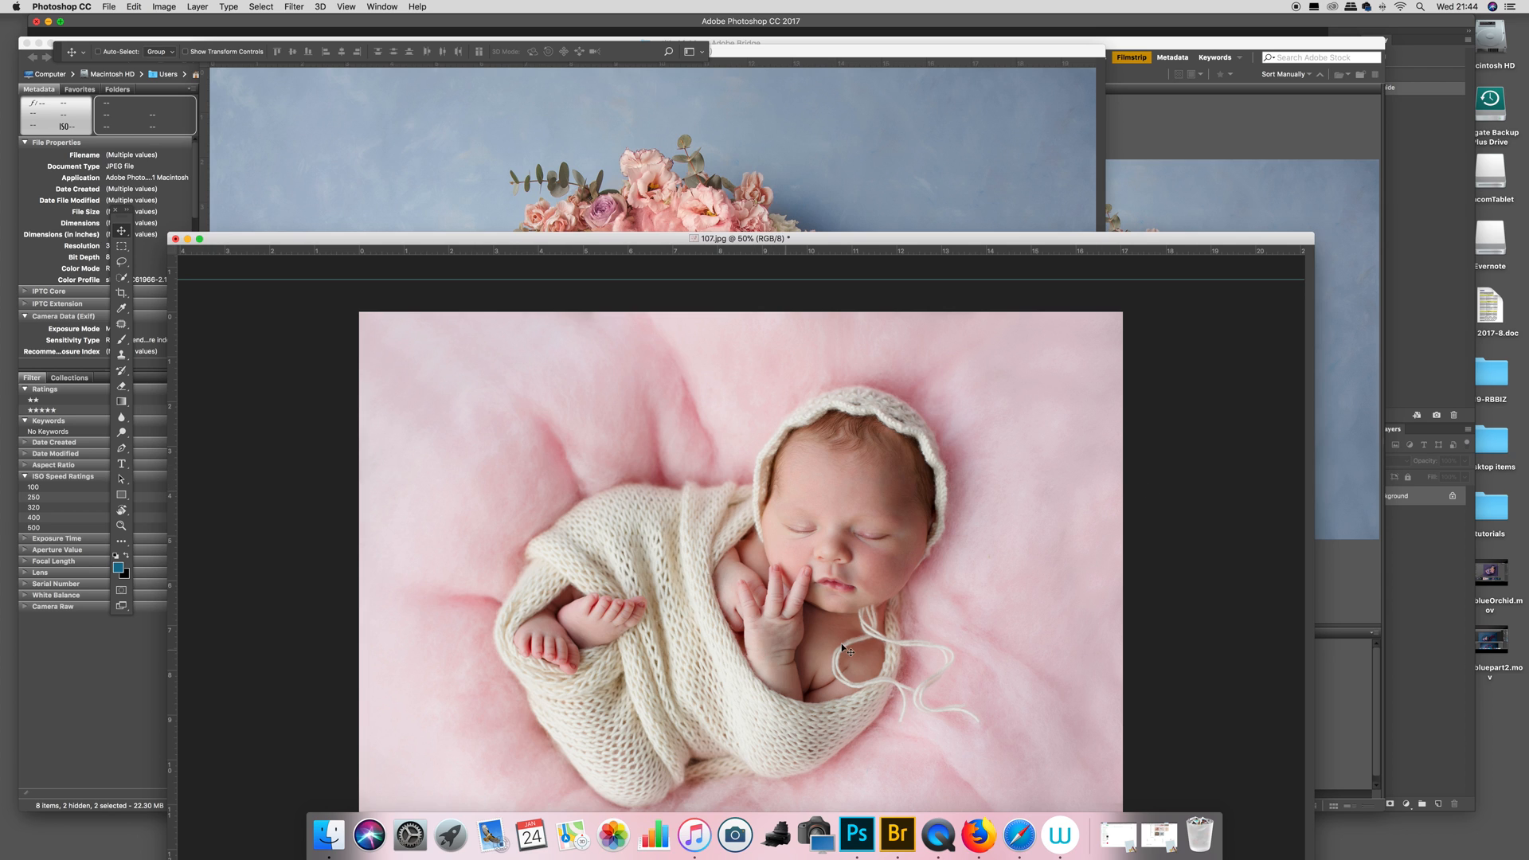
{"action": "mouse_move", "coordinate": [864, 536]}
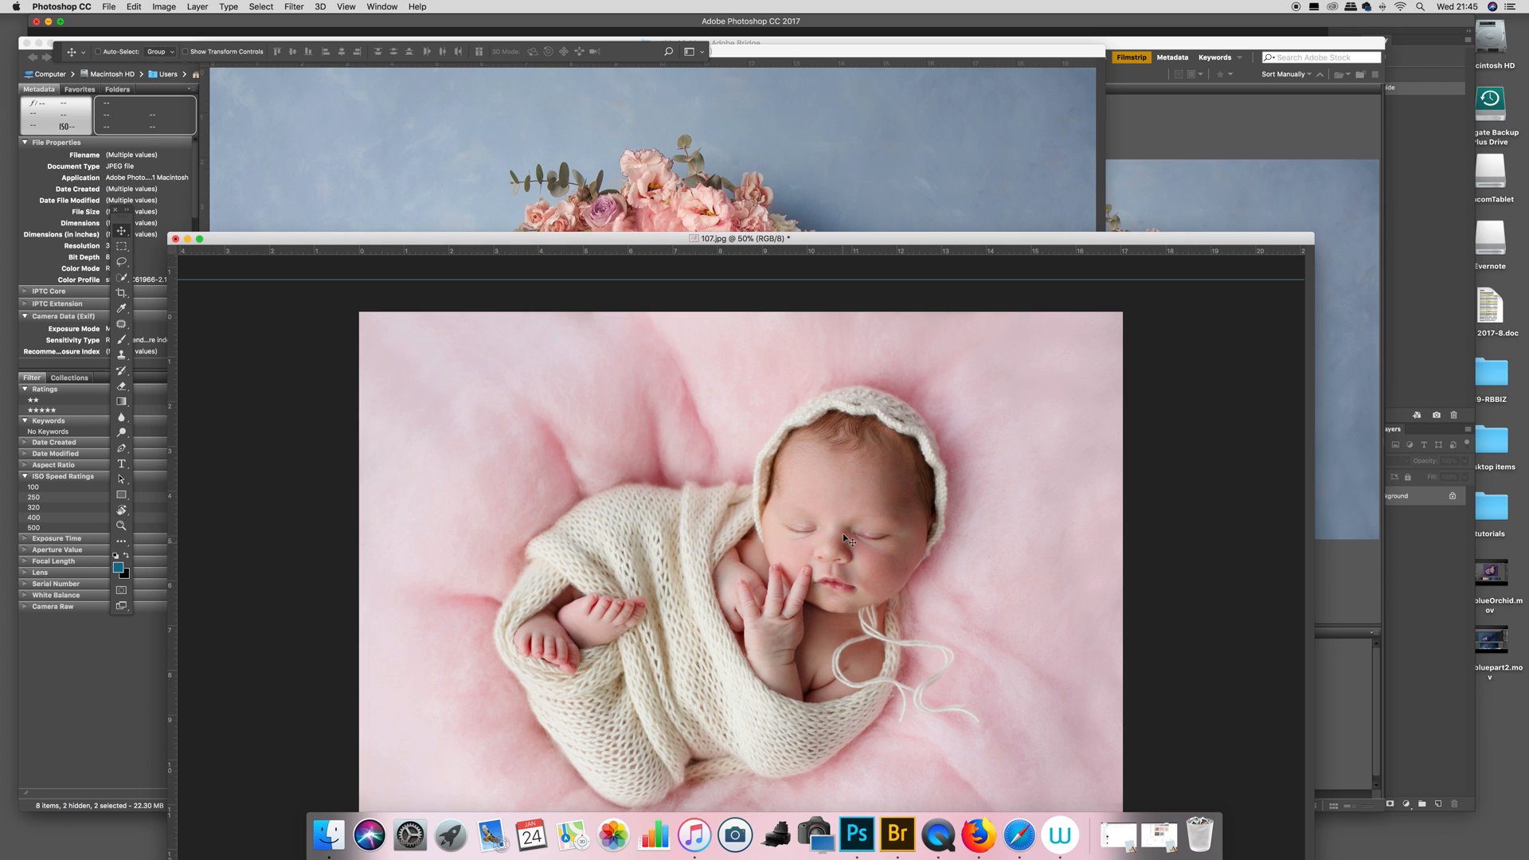
{"action": "mouse_move", "coordinate": [908, 334]}
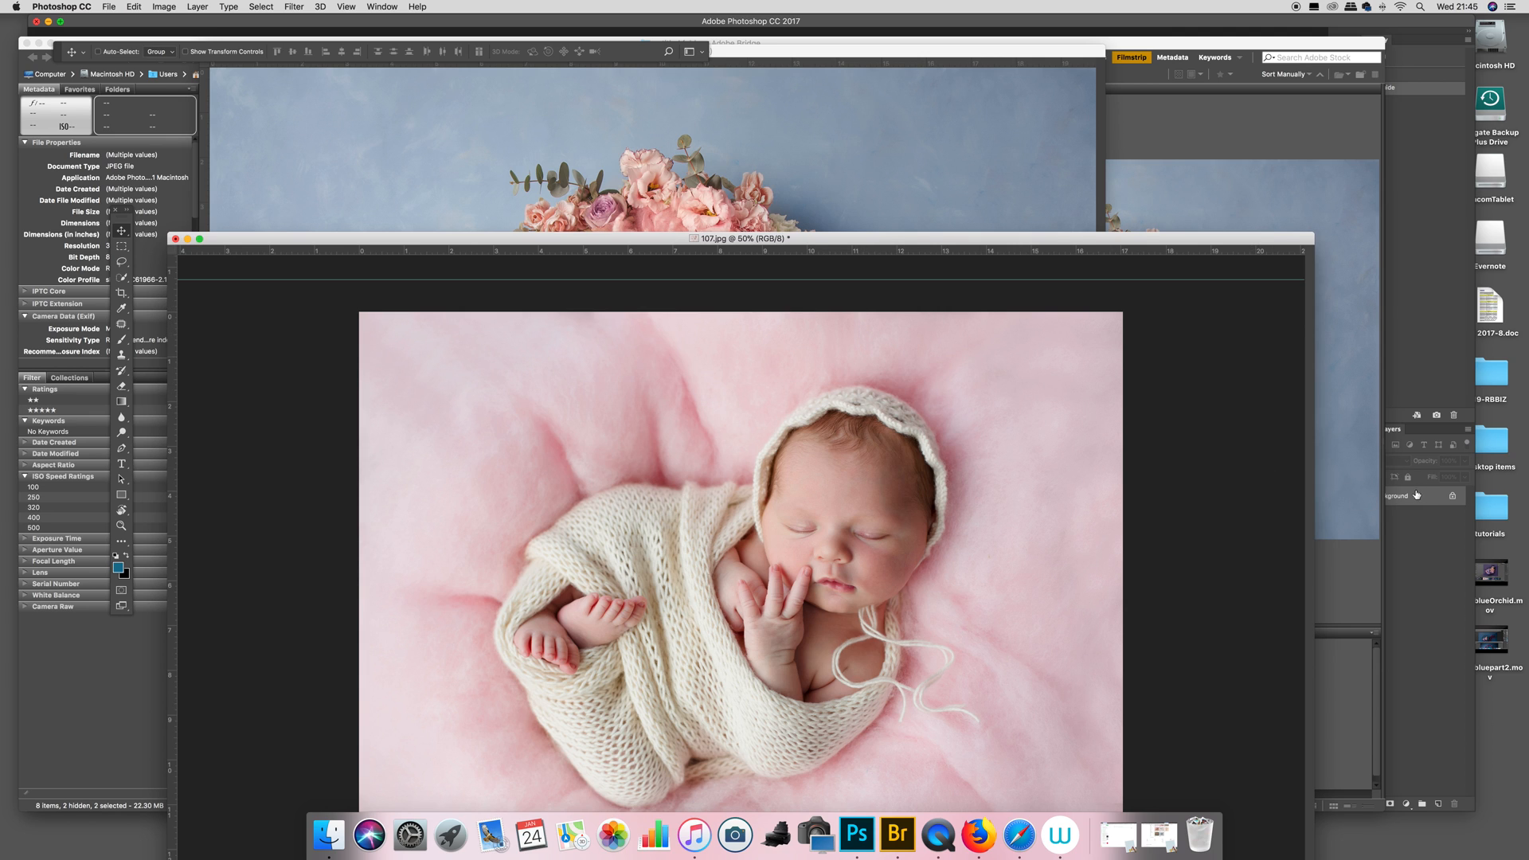
{"action": "mouse_move", "coordinate": [1425, 512]}
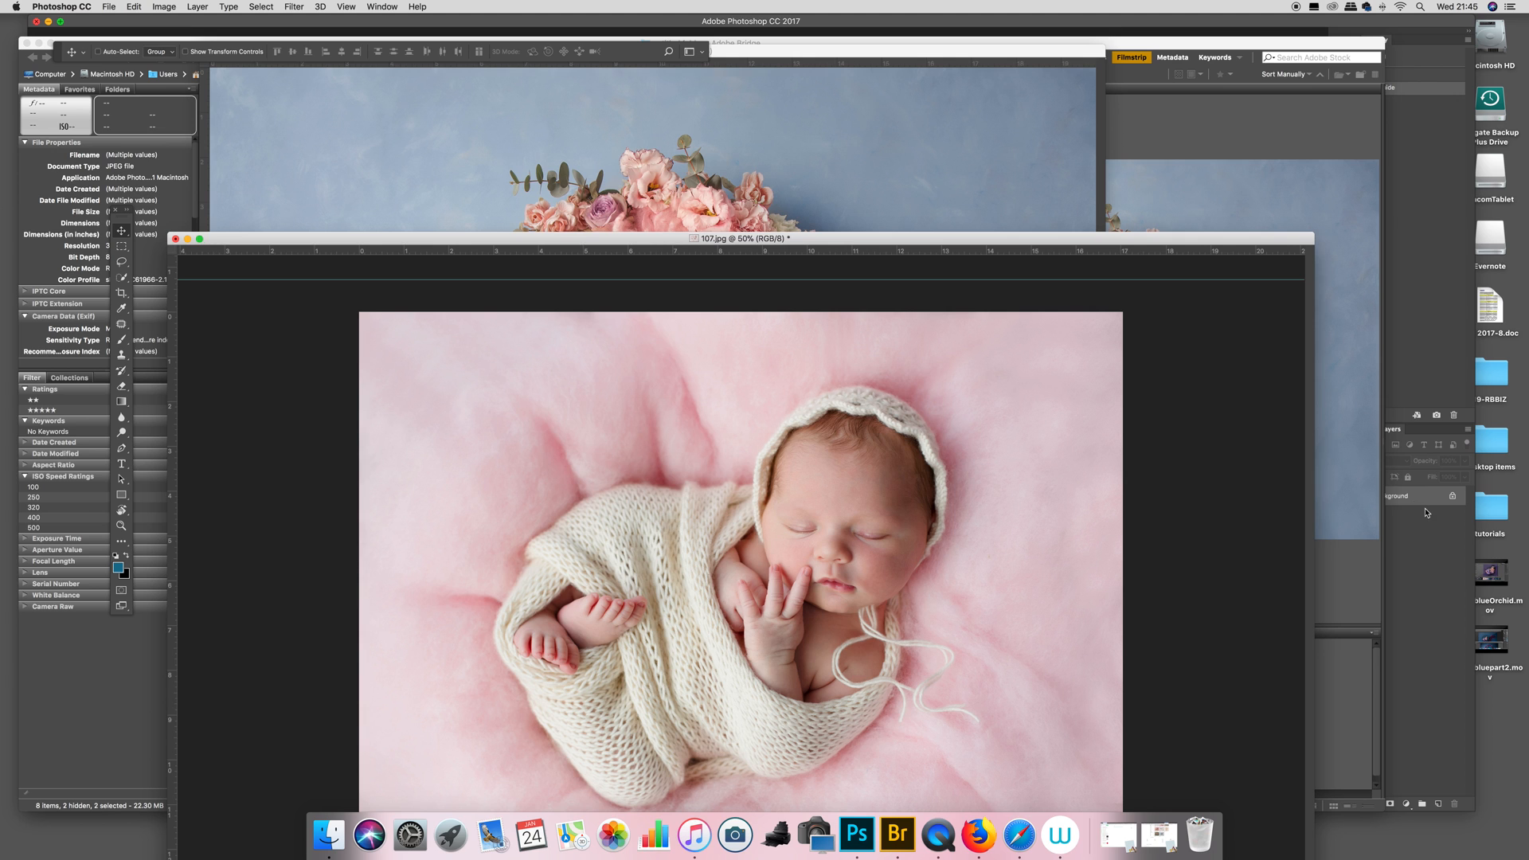
{"action": "mouse_move", "coordinate": [1418, 497]}
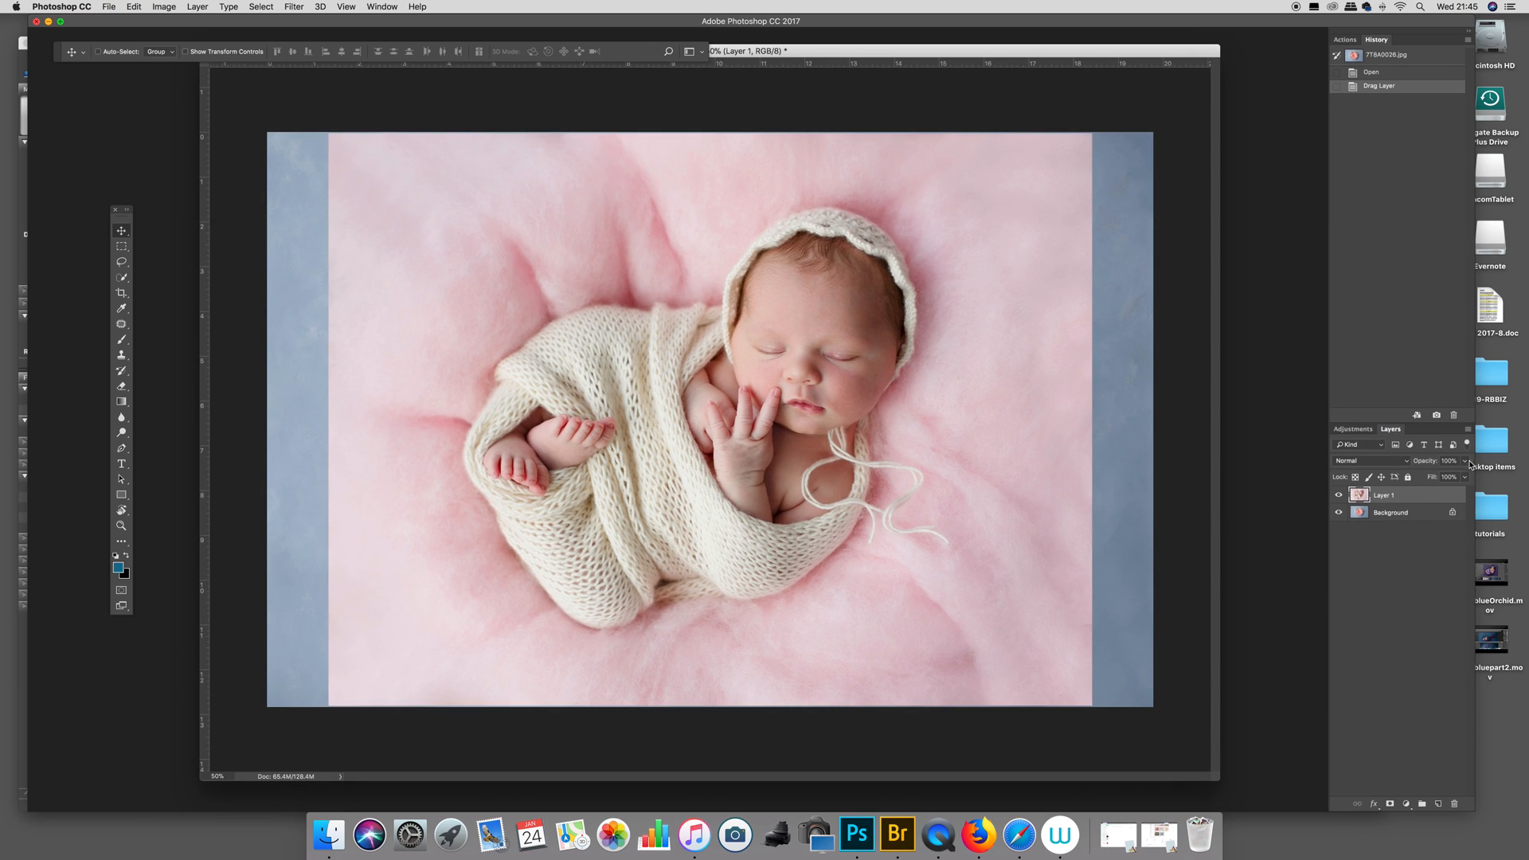
Step: Lower the newborn Layer 1 opacity to 55% over the nest backdrop
{"action": "left_click_drag", "start_coordinate": [1453, 477], "coordinate": [1439, 476]}
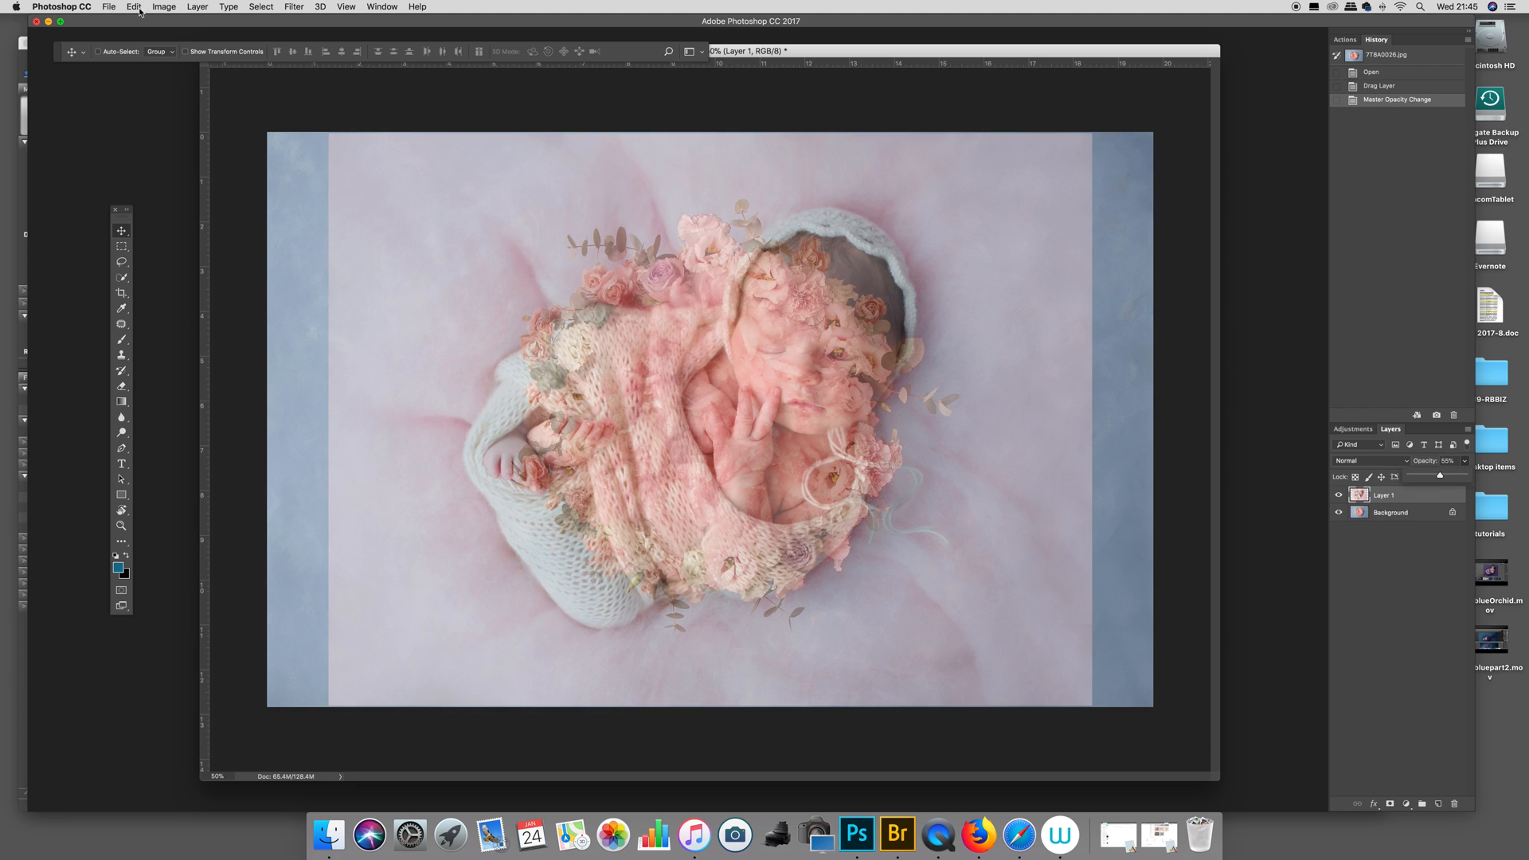
Step: Free Transform the newborn layer, moving, scaling and tilting it to fit the nest
{"action": "left_click", "coordinate": [135, 8]}
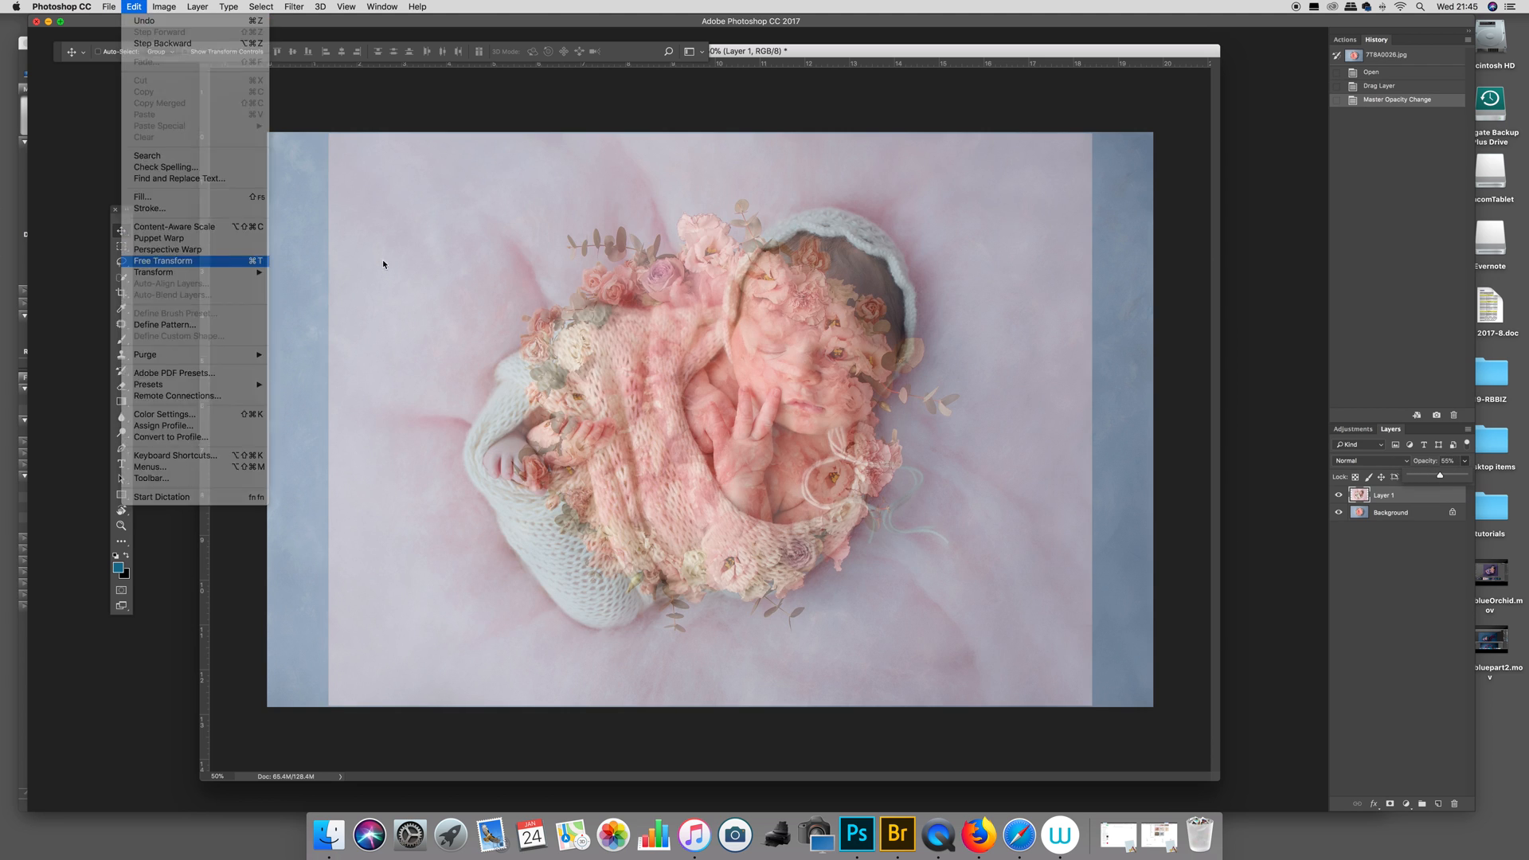
{"action": "left_click", "coordinate": [163, 262]}
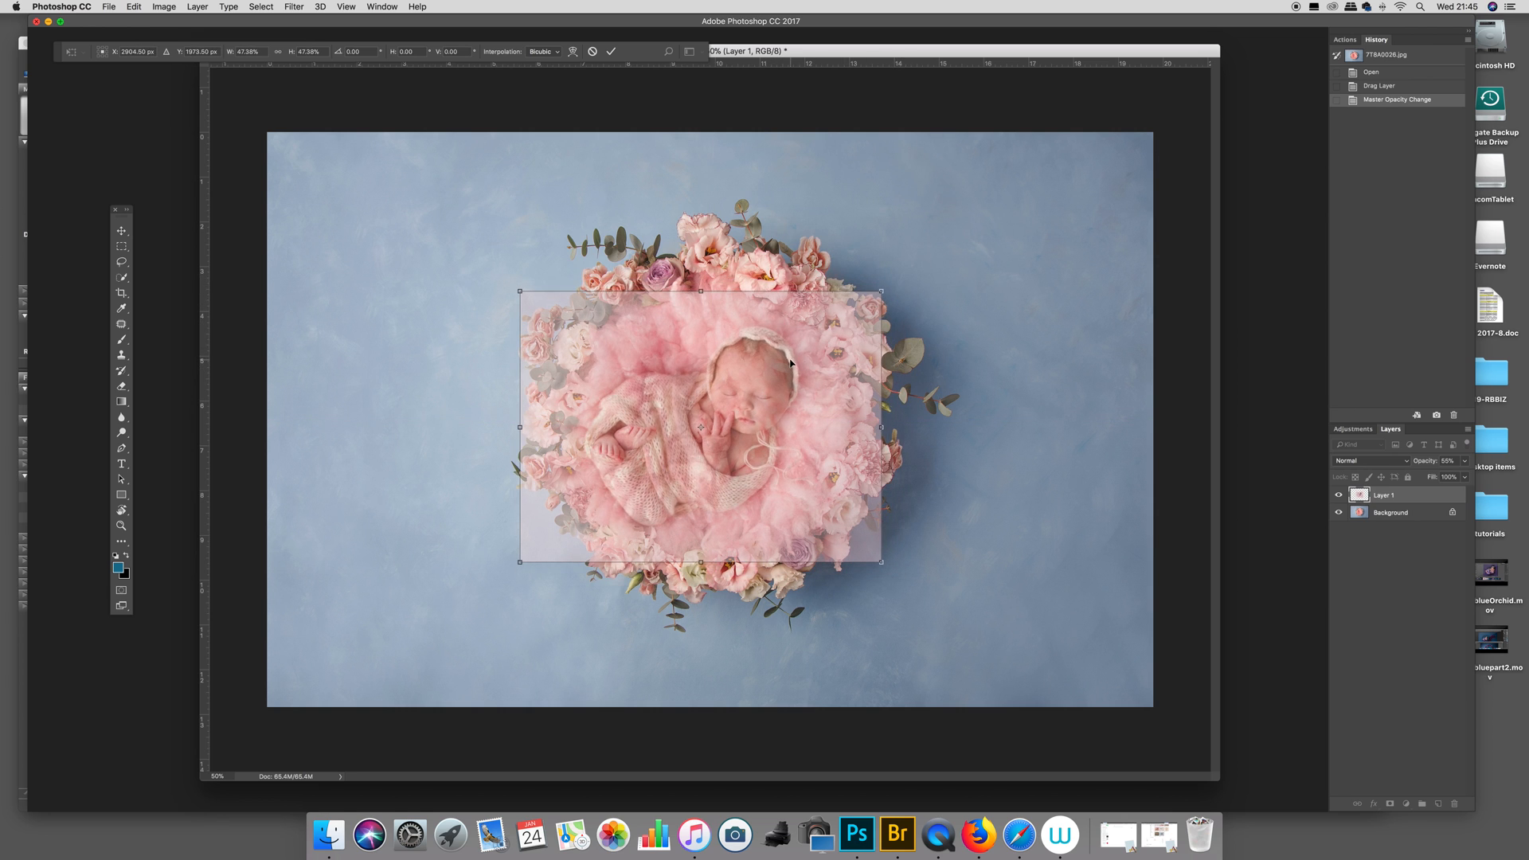
{"action": "left_click_drag", "start_coordinate": [790, 363], "coordinate": [786, 387]}
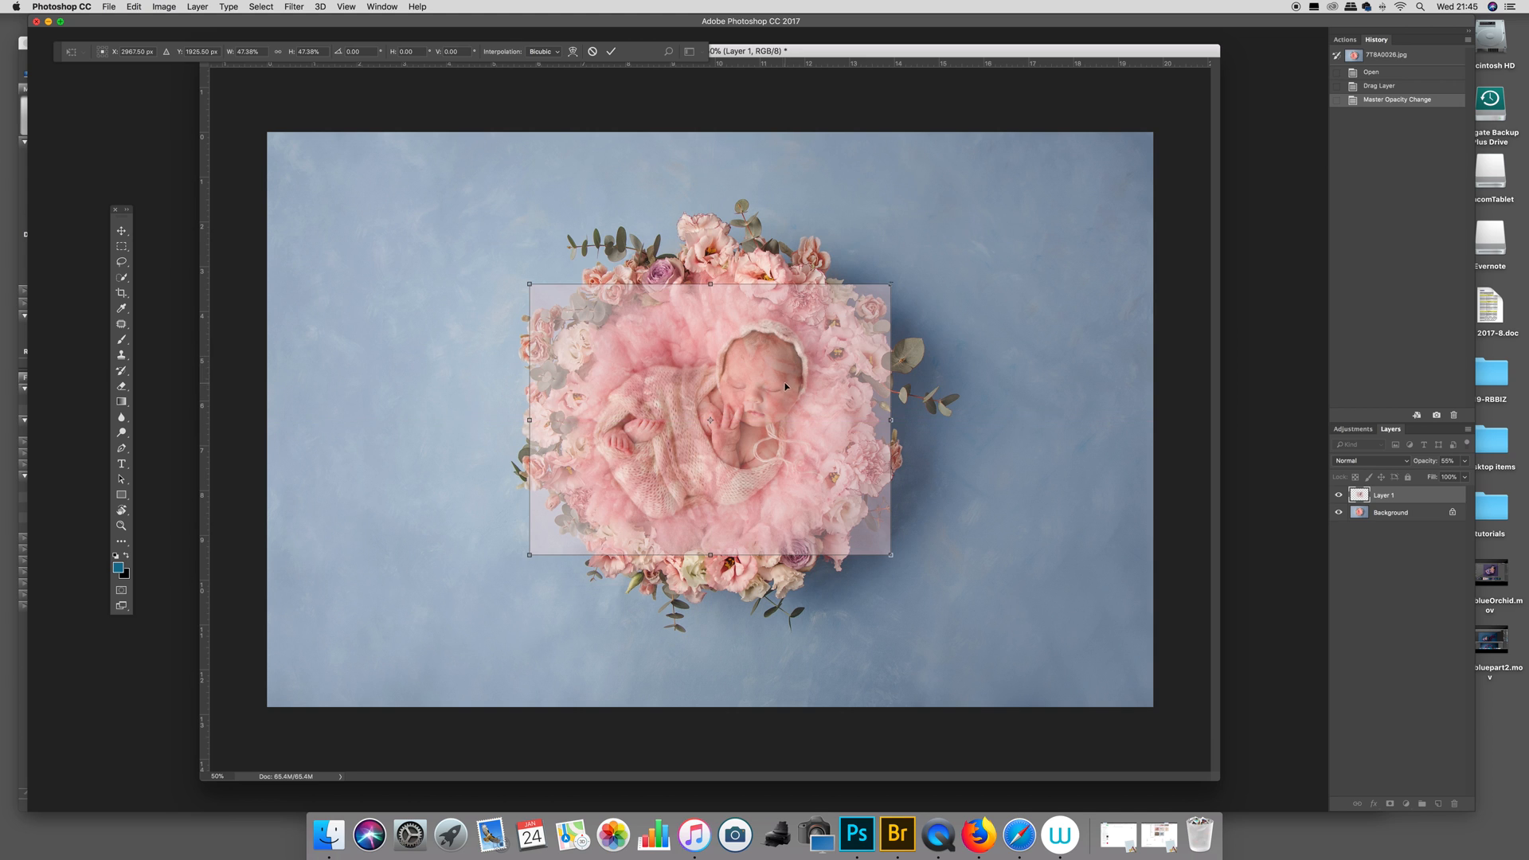
{"action": "mouse_move", "coordinate": [539, 547]}
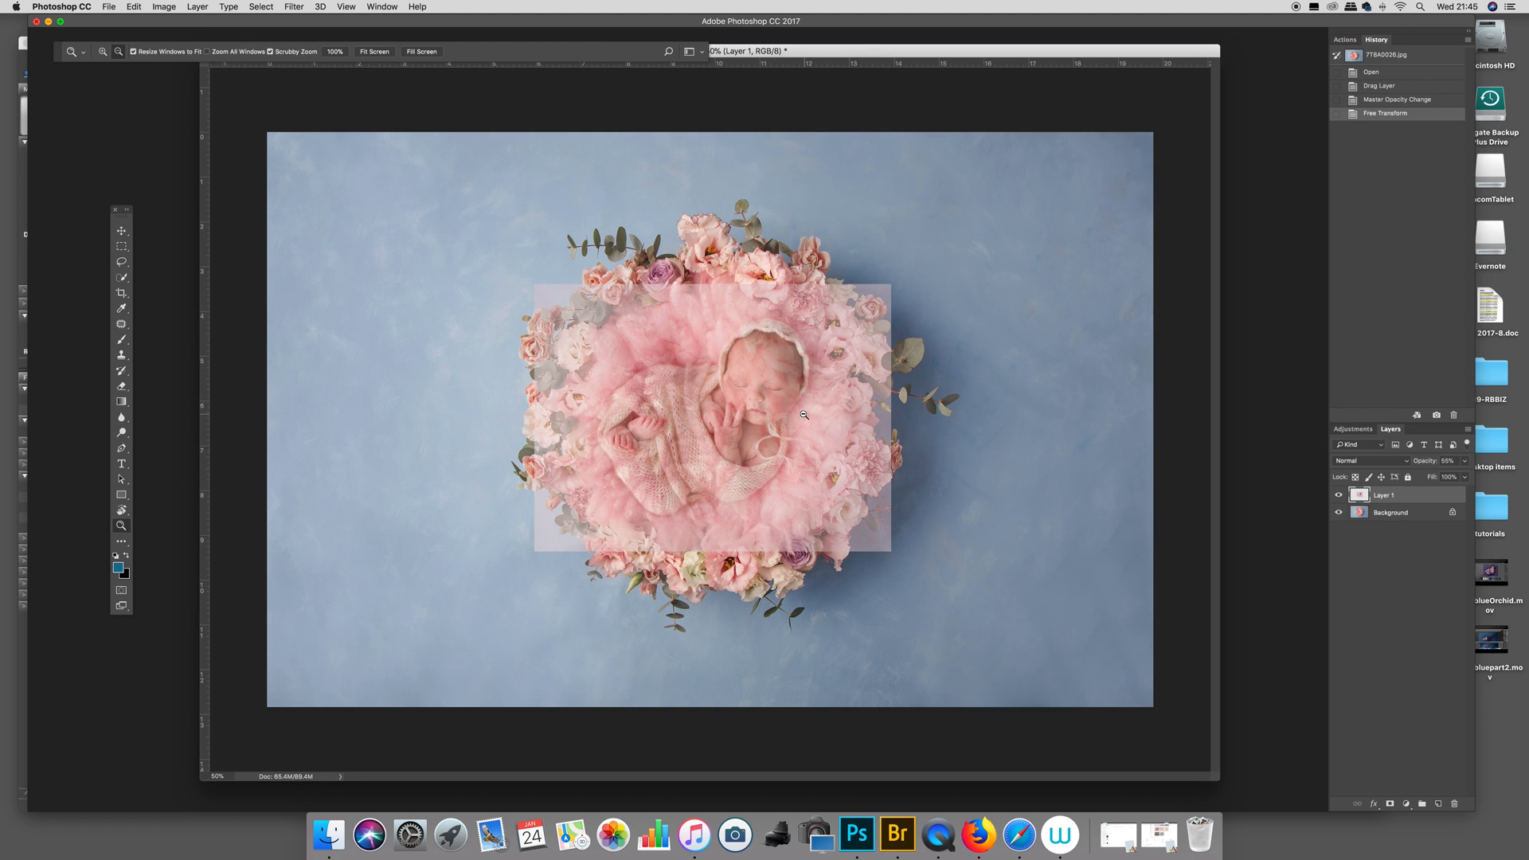
{"action": "mouse_move", "coordinate": [765, 418]}
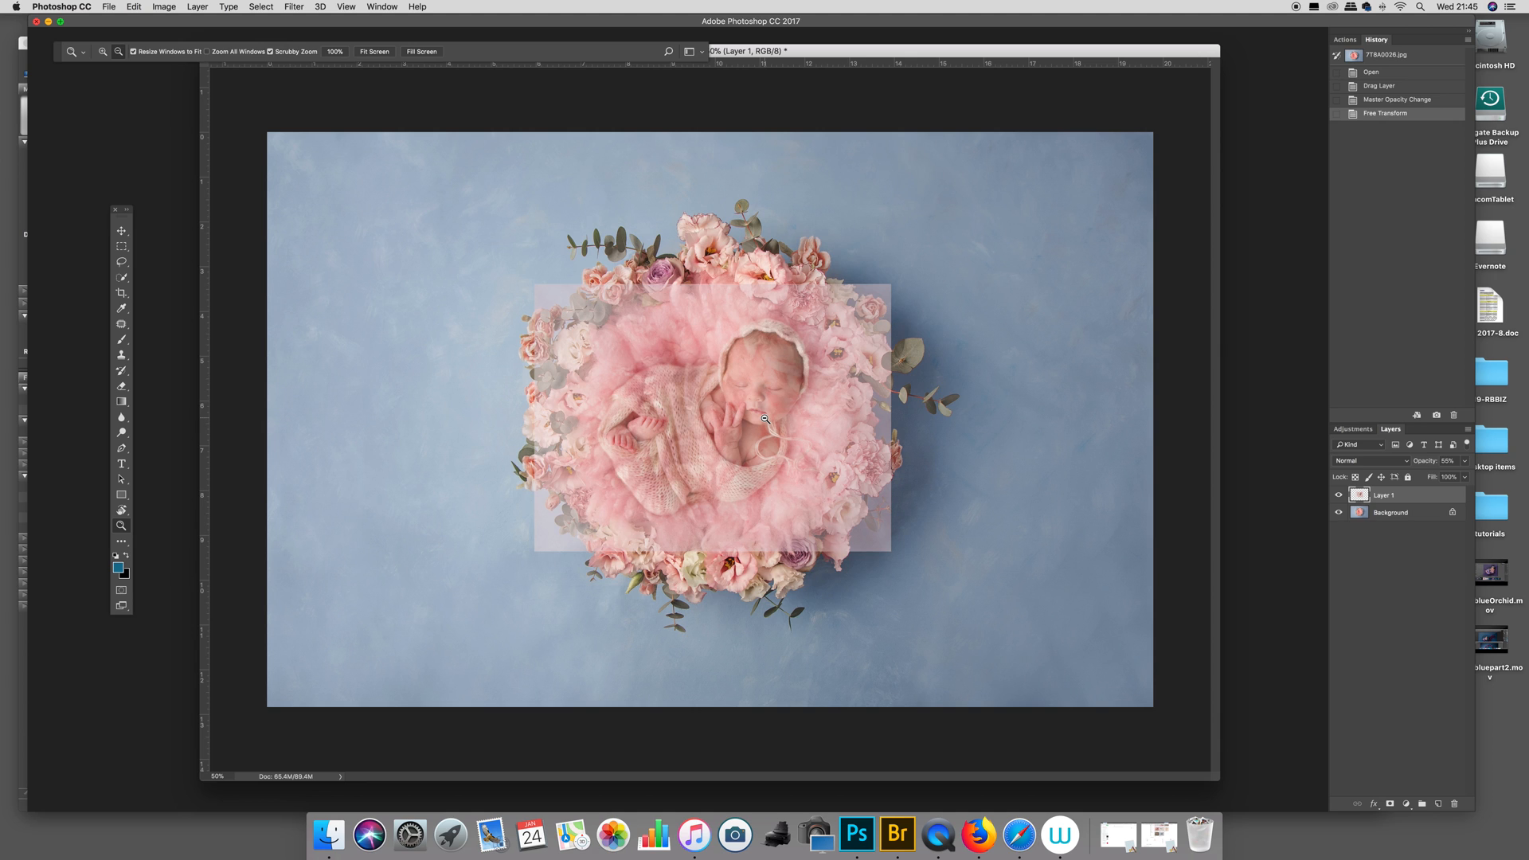
{"action": "mouse_move", "coordinate": [739, 382]}
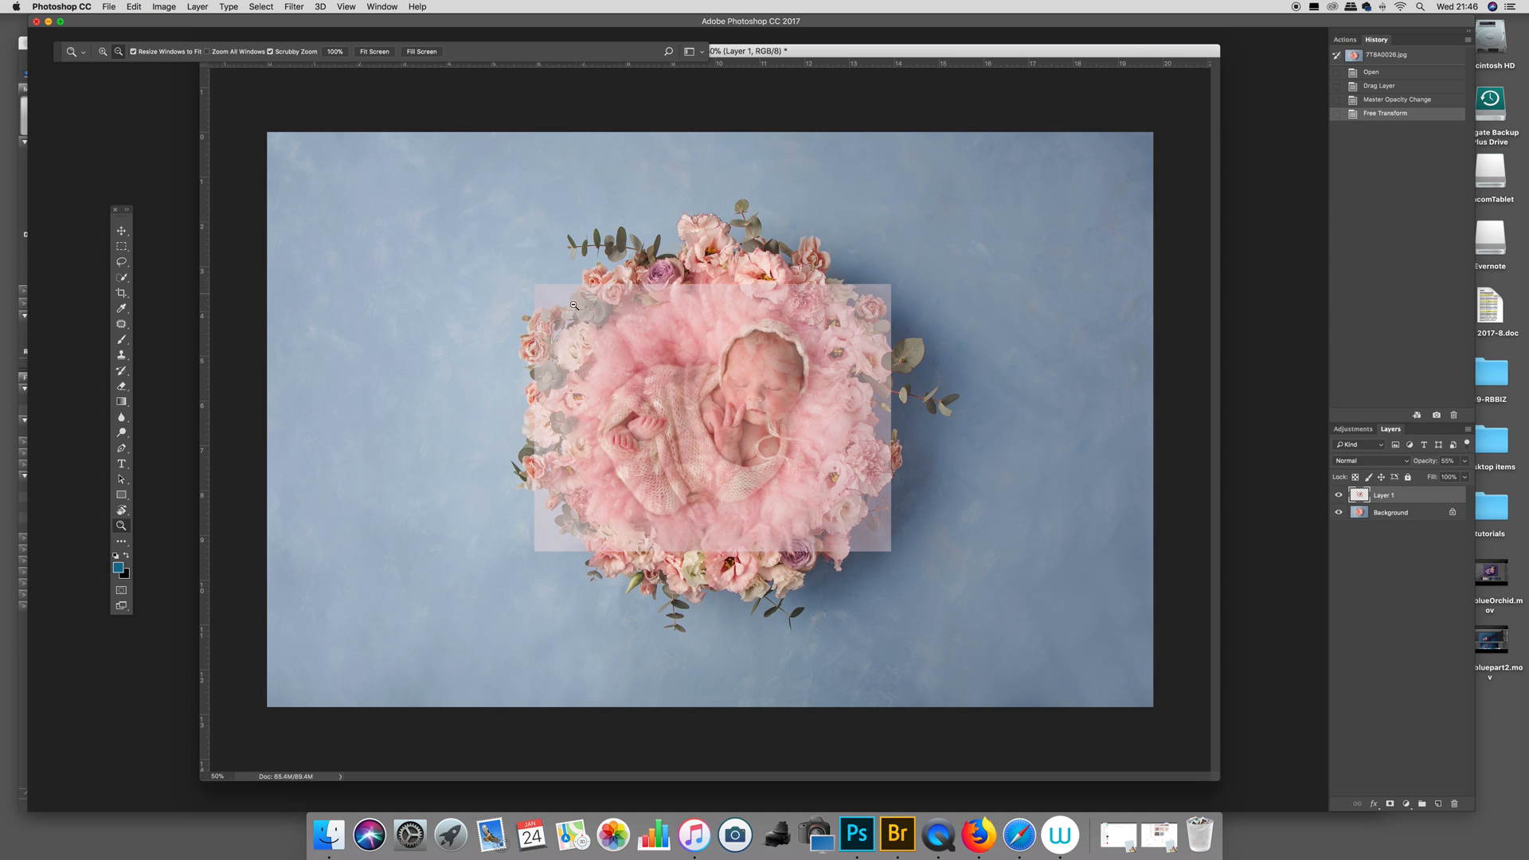
{"action": "mouse_move", "coordinate": [815, 329]}
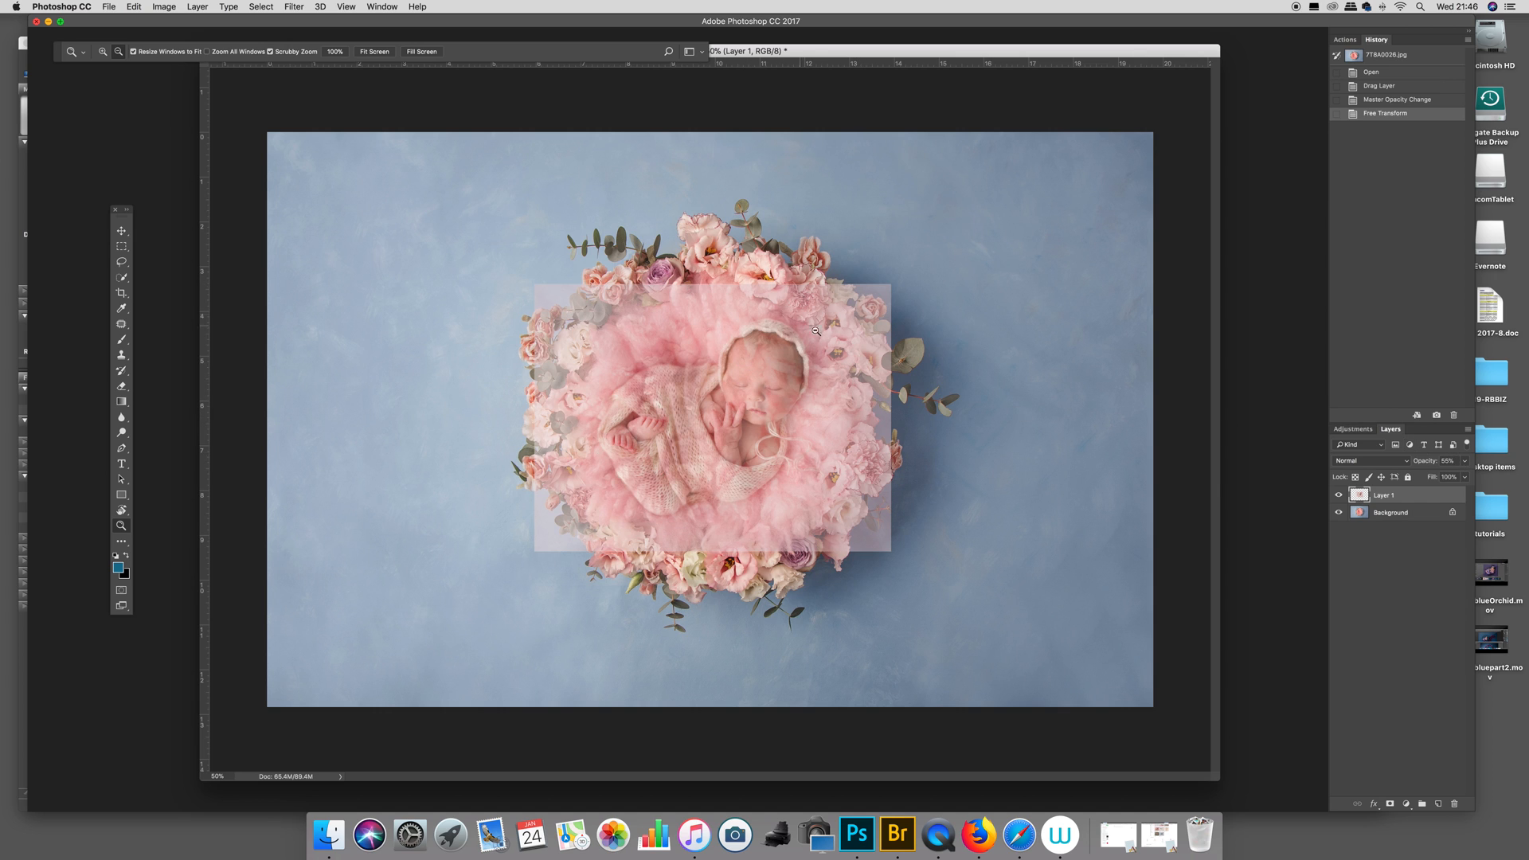
{"action": "mouse_move", "coordinate": [874, 364]}
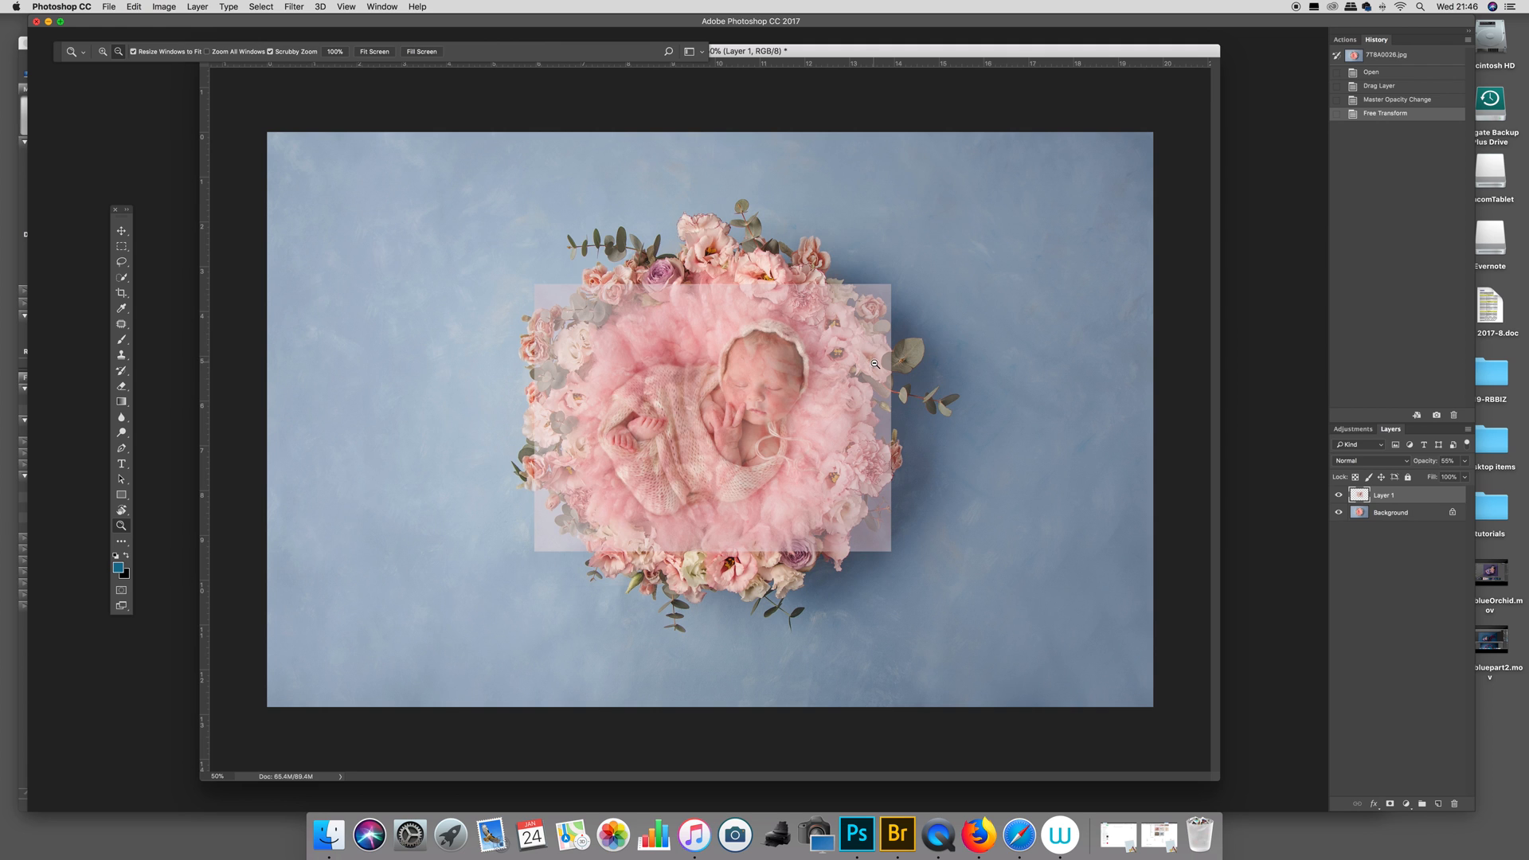
{"action": "mouse_move", "coordinate": [839, 325]}
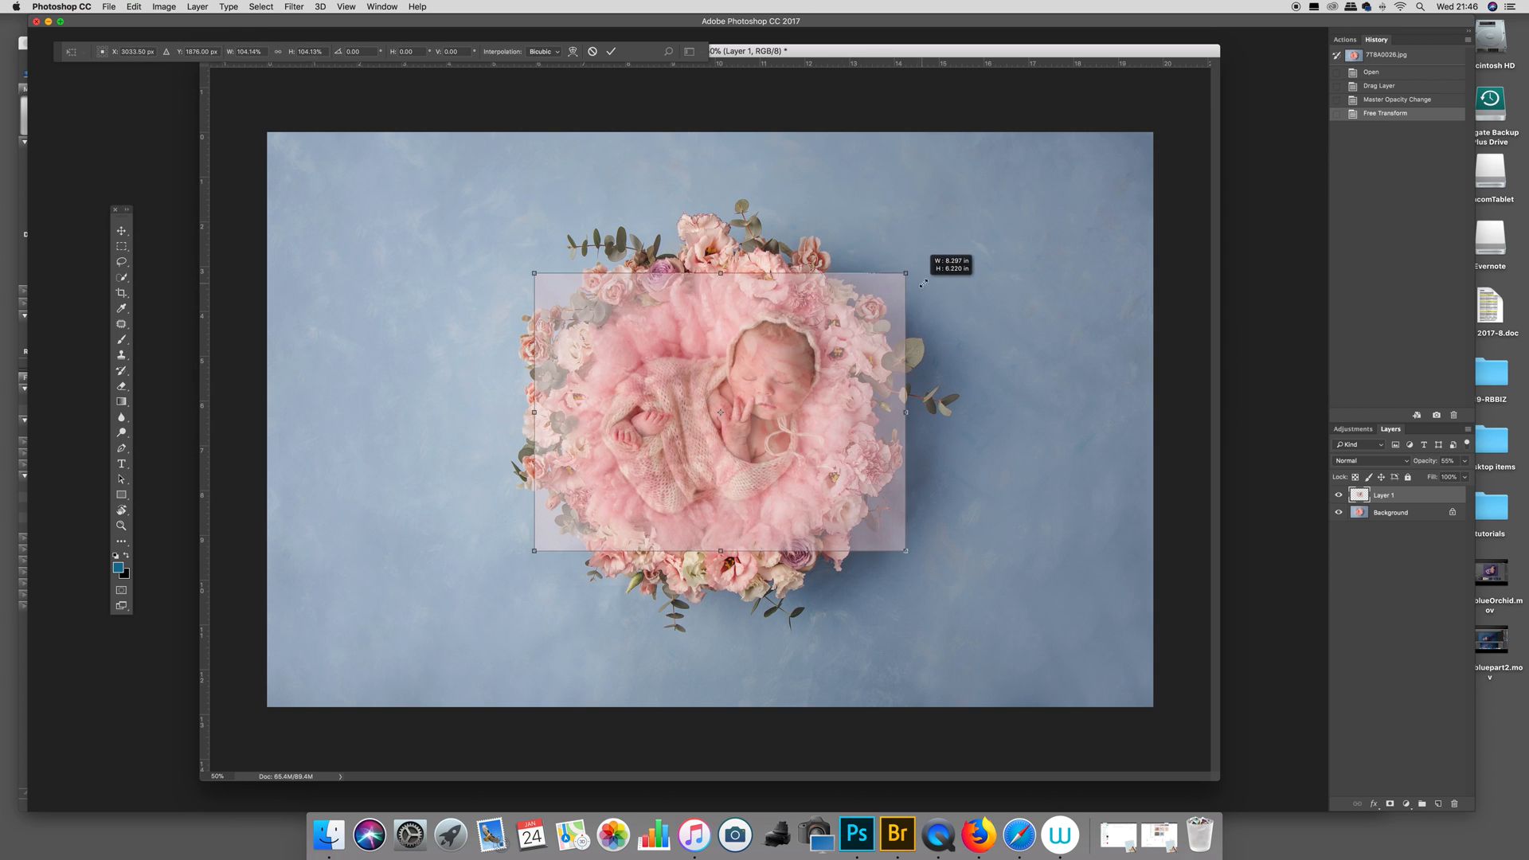
{"action": "left_click_drag", "start_coordinate": [905, 271], "coordinate": [848, 333]}
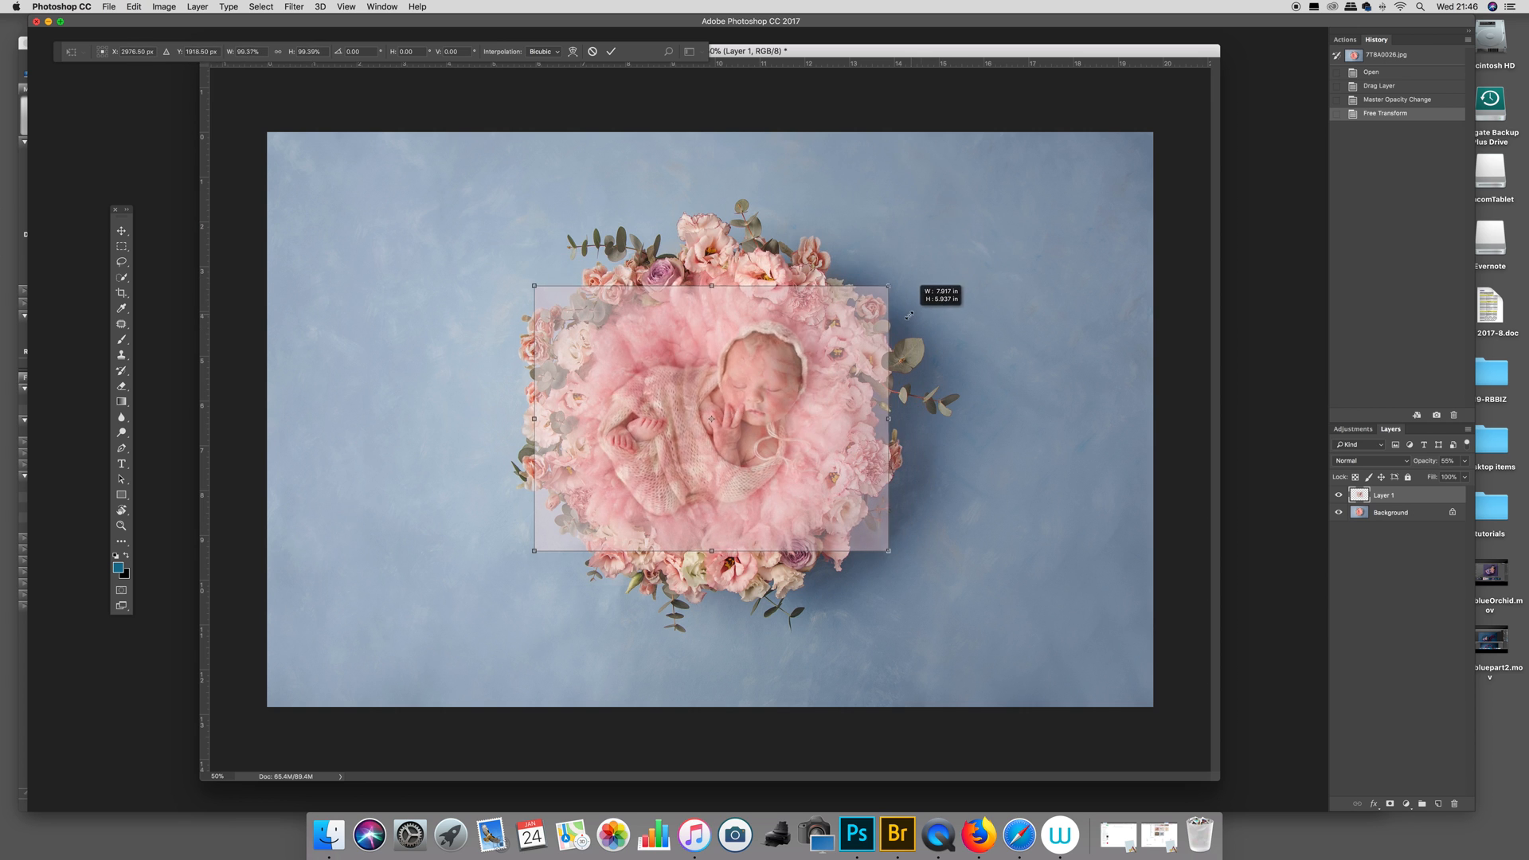
{"action": "left_click_drag", "start_coordinate": [886, 286], "coordinate": [878, 291]}
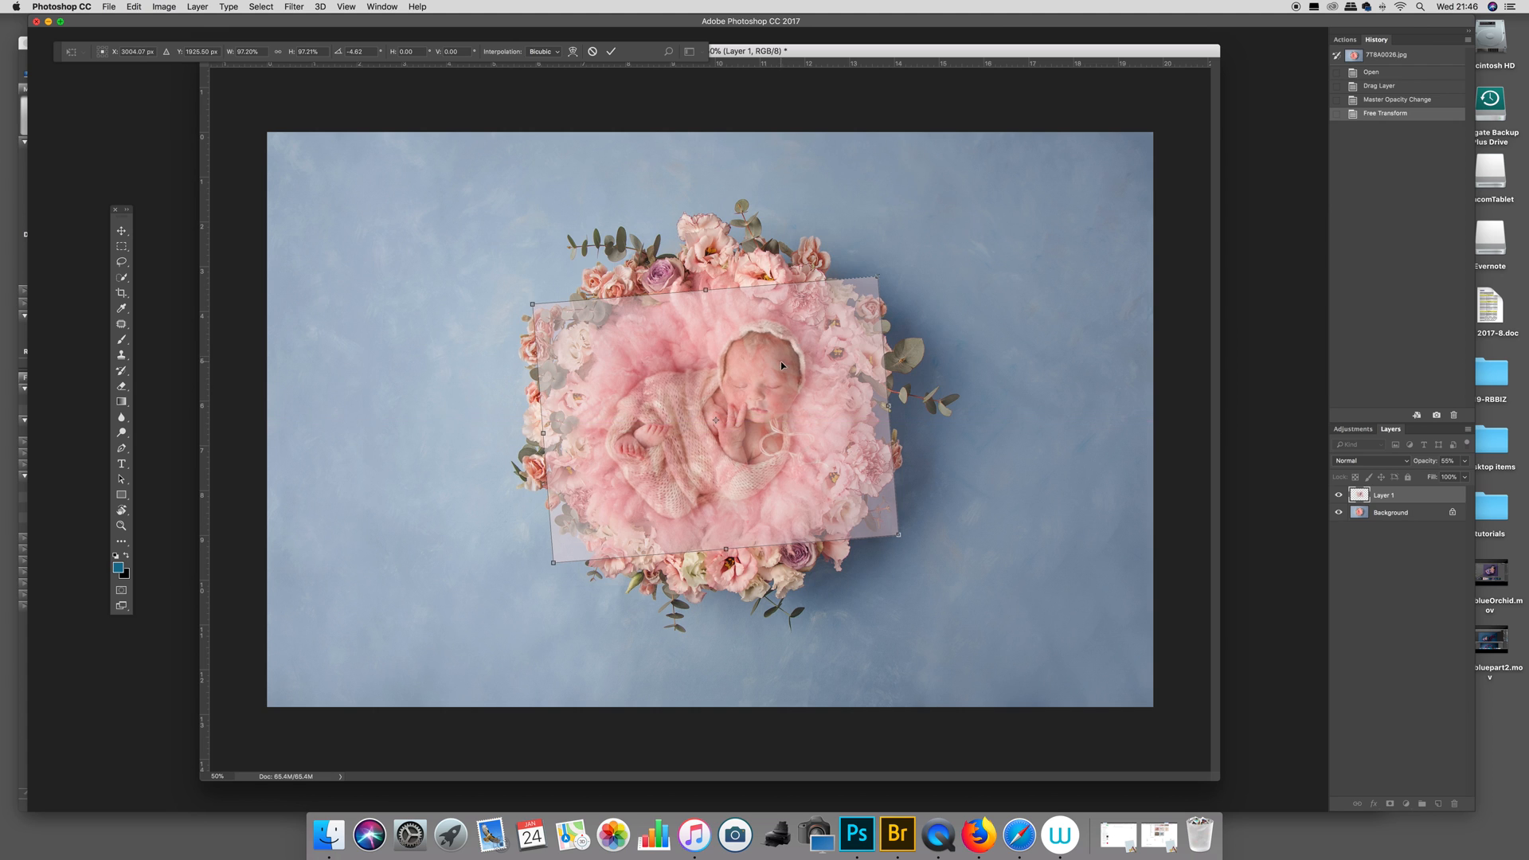
{"action": "left_click_drag", "start_coordinate": [781, 365], "coordinate": [846, 361]}
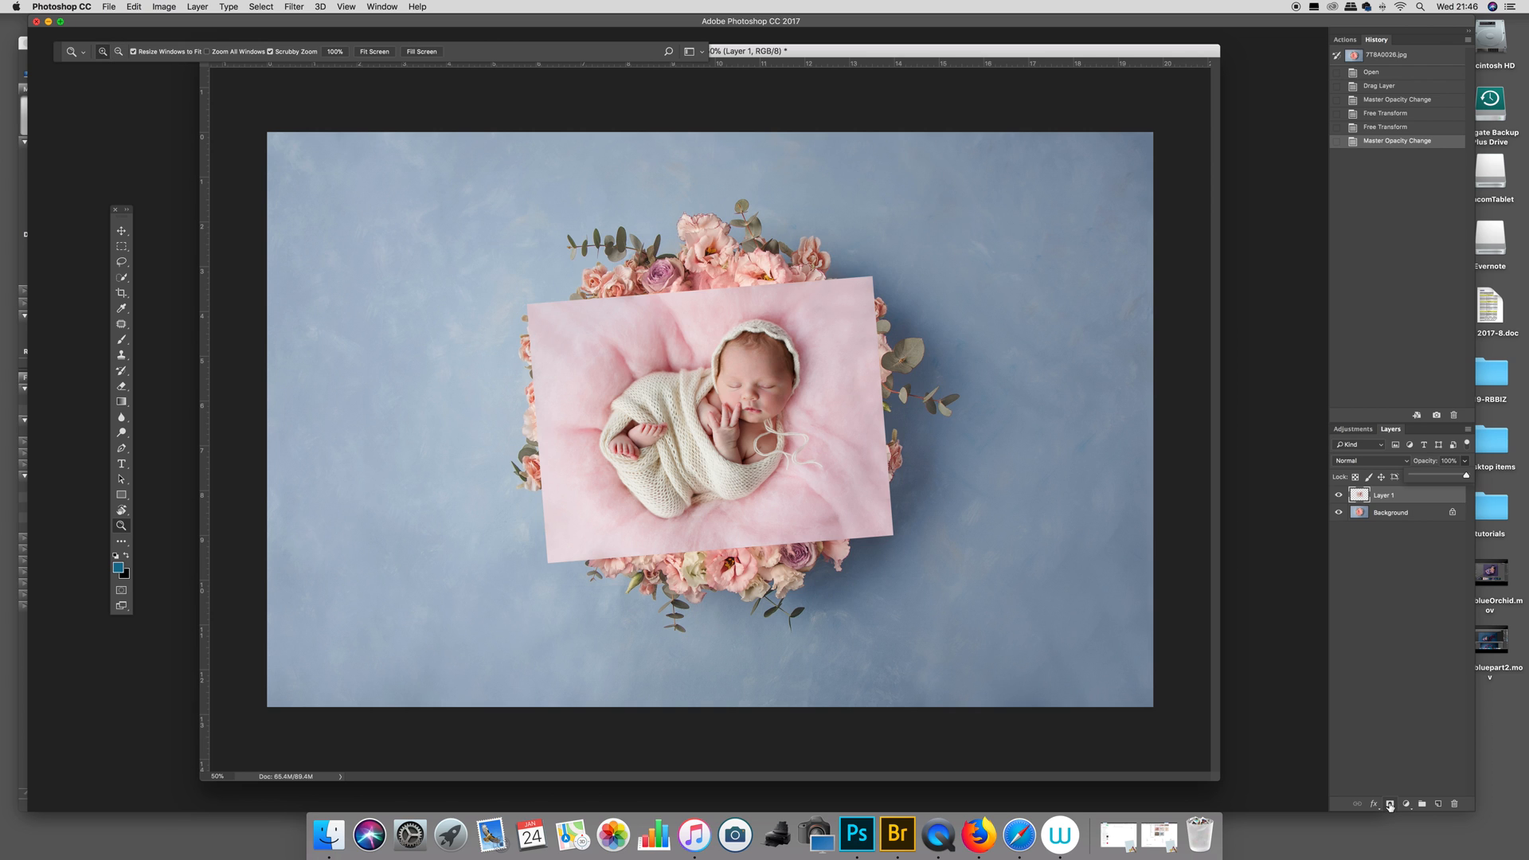
Step: Add a black layer mask to Layer 1 and pick a white Brush
{"action": "left_click", "coordinate": [1390, 803]}
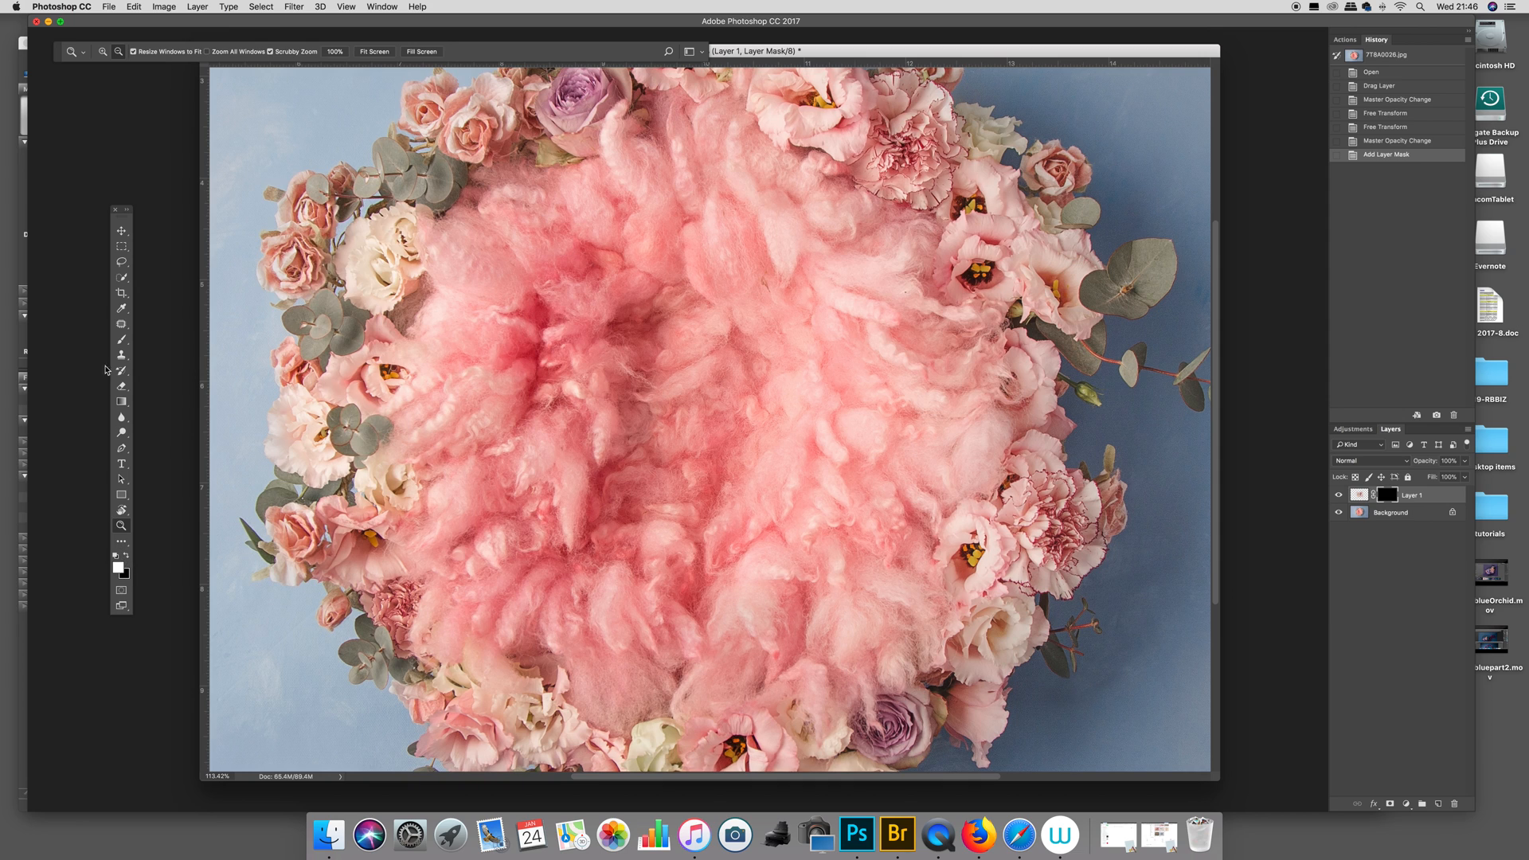
{"action": "left_click", "coordinate": [121, 354]}
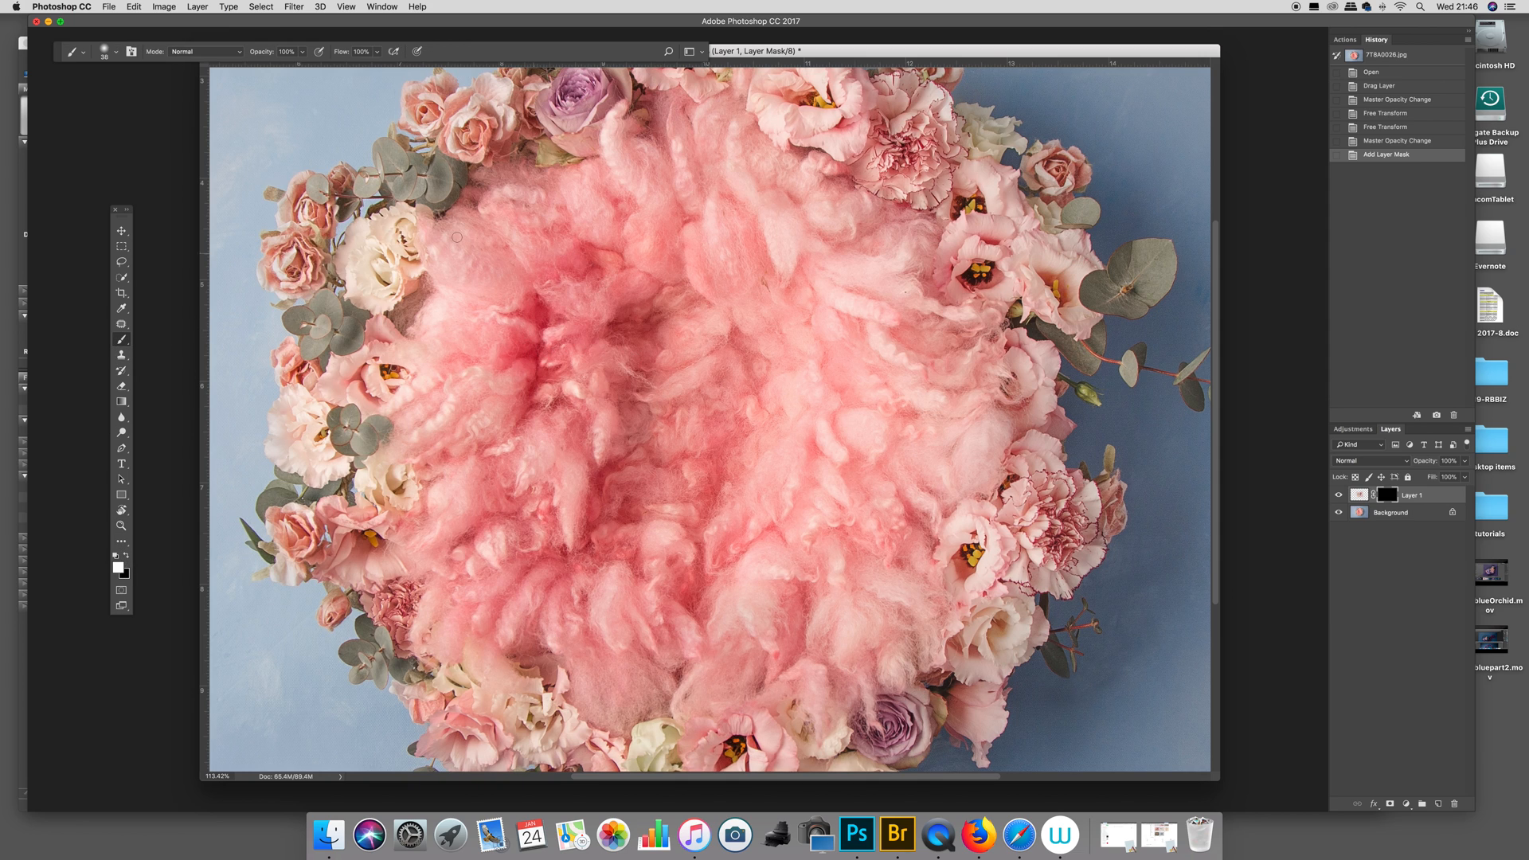
{"action": "left_click", "coordinate": [116, 52]}
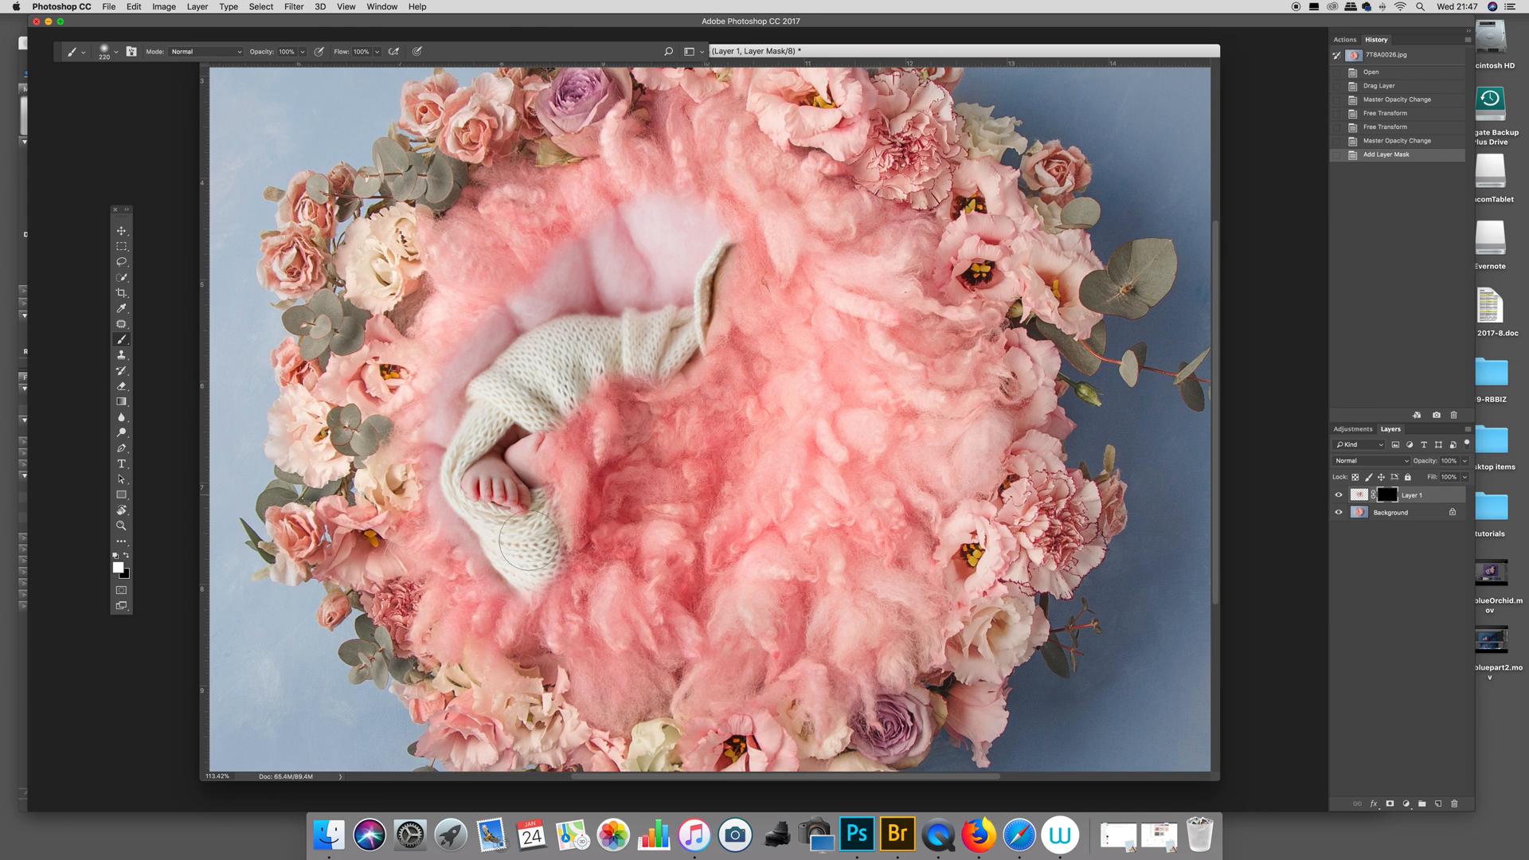
Step: Paint the baby, her wrap and bonnet back into view through the mask
{"action": "left_click_drag", "start_coordinate": [517, 547], "coordinate": [614, 673]}
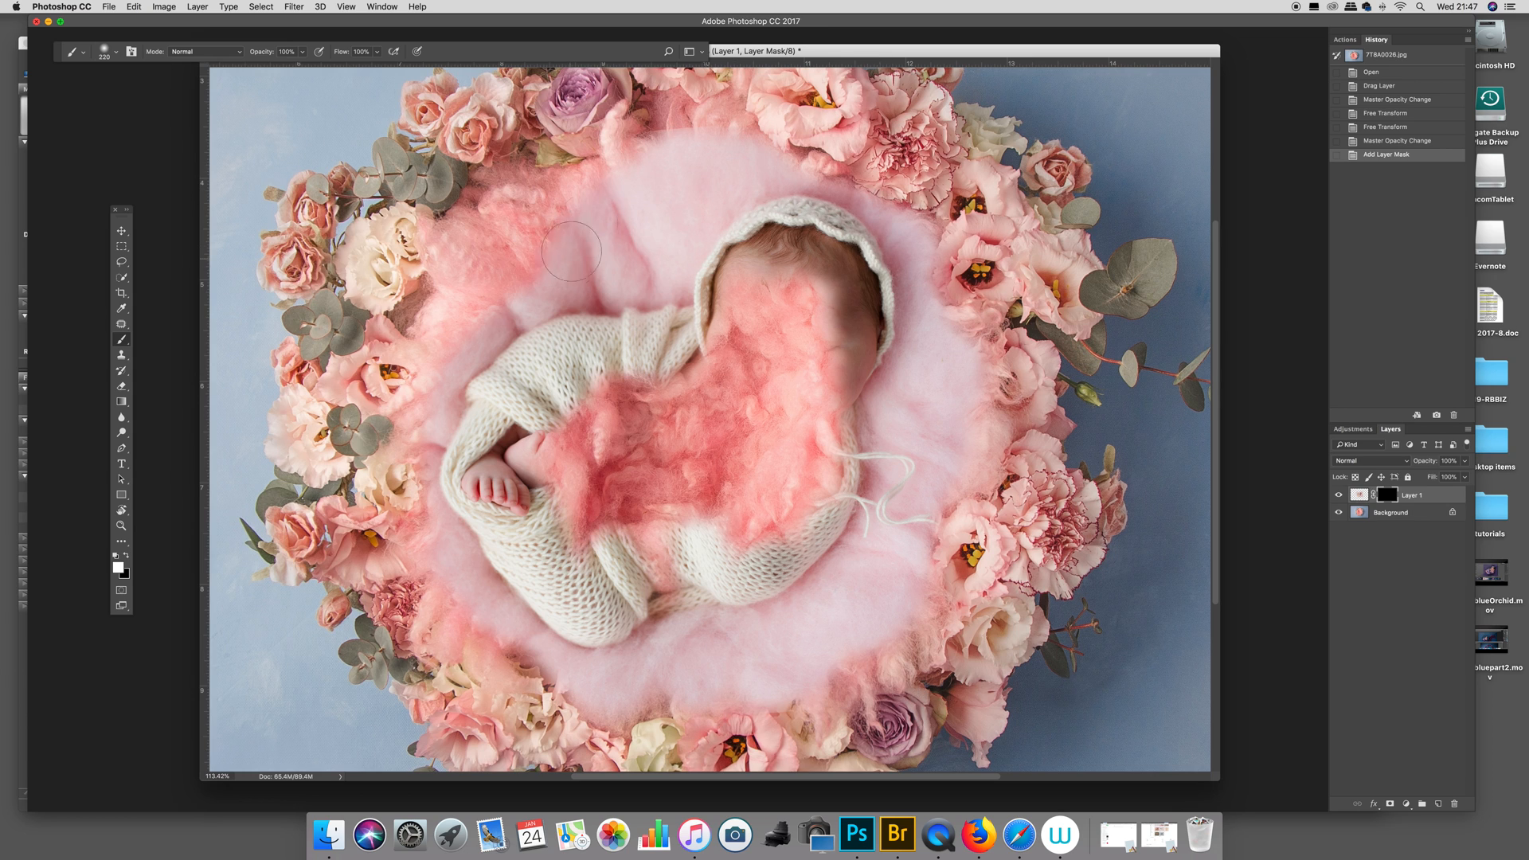
{"action": "left_click_drag", "start_coordinate": [571, 248], "coordinate": [824, 482]}
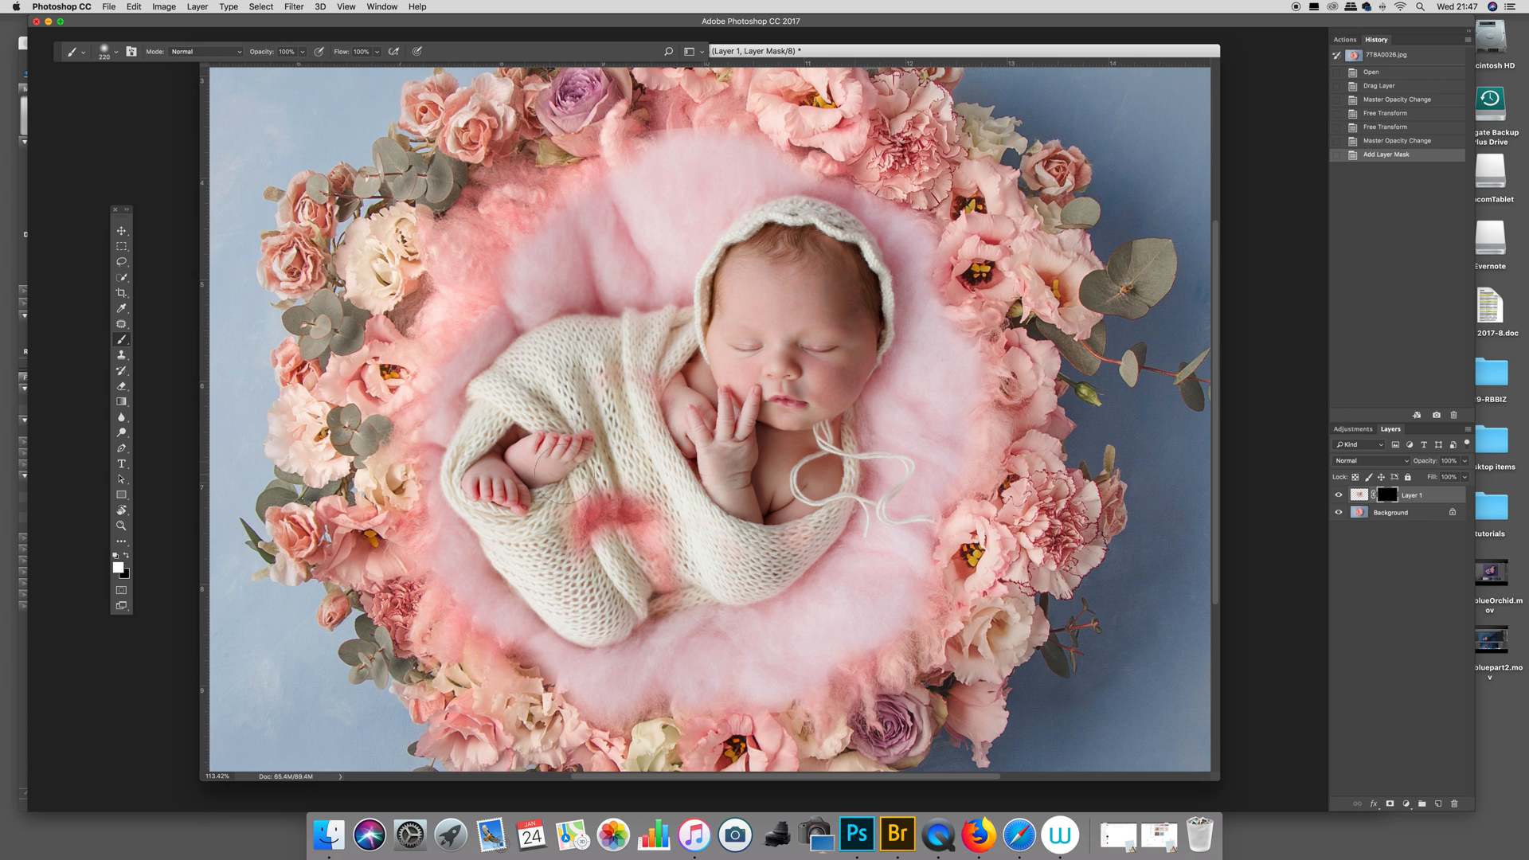
{"action": "left_click_drag", "start_coordinate": [565, 459], "coordinate": [751, 586]}
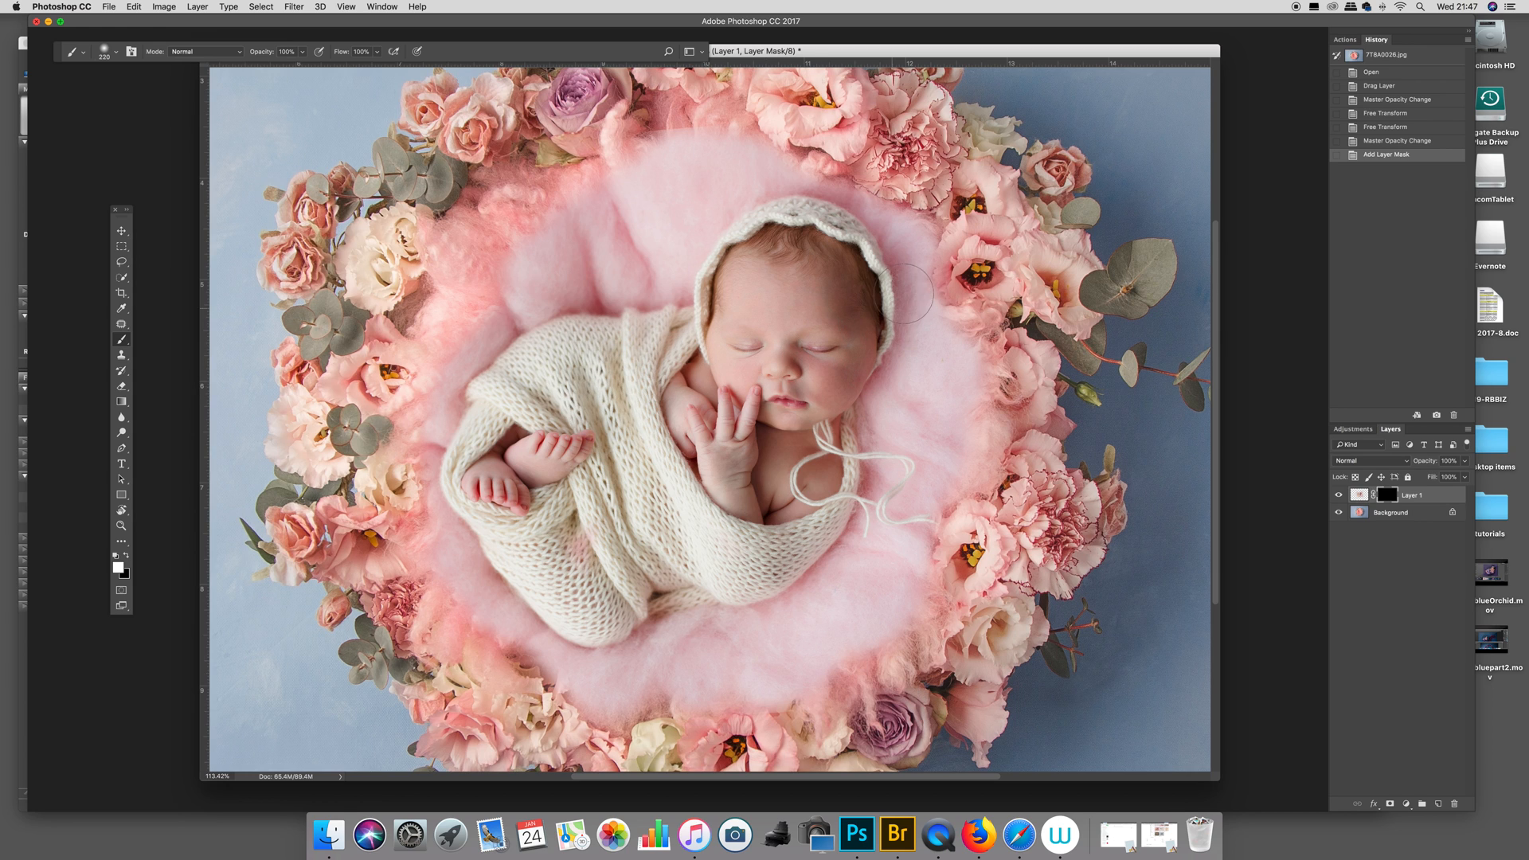
{"action": "left_click", "coordinate": [892, 298]}
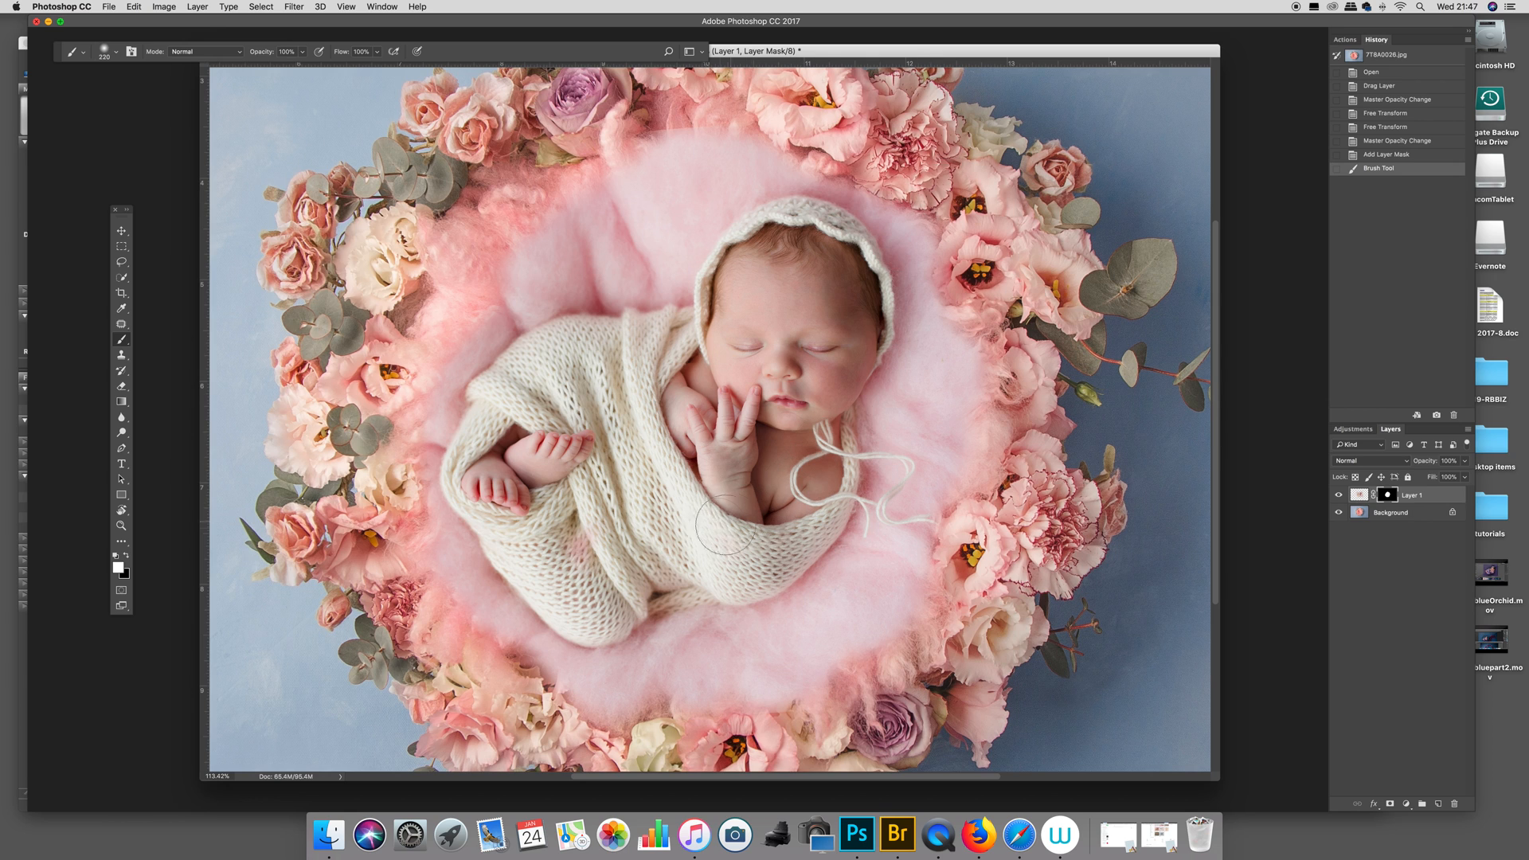
{"action": "left_click", "coordinate": [500, 354]}
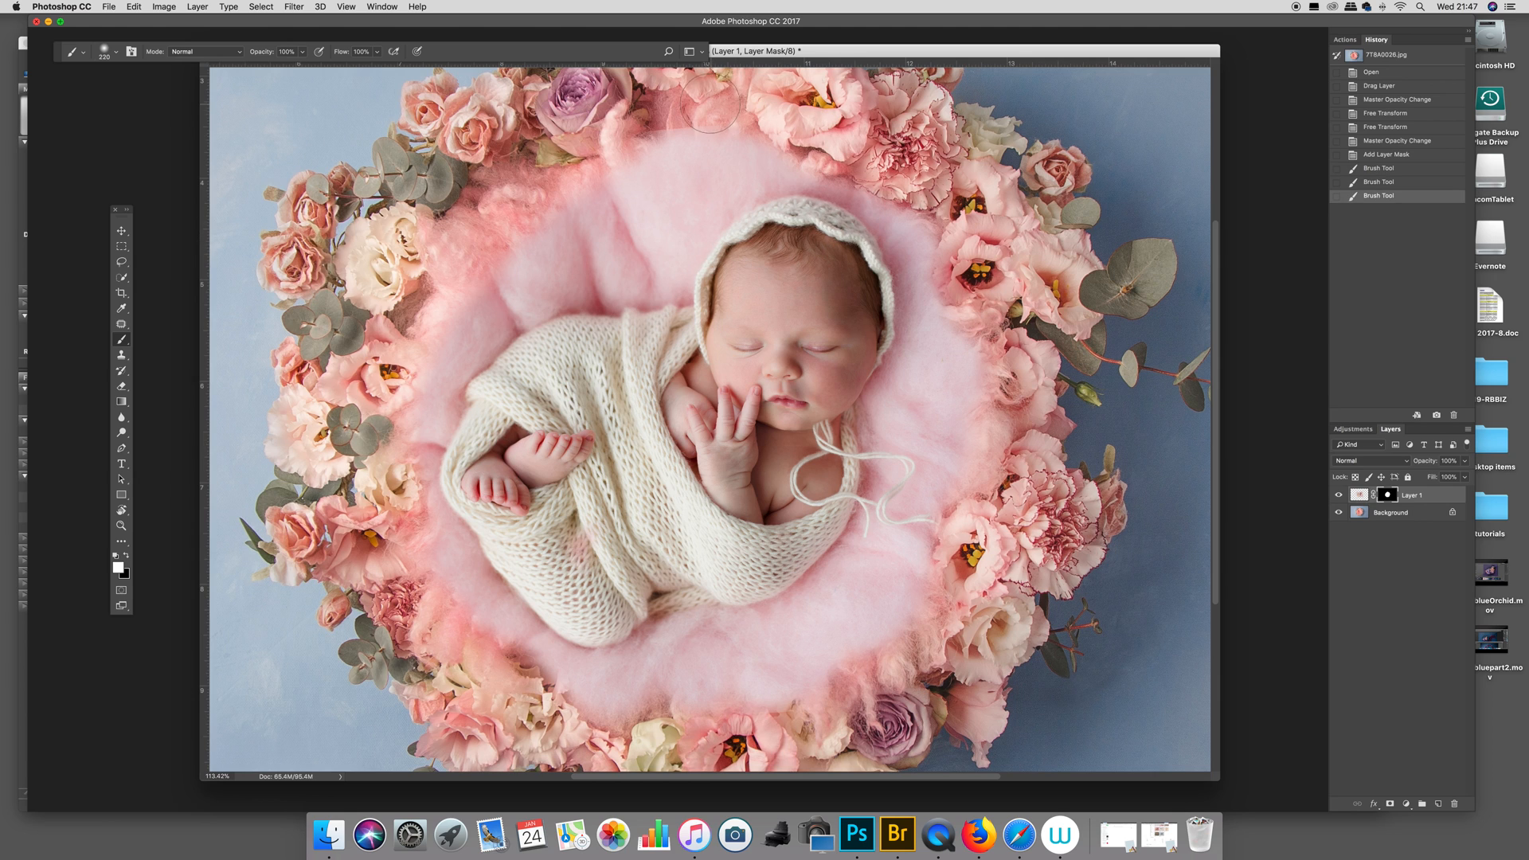
{"action": "left_click_drag", "start_coordinate": [703, 108], "coordinate": [693, 147]}
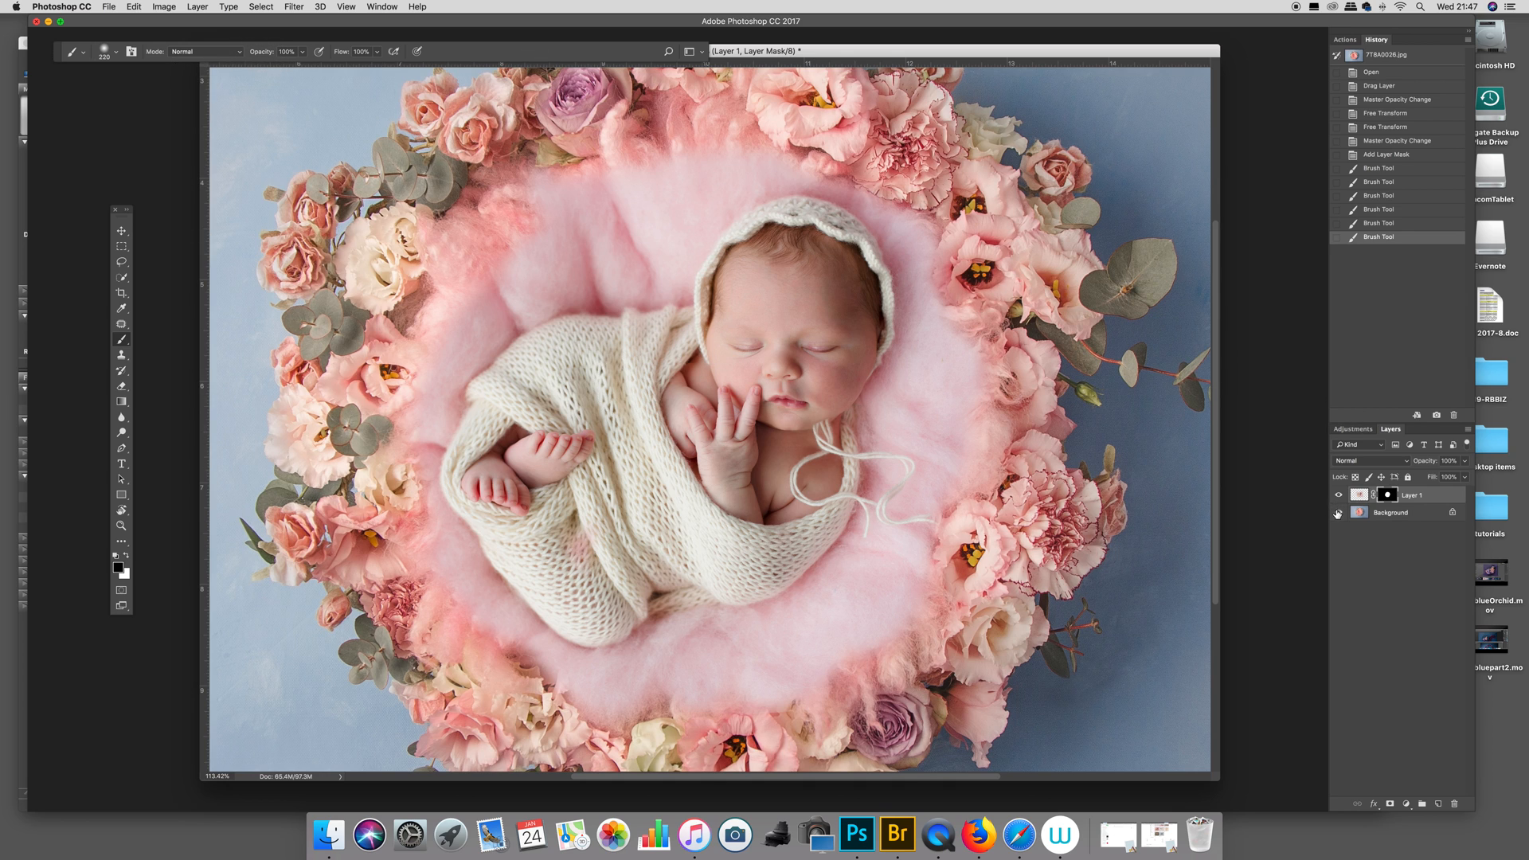
{"action": "left_click", "coordinate": [1338, 514]}
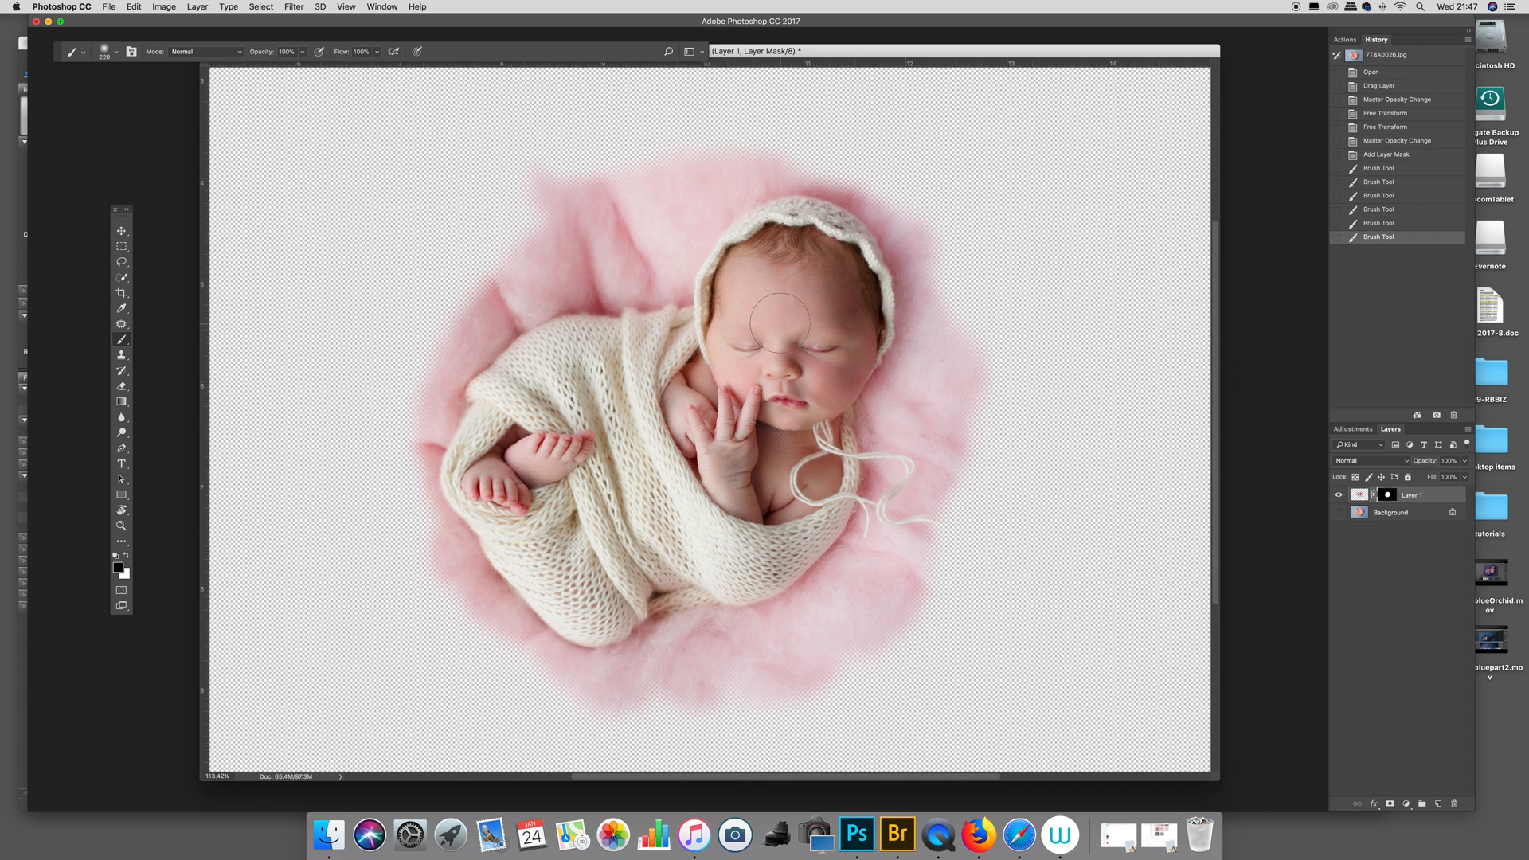
{"action": "left_click", "coordinate": [780, 322]}
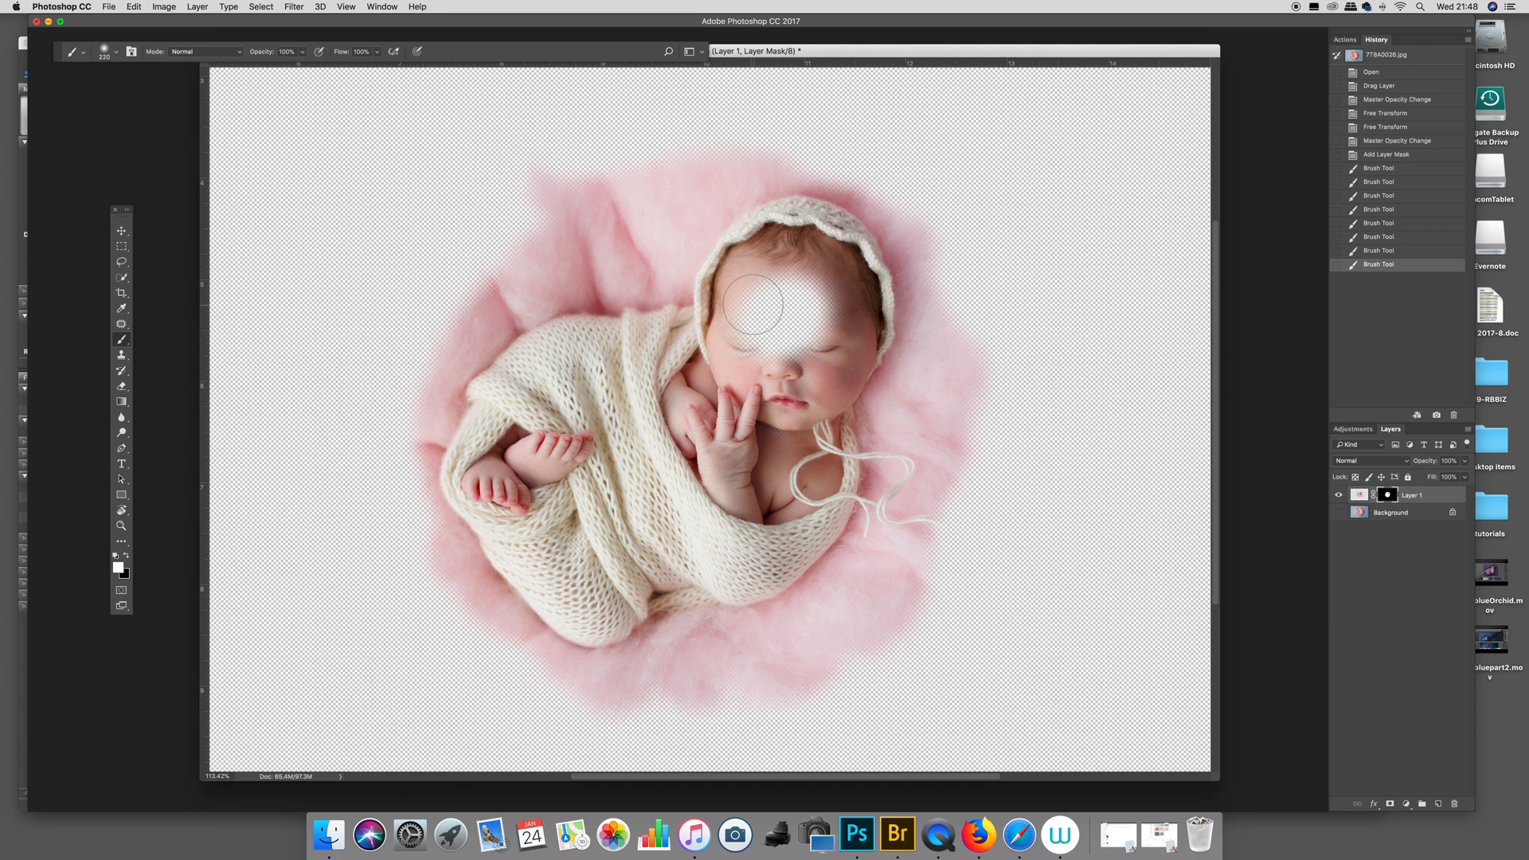
{"action": "left_click_drag", "start_coordinate": [751, 303], "coordinate": [830, 356]}
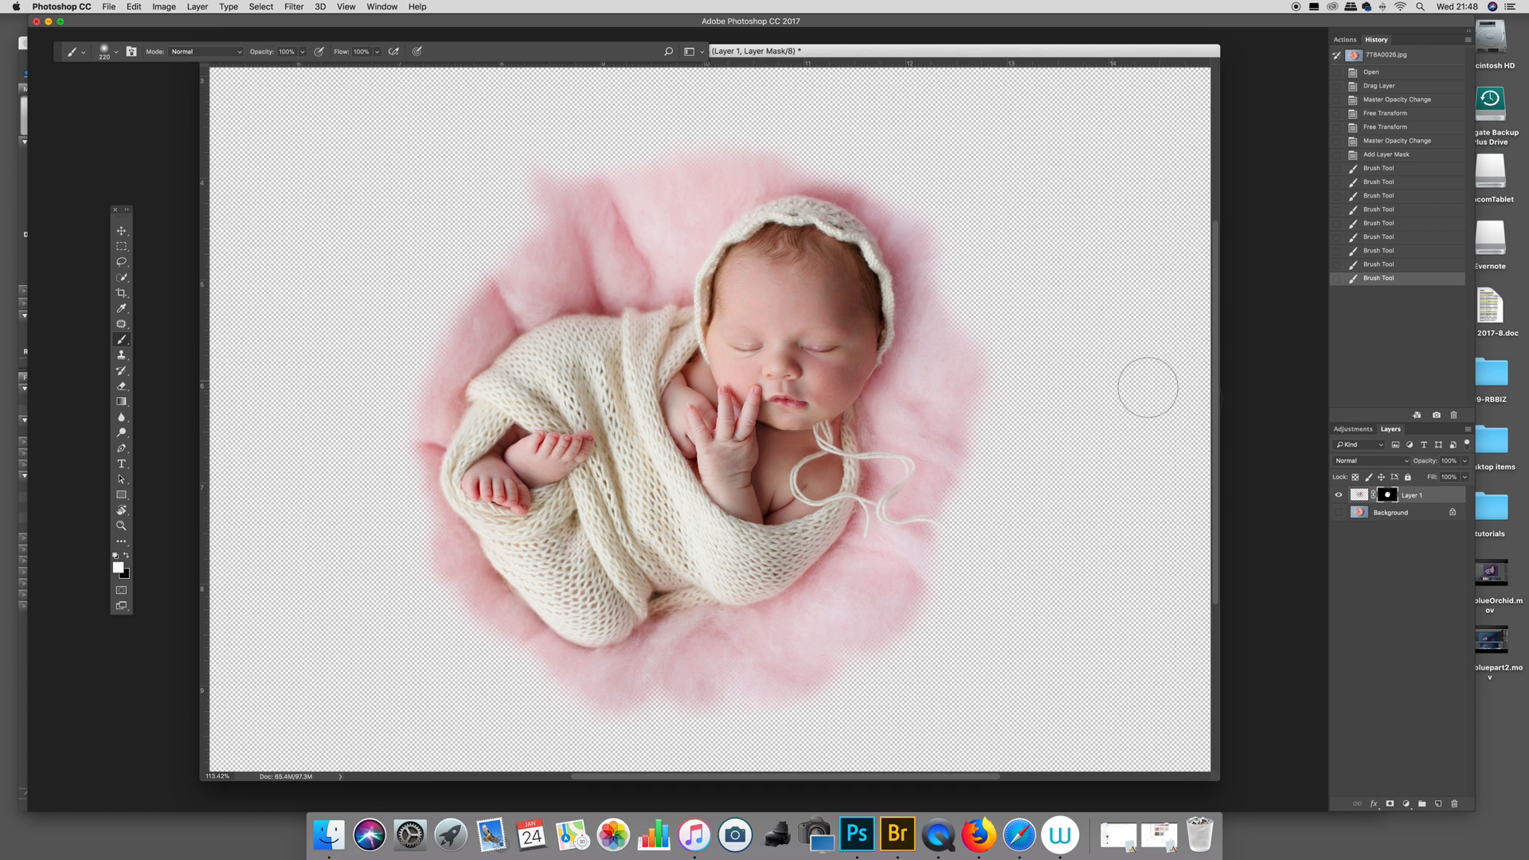
{"action": "left_click", "coordinate": [1339, 512]}
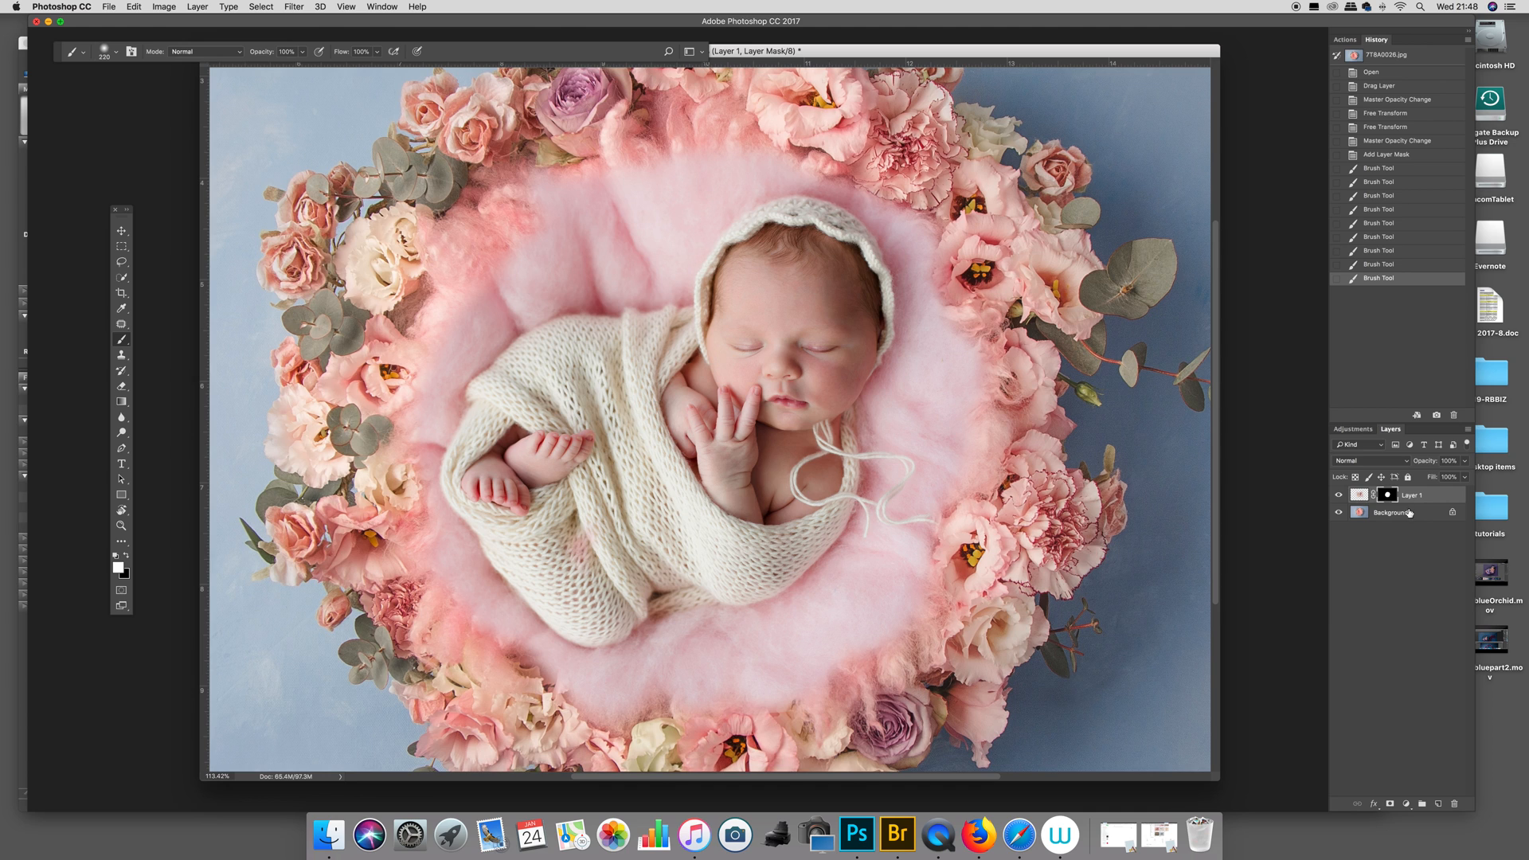
{"action": "mouse_move", "coordinate": [569, 573]}
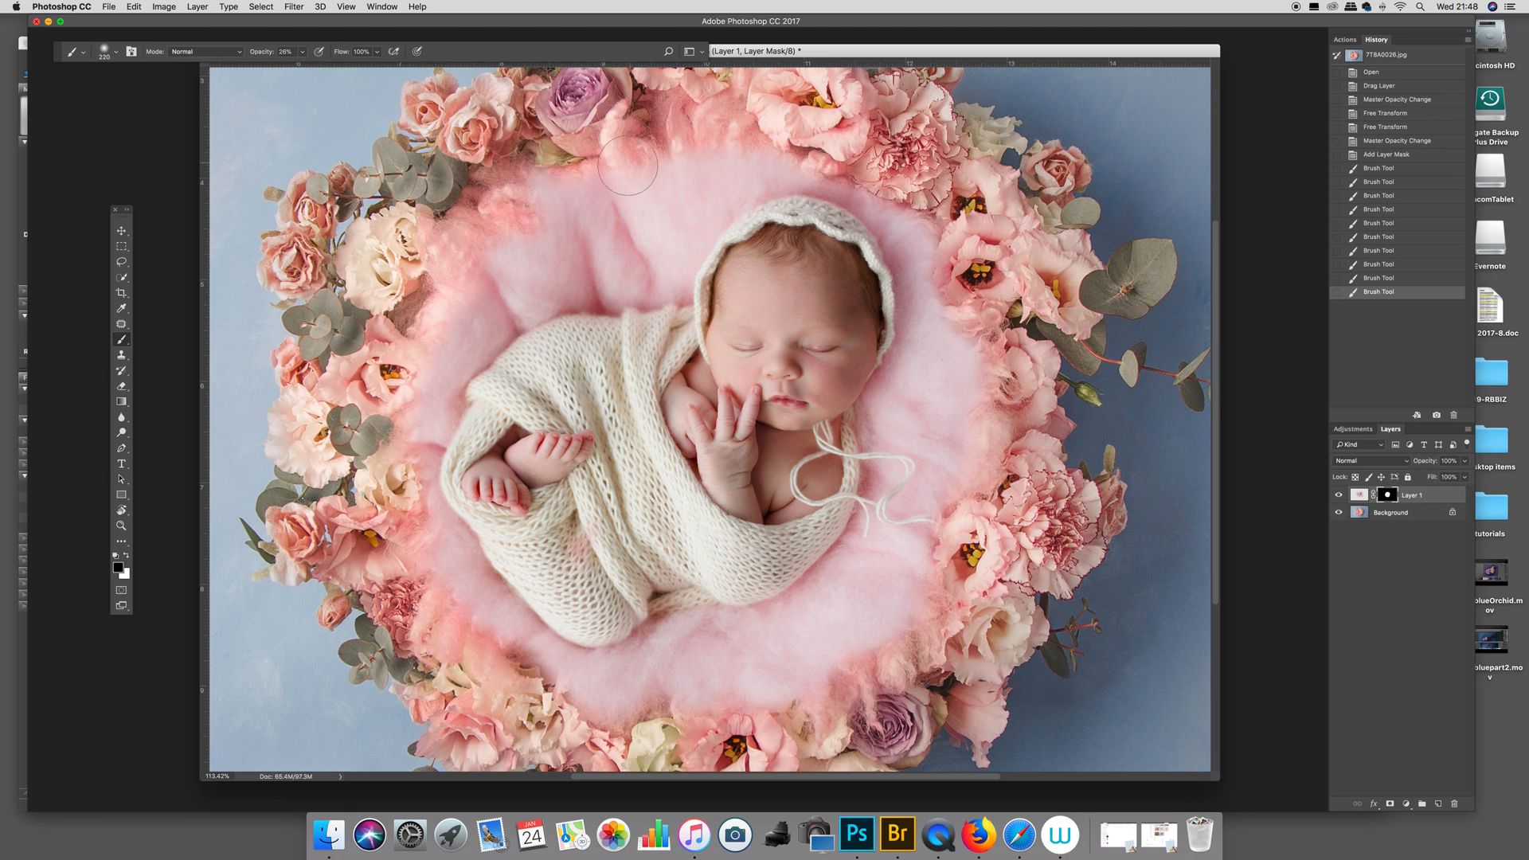
Step: Soften the upper fluff edges with a 26% opacity soft black brush on the mask
{"action": "left_click_drag", "start_coordinate": [624, 171], "coordinate": [727, 136]}
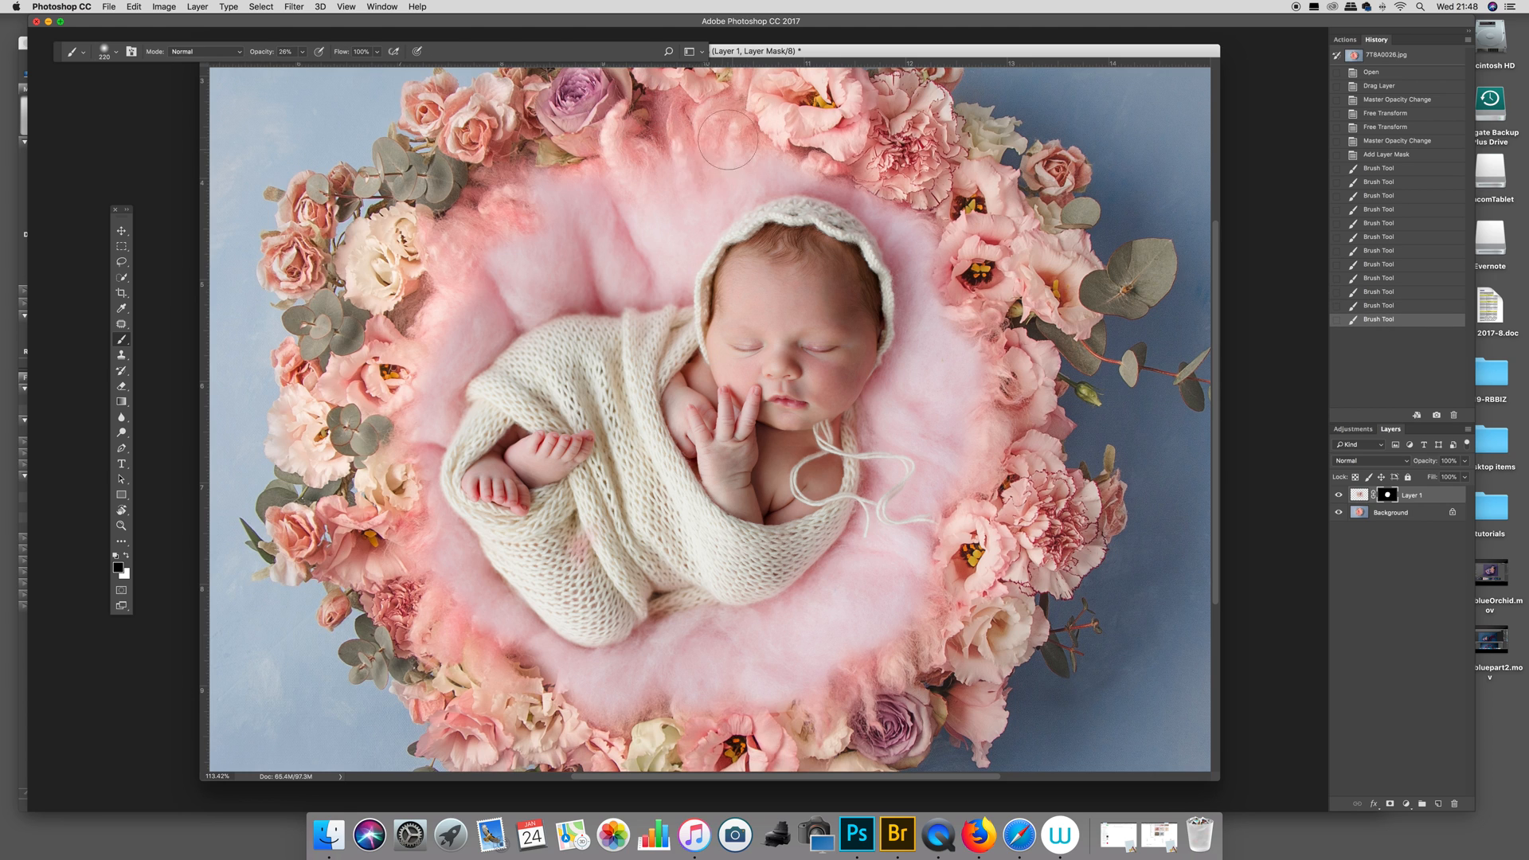
{"action": "left_click_drag", "start_coordinate": [726, 142], "coordinate": [642, 181]}
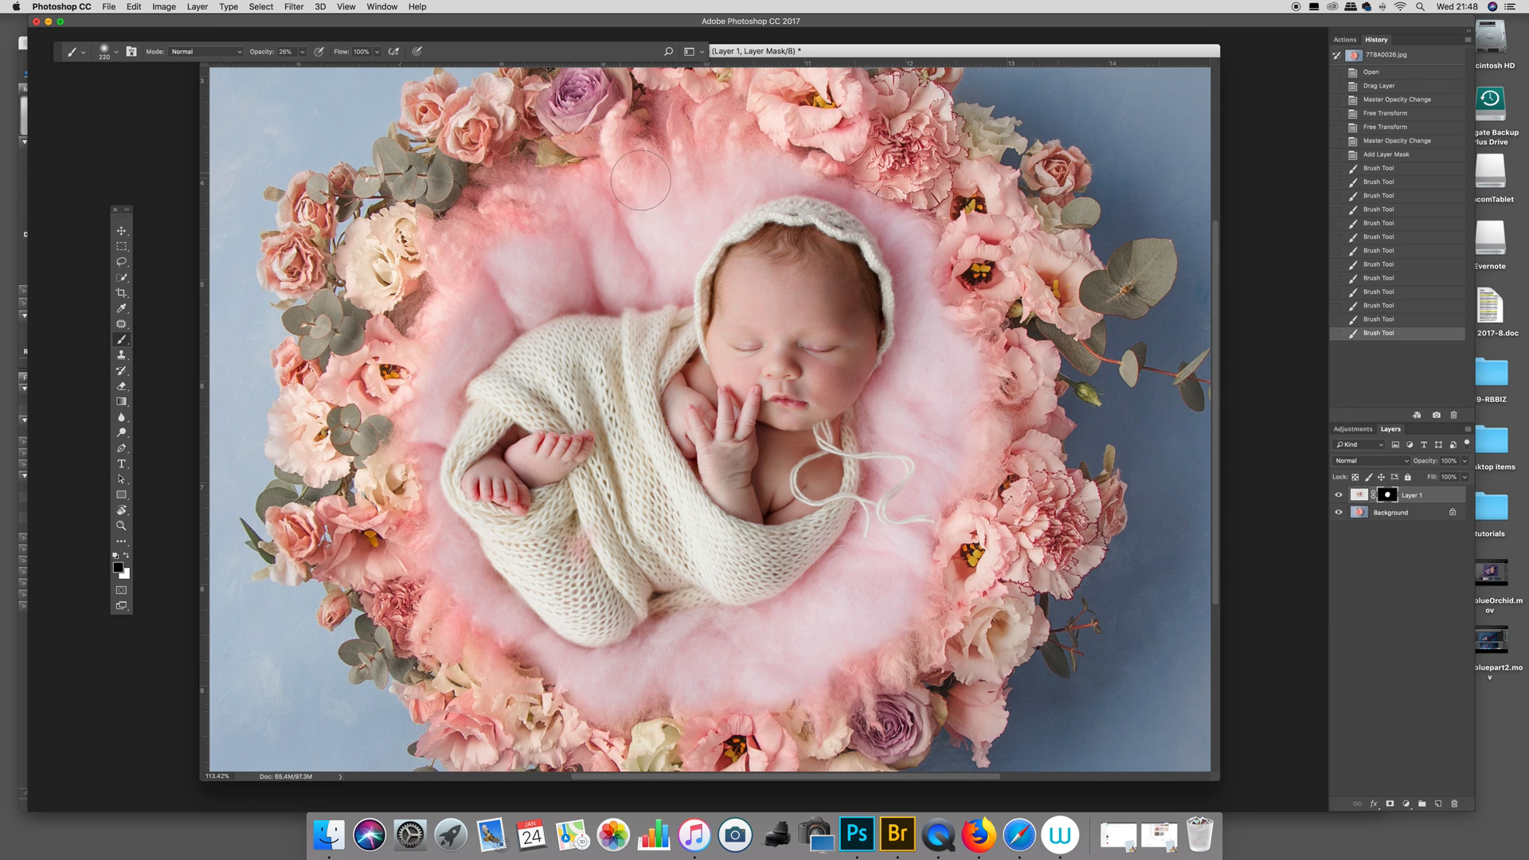
{"action": "left_click_drag", "start_coordinate": [642, 180], "coordinate": [573, 251]}
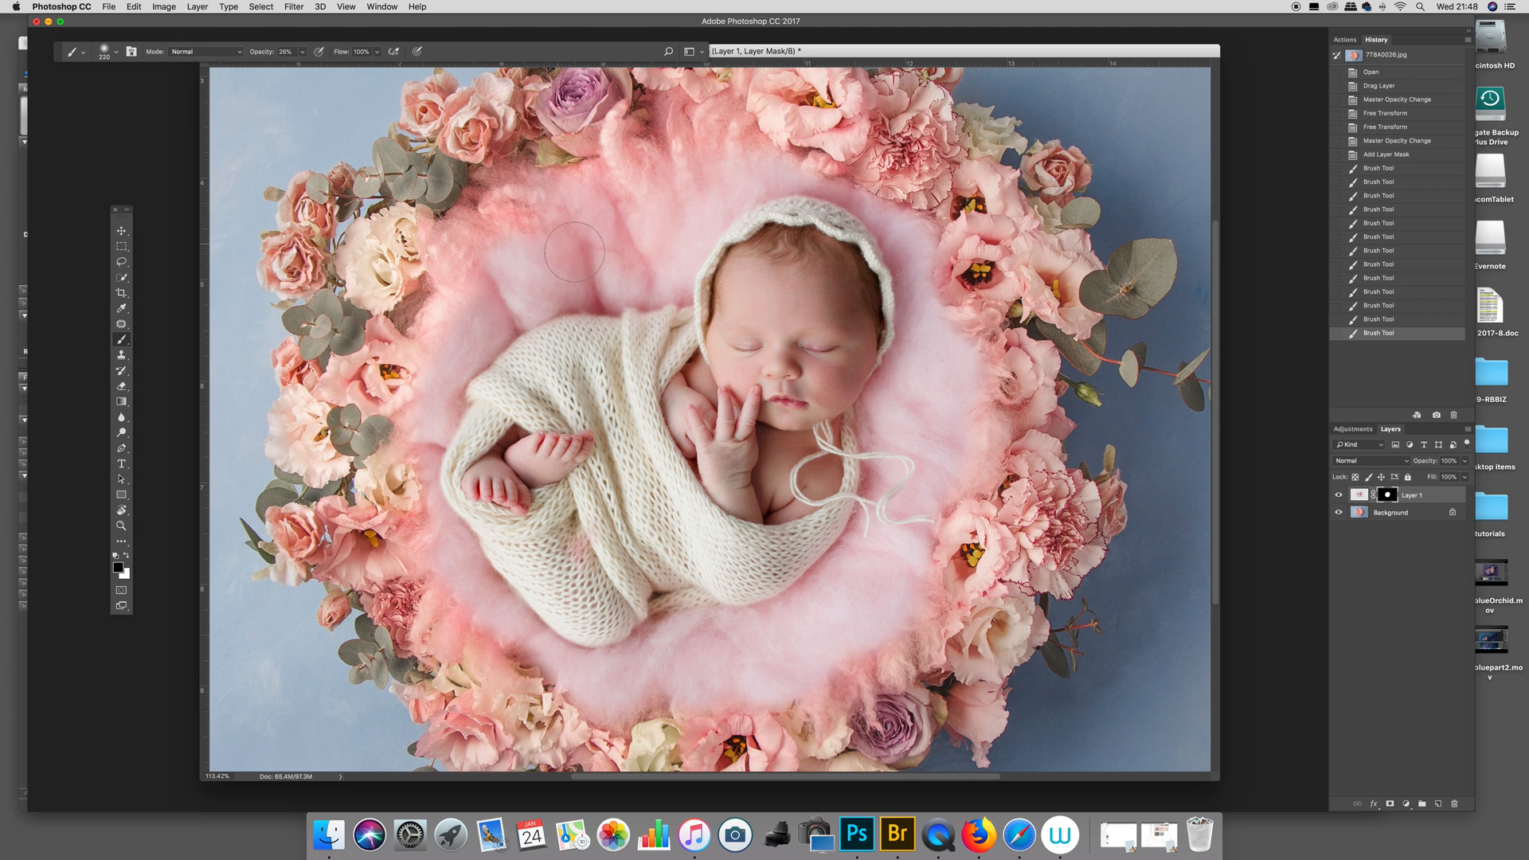
{"action": "left_click_drag", "start_coordinate": [573, 252], "coordinate": [705, 135]}
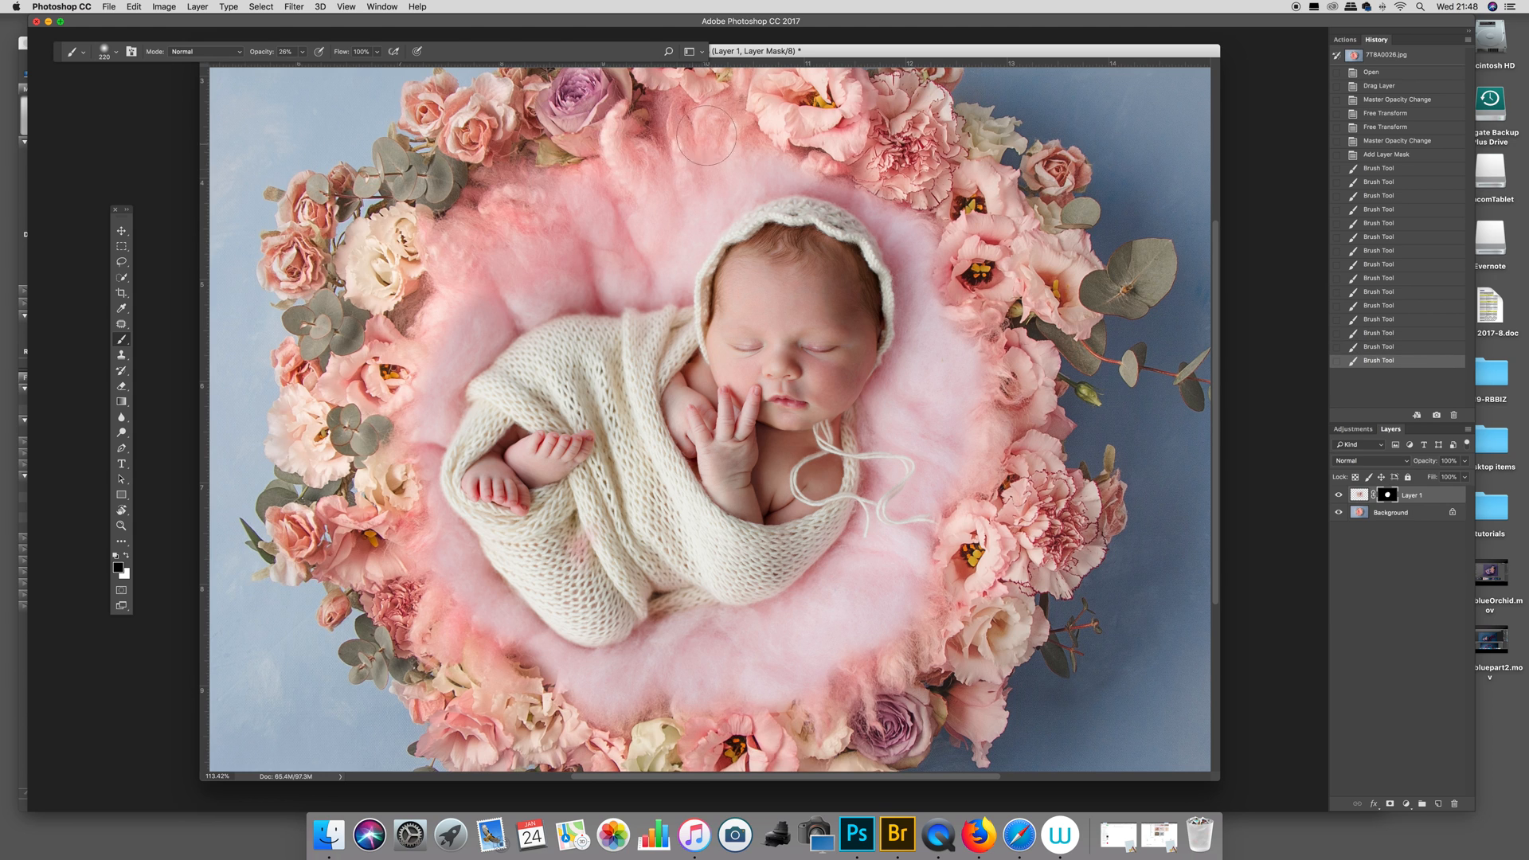
{"action": "left_click_drag", "start_coordinate": [705, 136], "coordinate": [769, 151]}
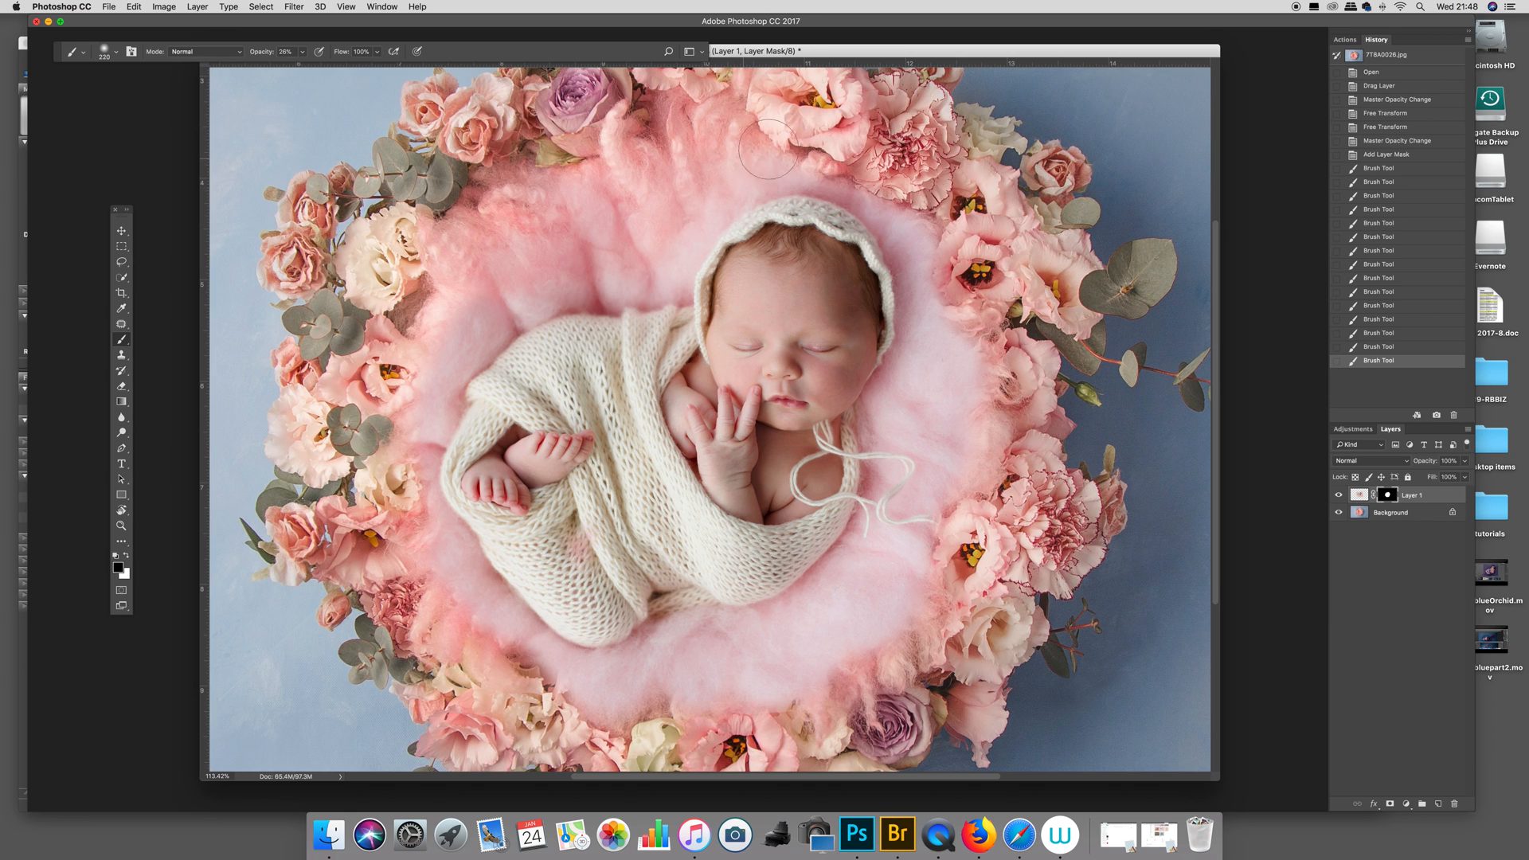
{"action": "left_click_drag", "start_coordinate": [768, 151], "coordinate": [931, 220]}
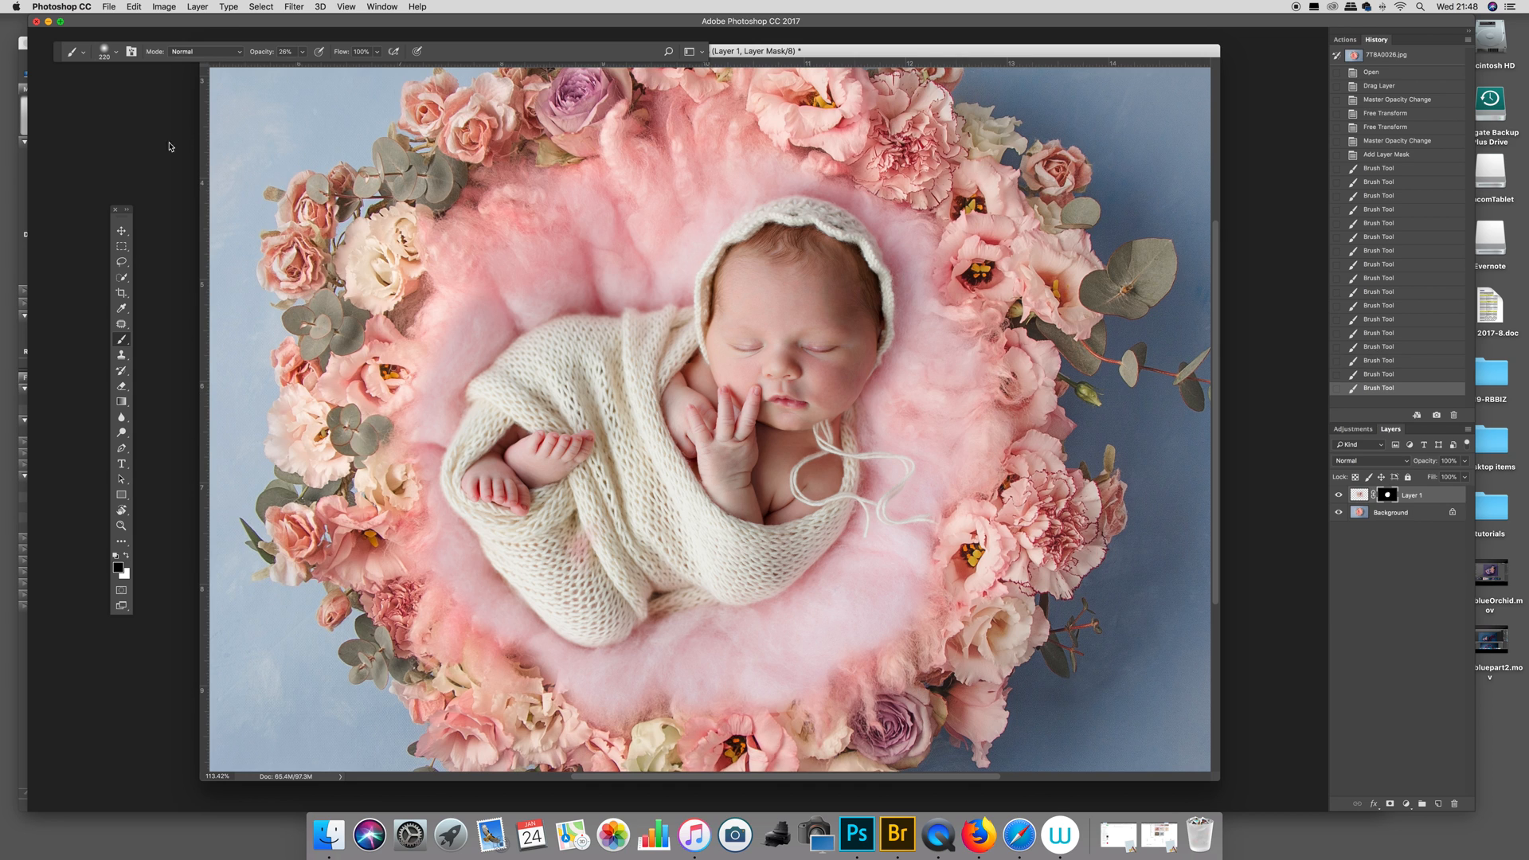
Step: Use a smaller brush to blend fluff edges at the bonnet, bottom, left and top right
{"action": "left_click", "coordinate": [117, 52]}
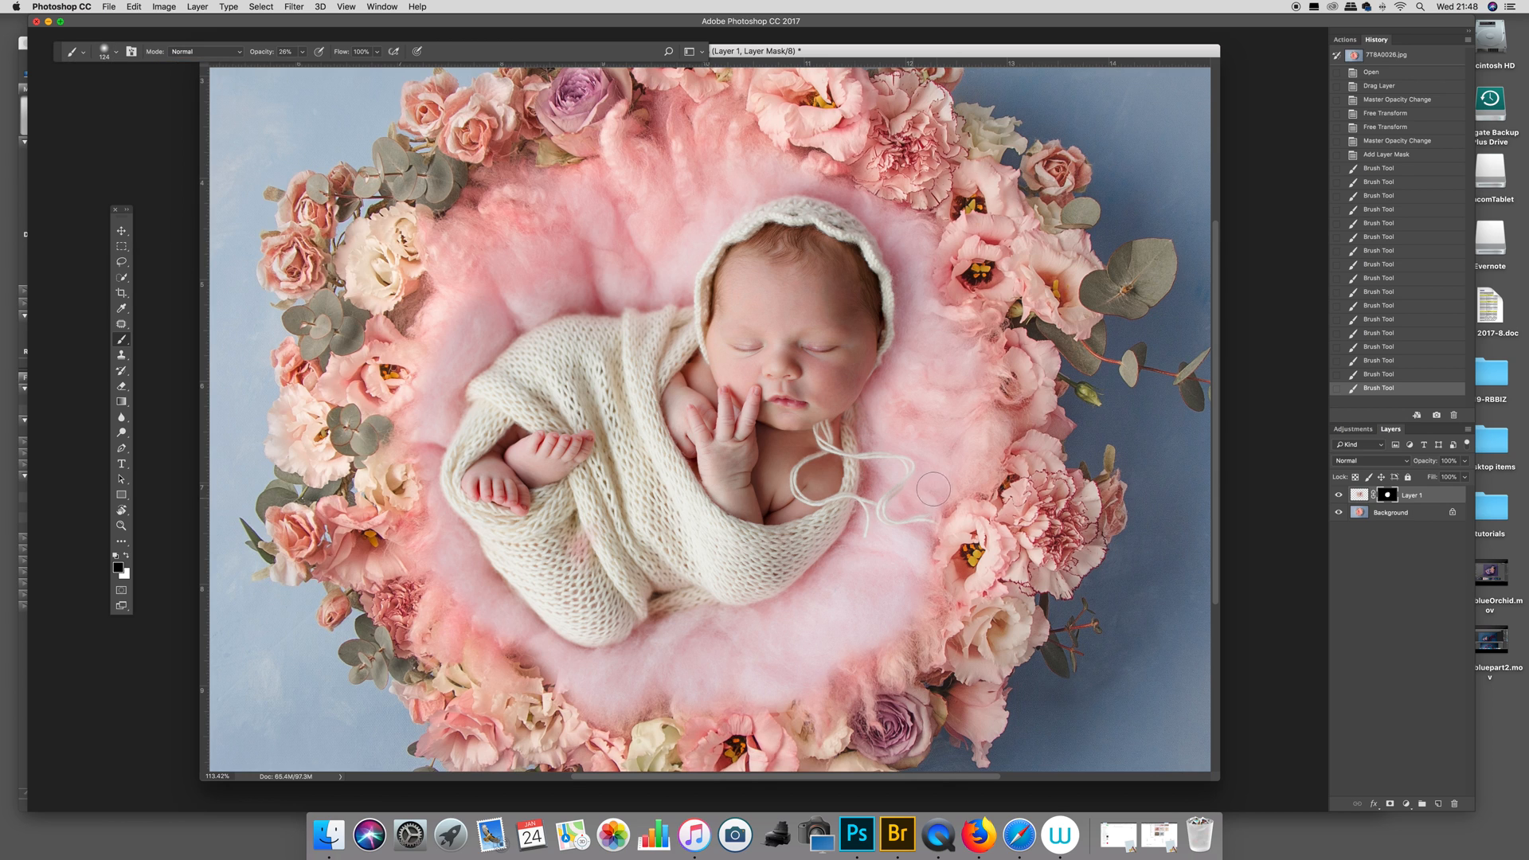
{"action": "left_click_drag", "start_coordinate": [931, 488], "coordinate": [853, 564]}
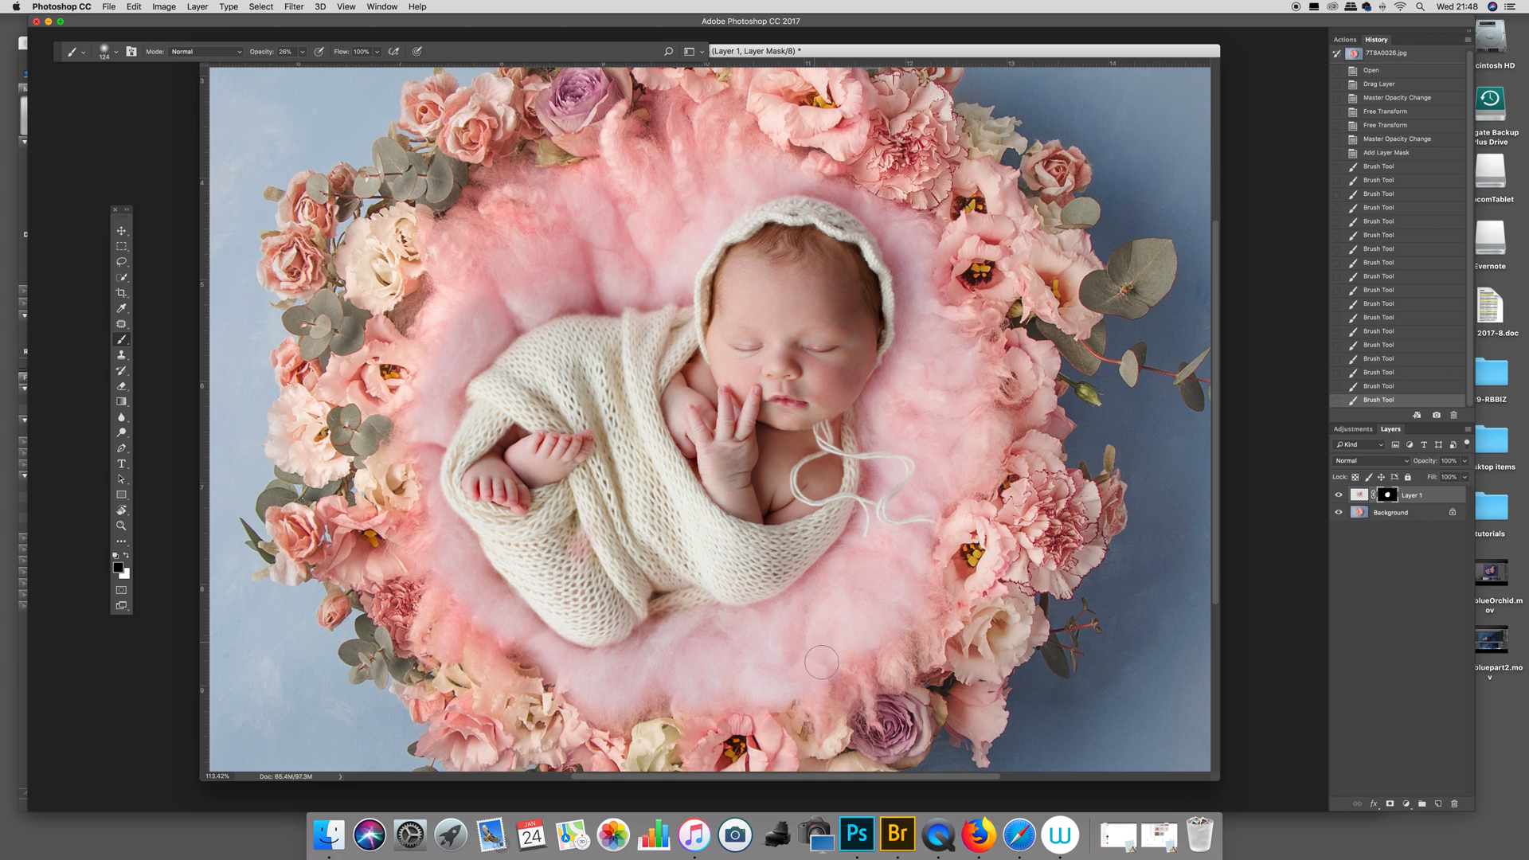
{"action": "left_click_drag", "start_coordinate": [823, 662], "coordinate": [712, 680]}
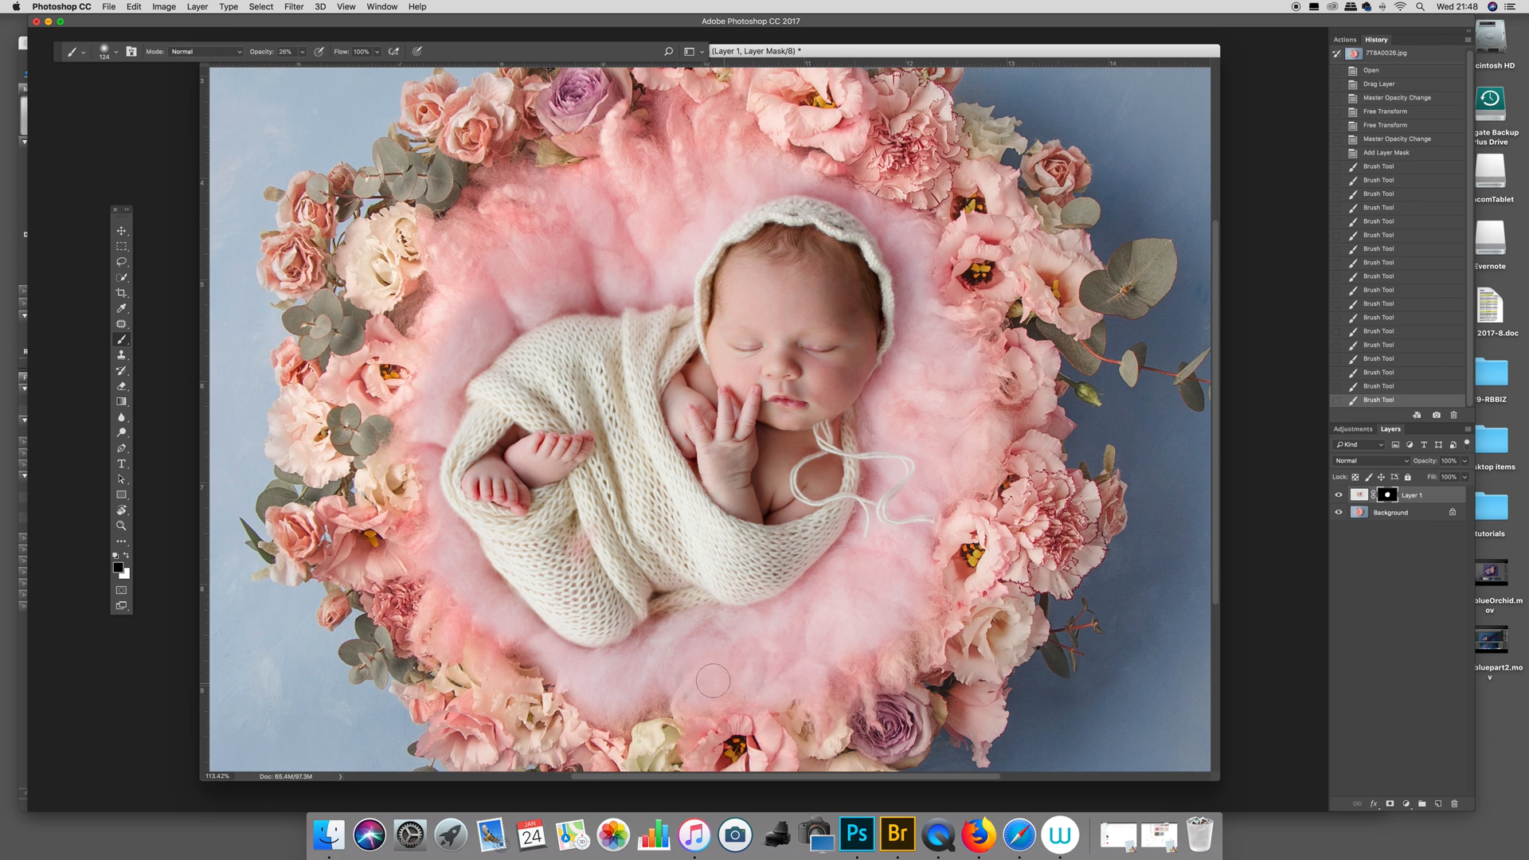
{"action": "left_click_drag", "start_coordinate": [713, 681], "coordinate": [475, 605]}
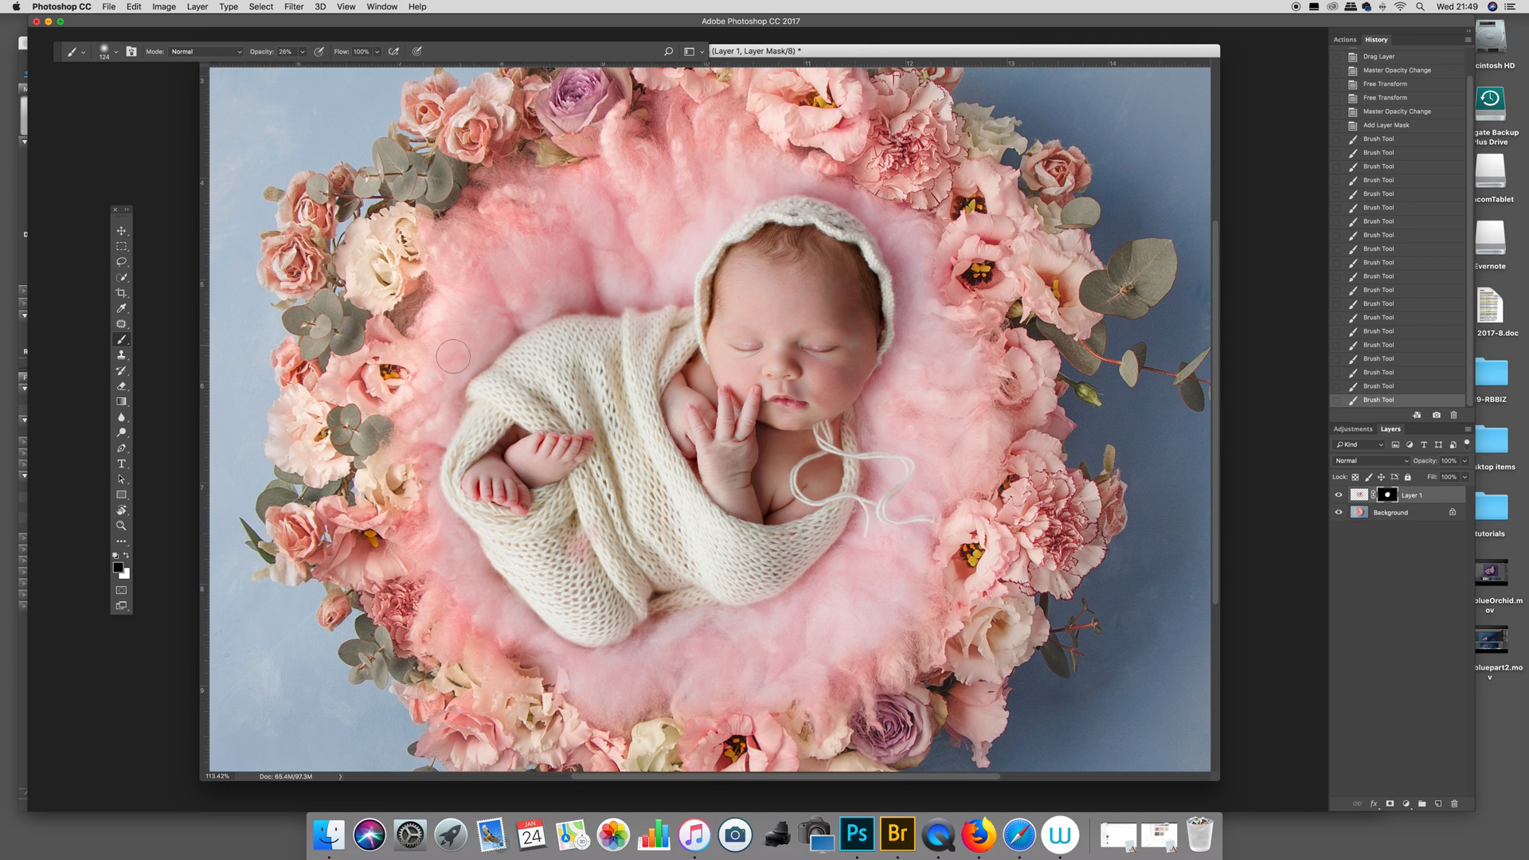
{"action": "left_click_drag", "start_coordinate": [453, 357], "coordinate": [556, 286]}
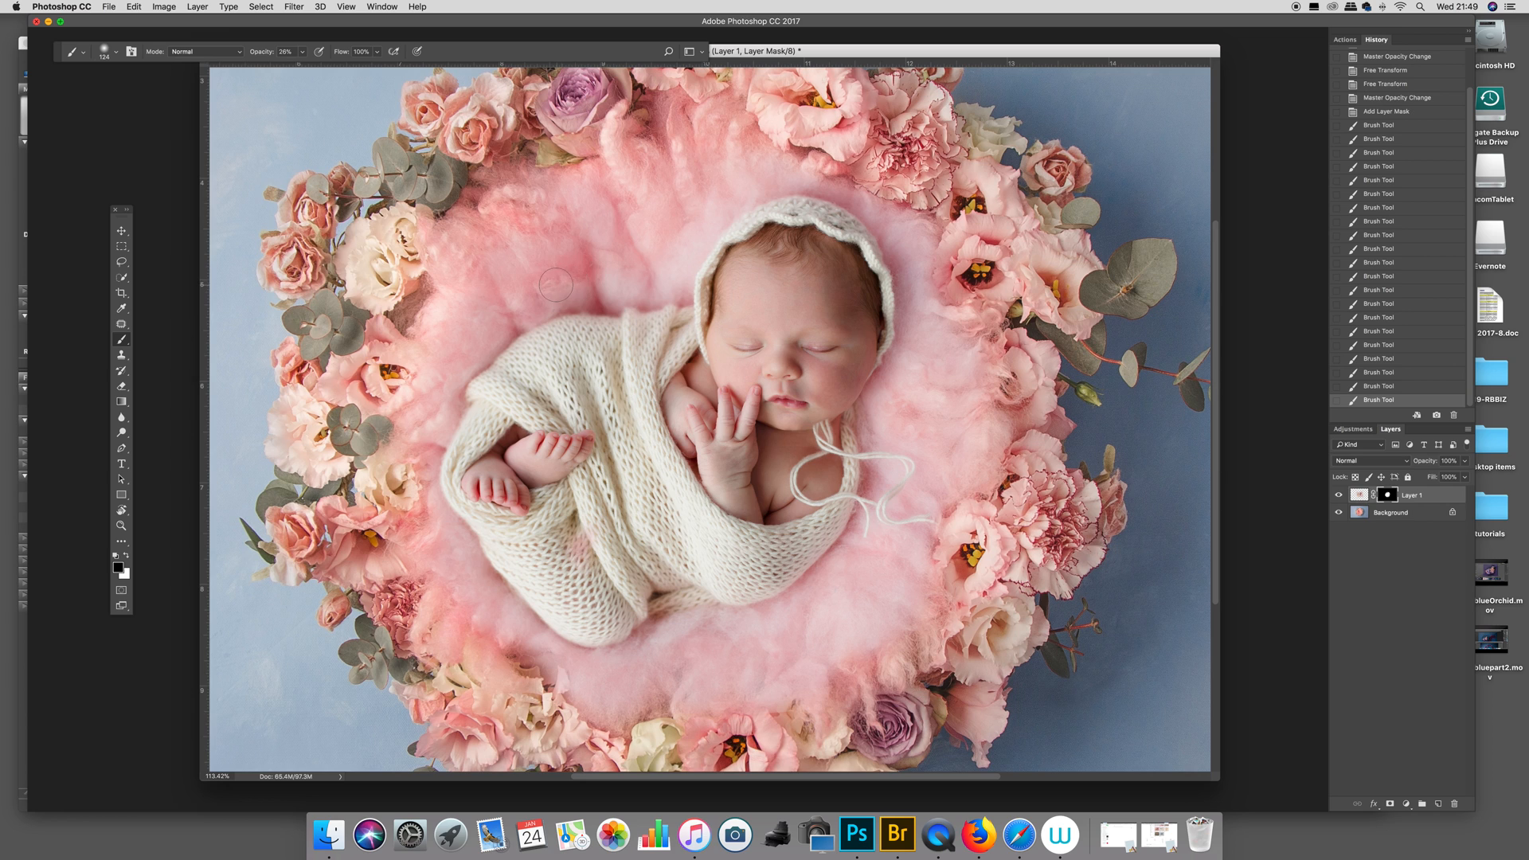
{"action": "left_click_drag", "start_coordinate": [561, 283], "coordinate": [604, 268]}
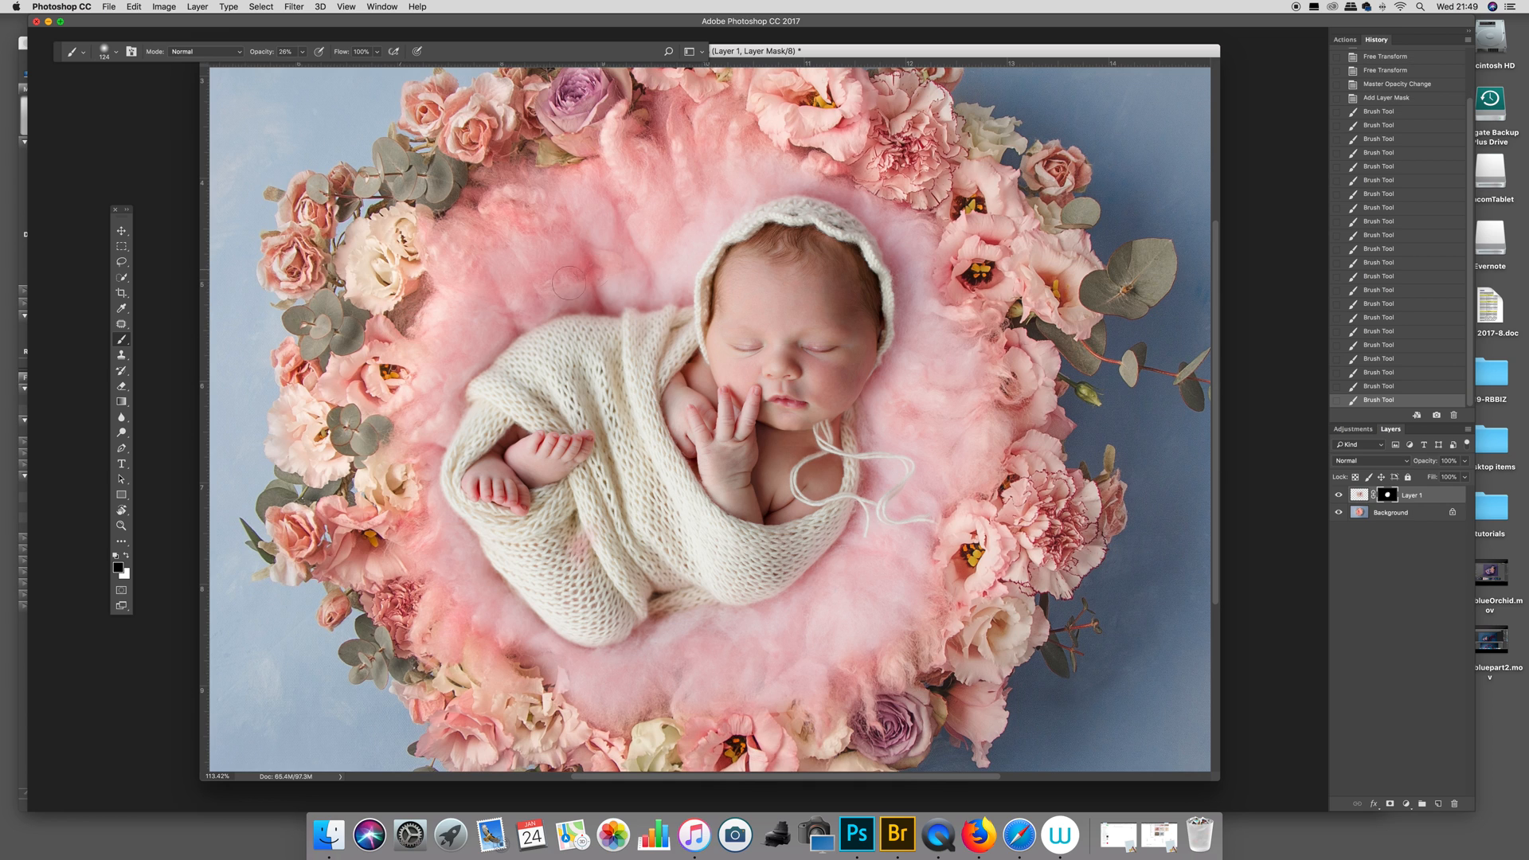
{"action": "left_click_drag", "start_coordinate": [570, 283], "coordinate": [685, 217]}
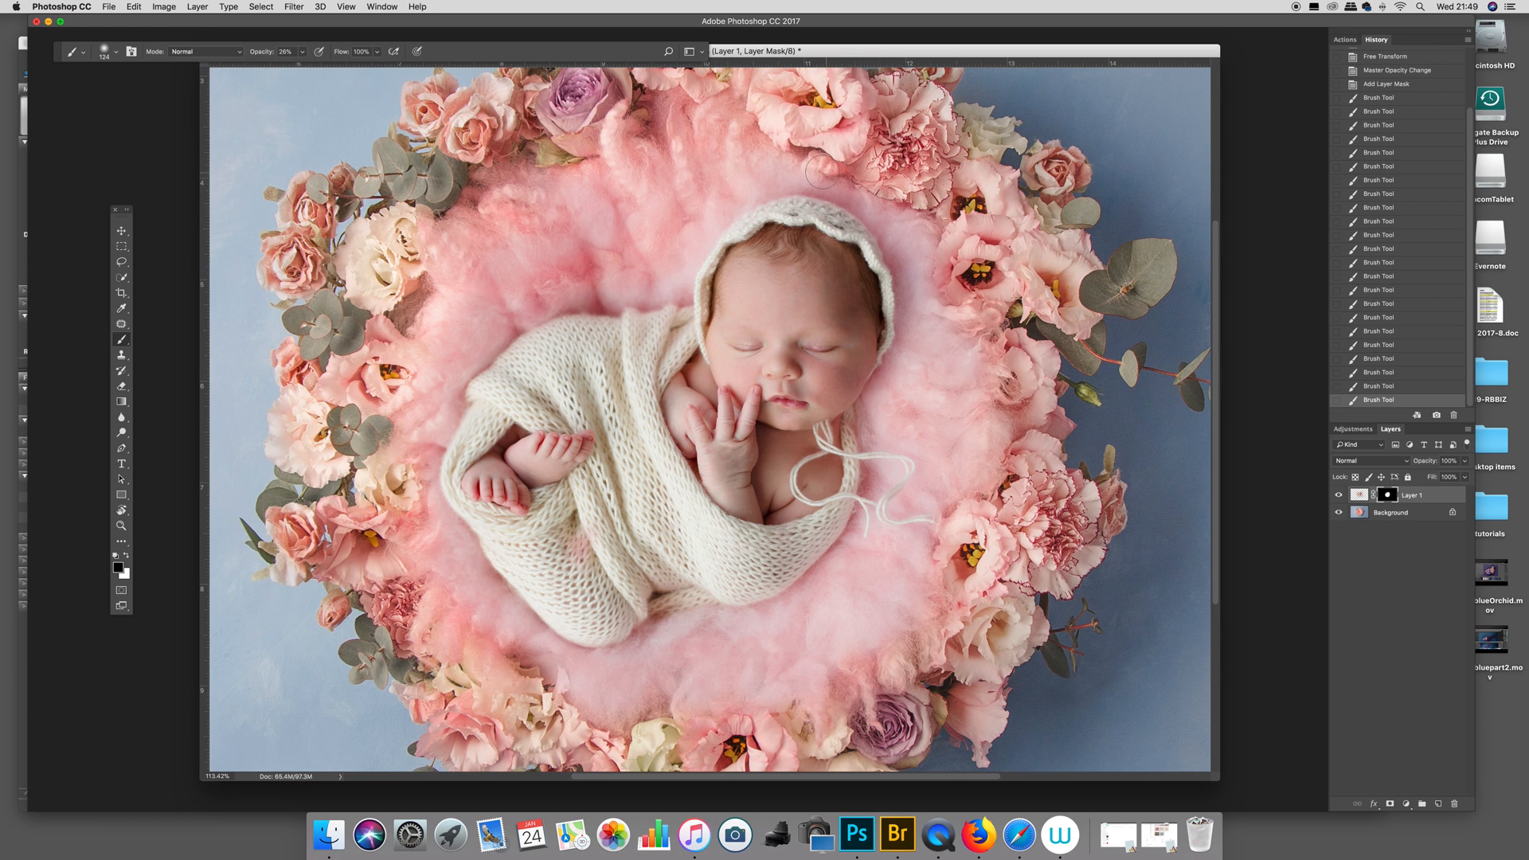
{"action": "left_click_drag", "start_coordinate": [822, 171], "coordinate": [938, 278]}
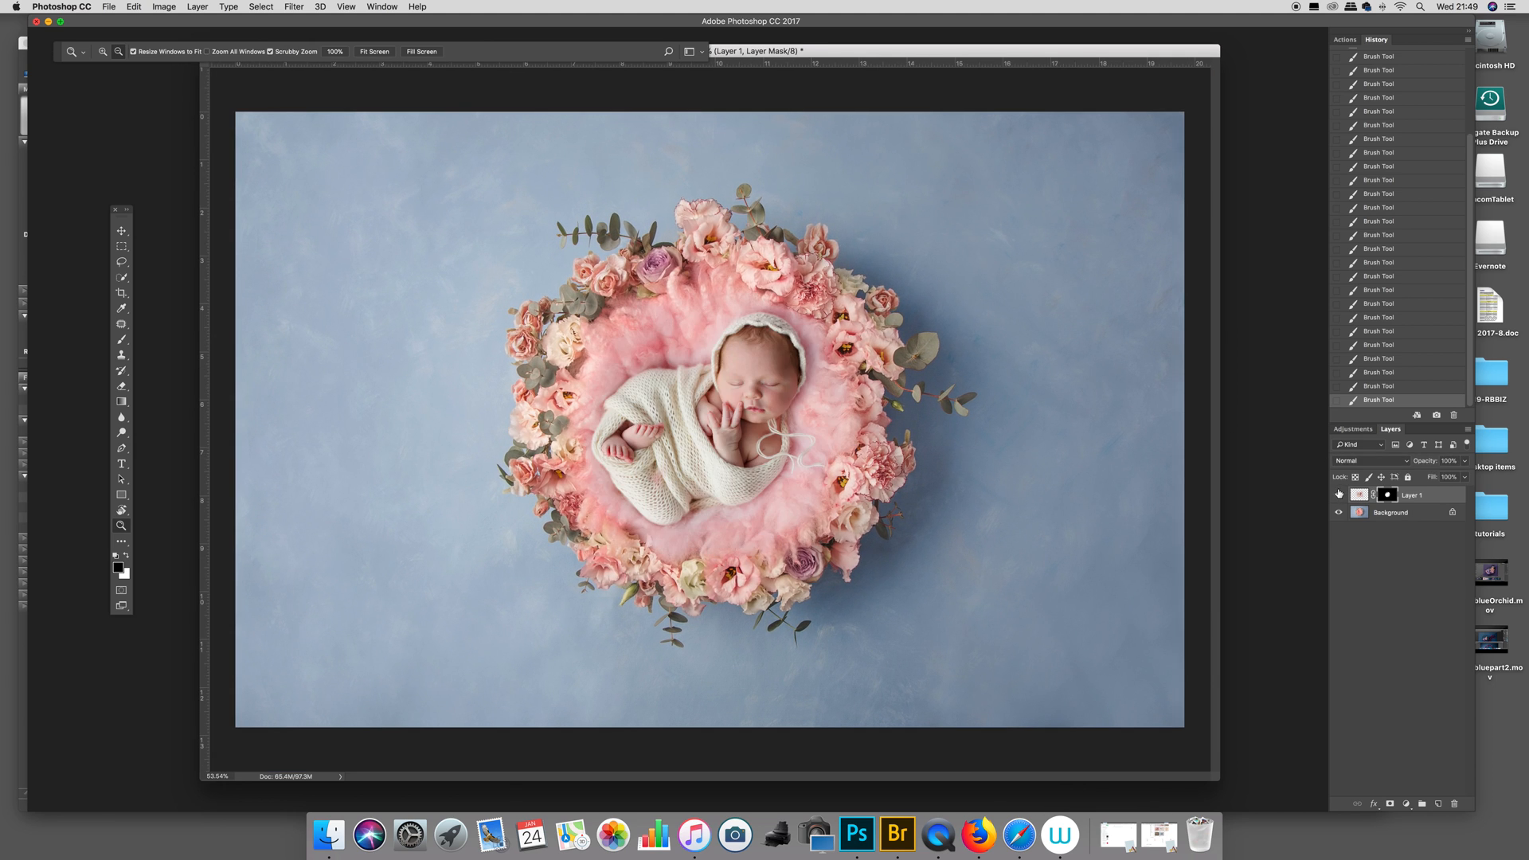
{"action": "mouse_move", "coordinate": [688, 304]}
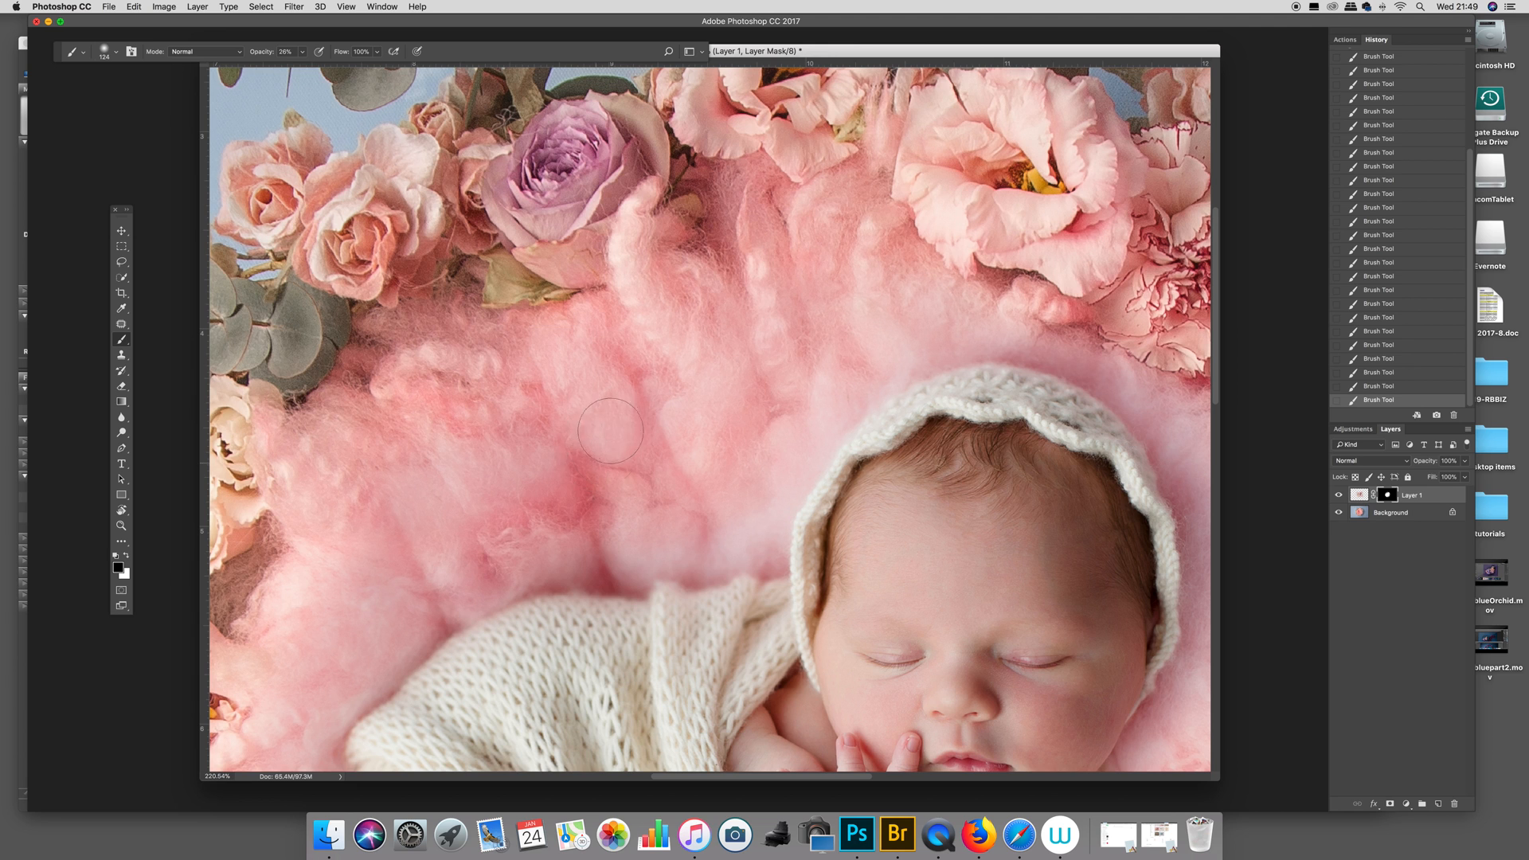
Step: Zoom in and refine the mask over the upper-left fluff above the baby
{"action": "left_click_drag", "start_coordinate": [612, 430], "coordinate": [775, 431]}
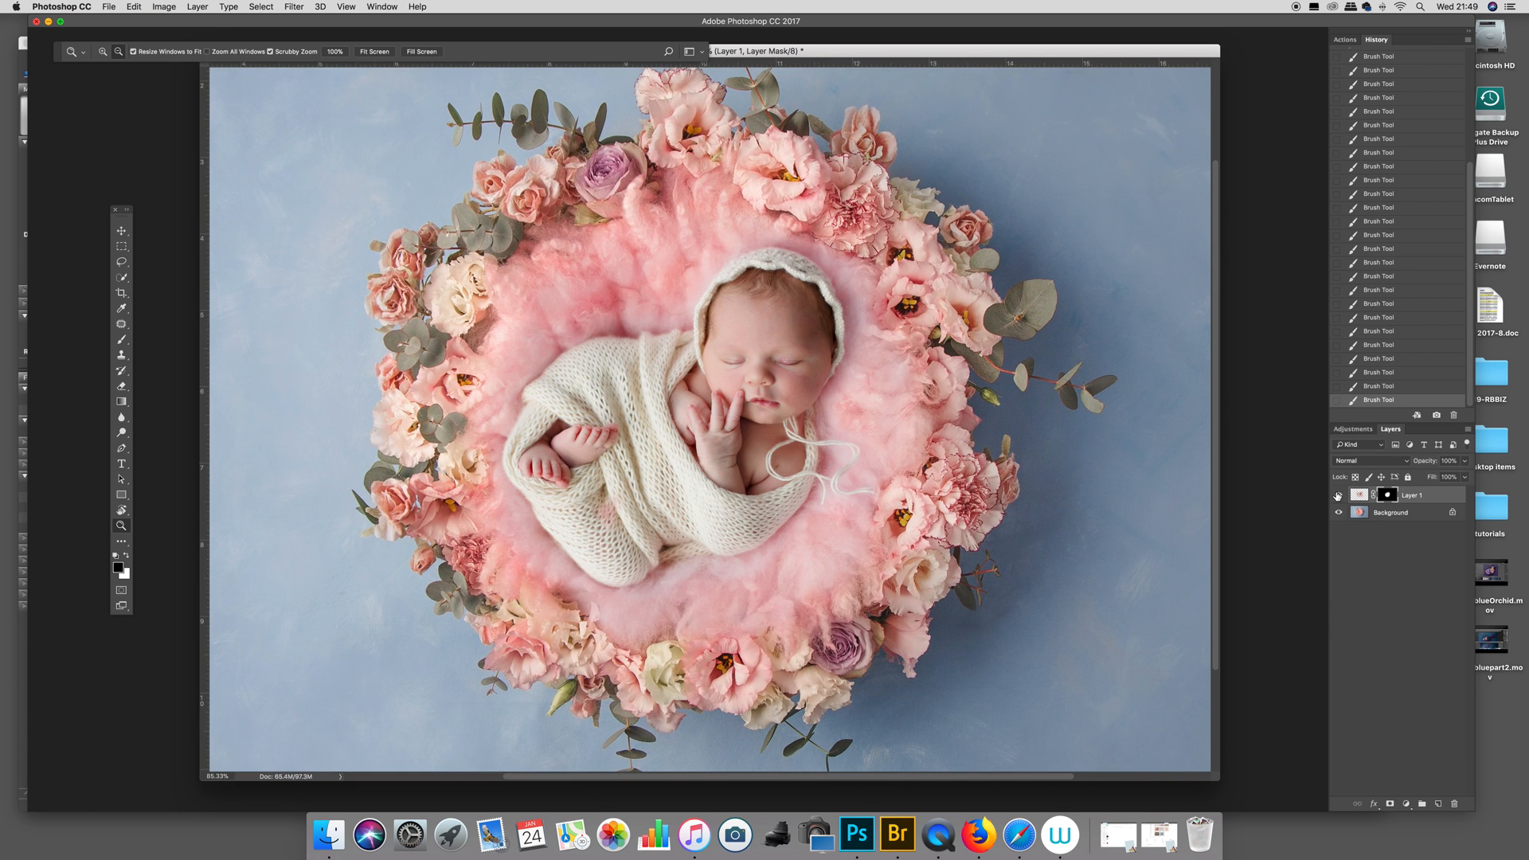
{"action": "left_click", "coordinate": [122, 340]}
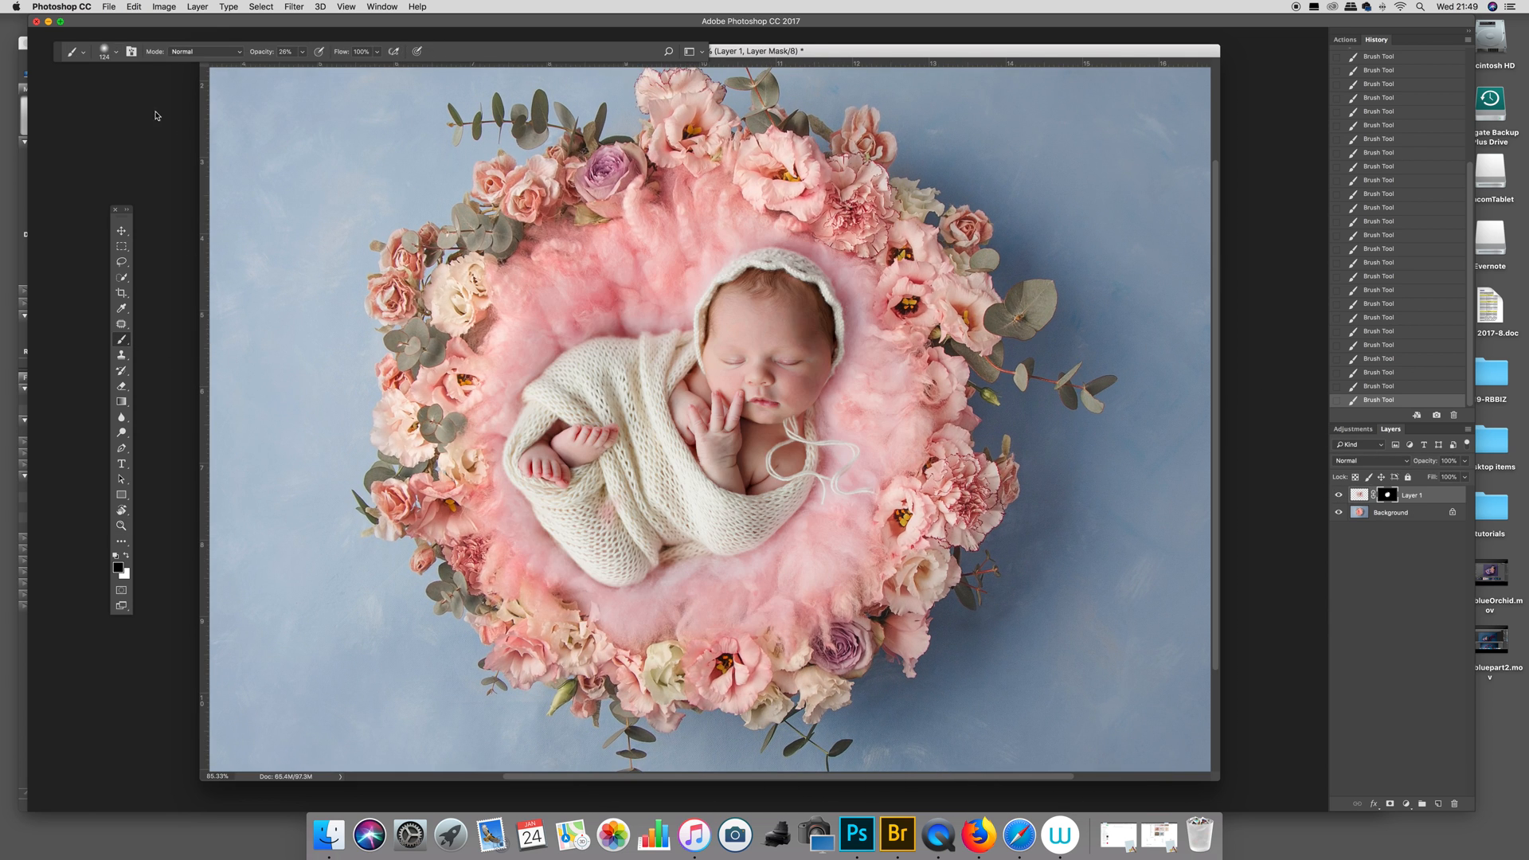
{"action": "left_click", "coordinate": [117, 52]}
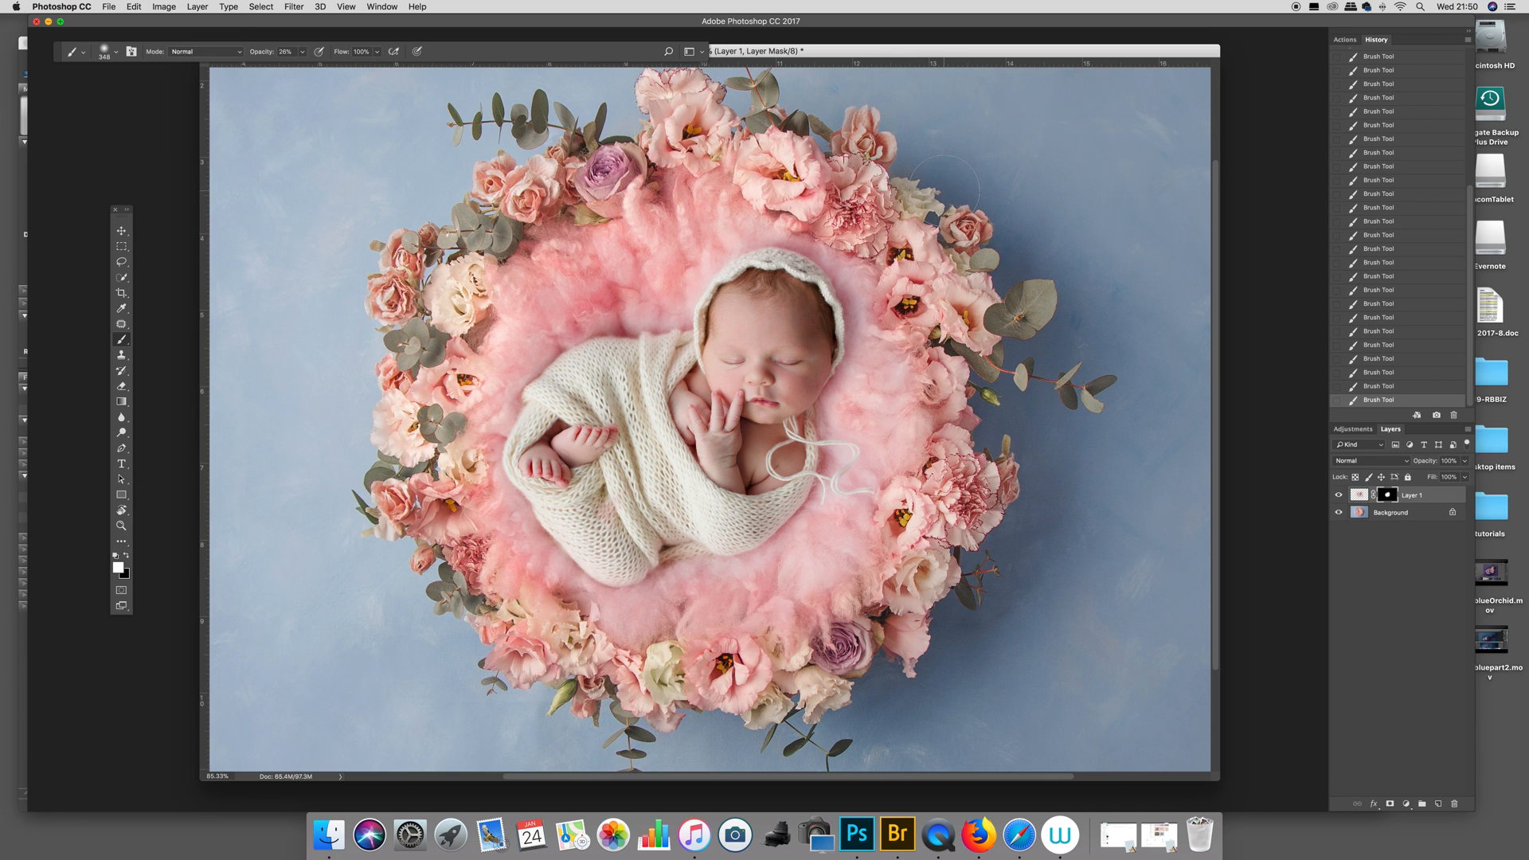
{"action": "left_click", "coordinate": [121, 526]}
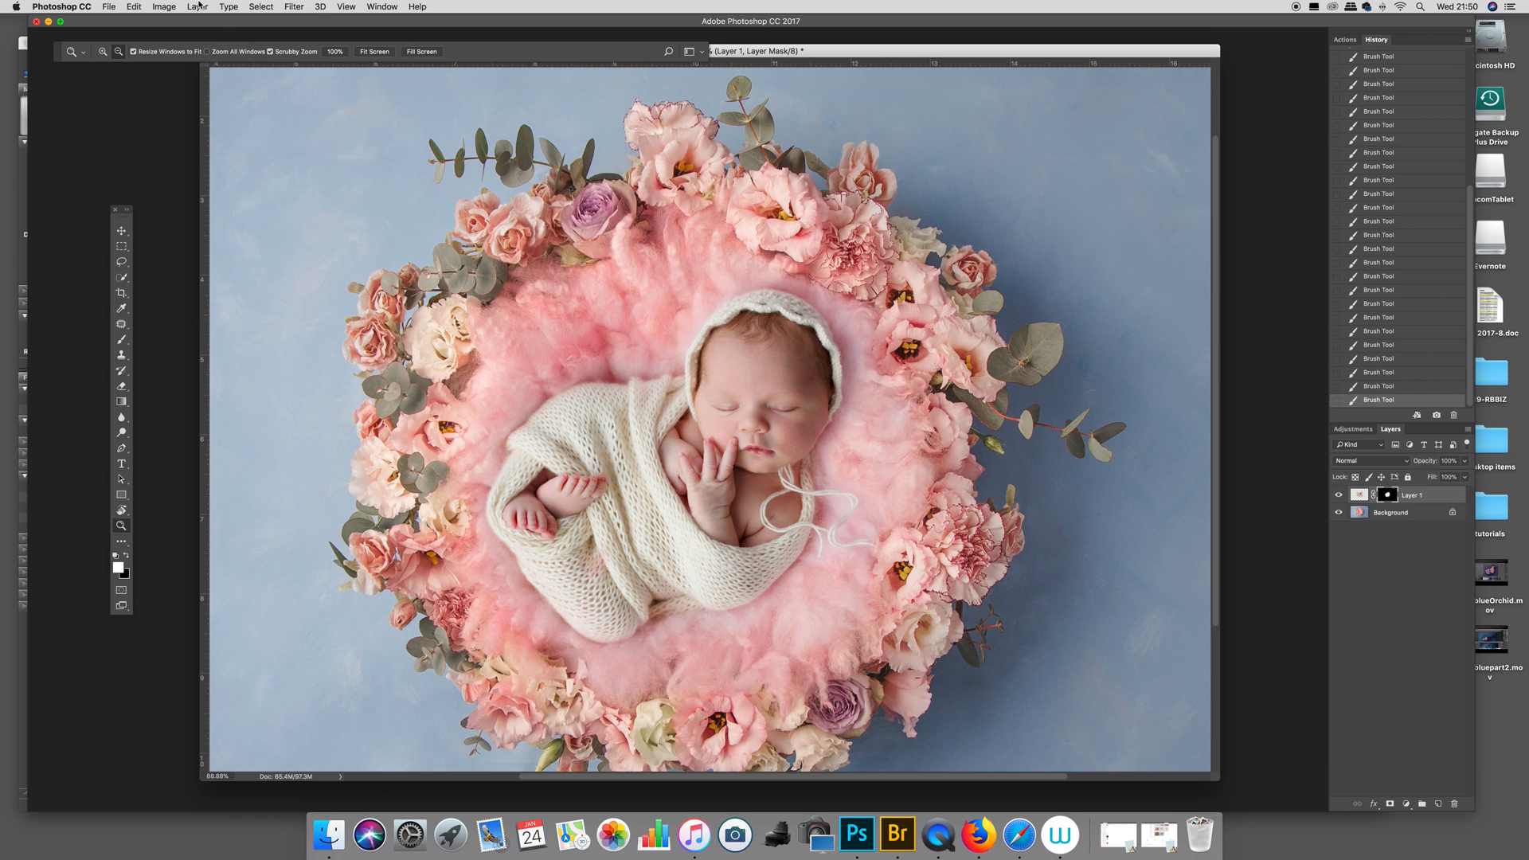
Step: Flatten the composite into one image via Layer > Flatten Image
{"action": "left_click", "coordinate": [197, 8]}
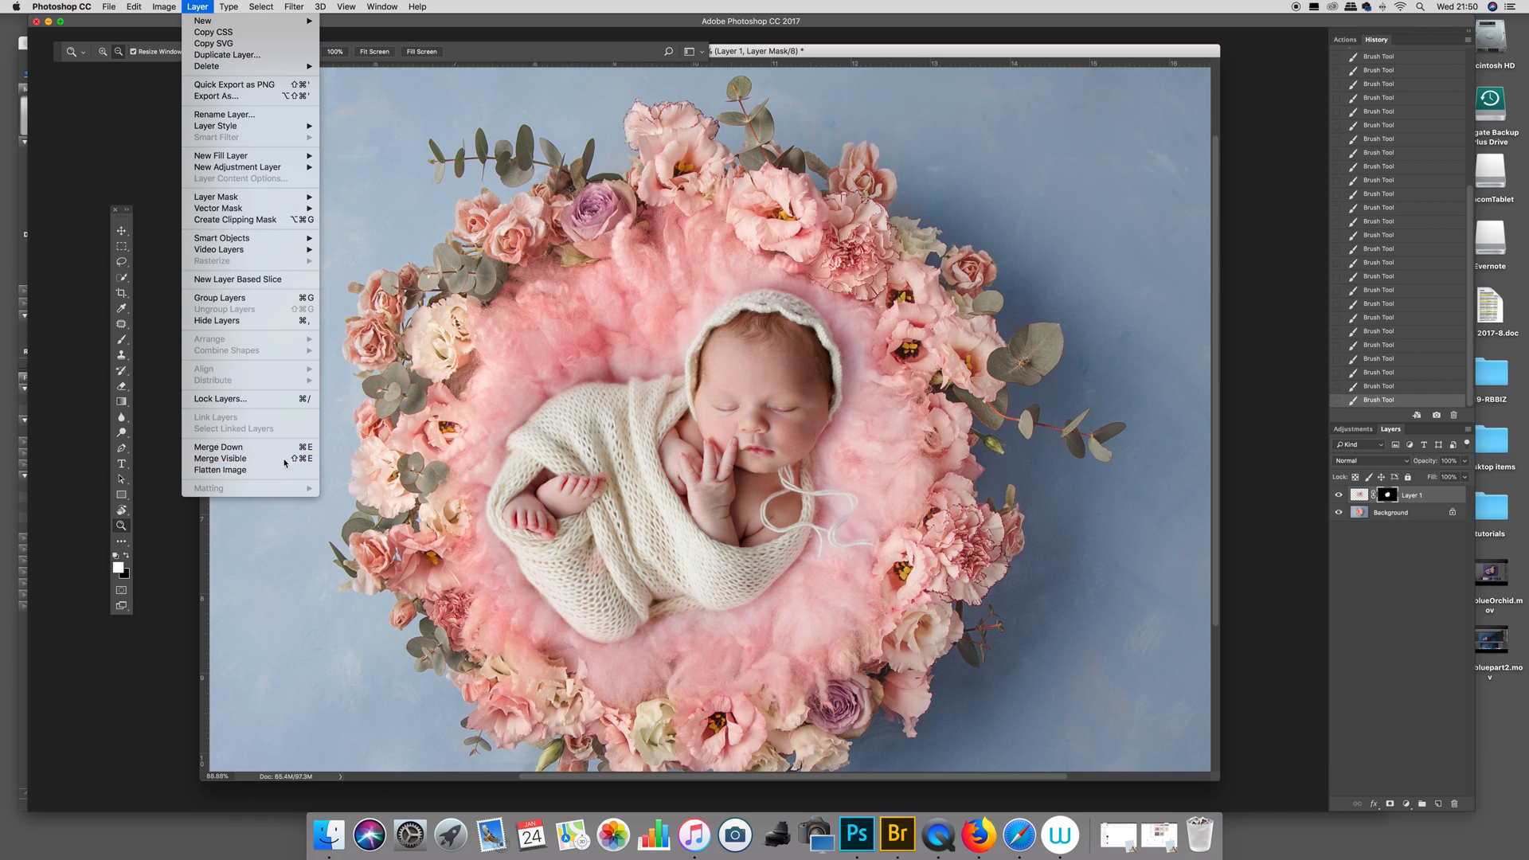
{"action": "left_click", "coordinate": [218, 470]}
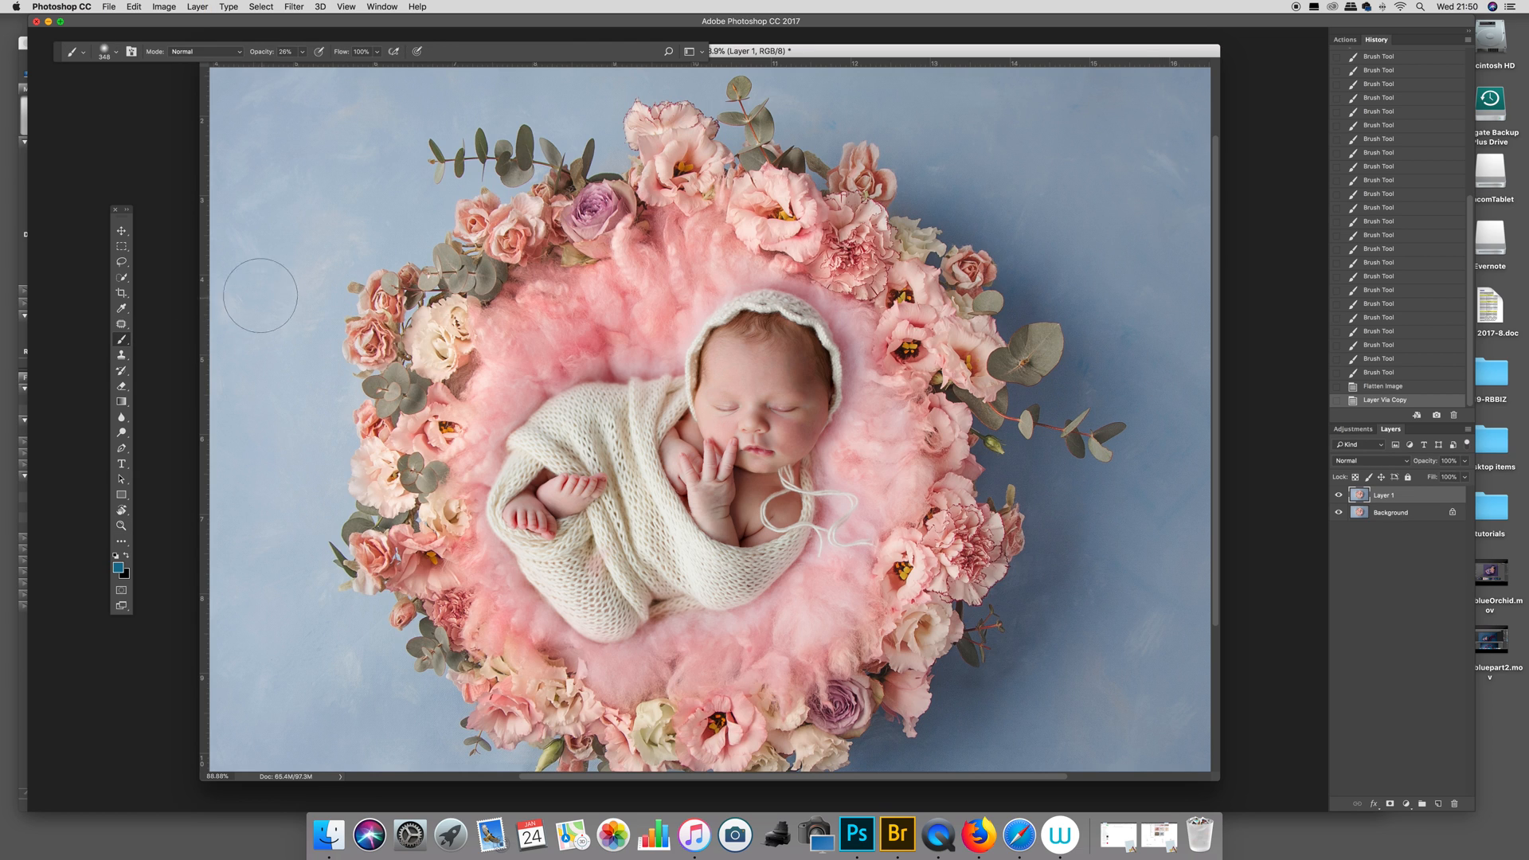
Step: Paint pink in Color mode over the fluff left of the bonnet, then resize the brush
{"action": "left_click", "coordinate": [104, 51]}
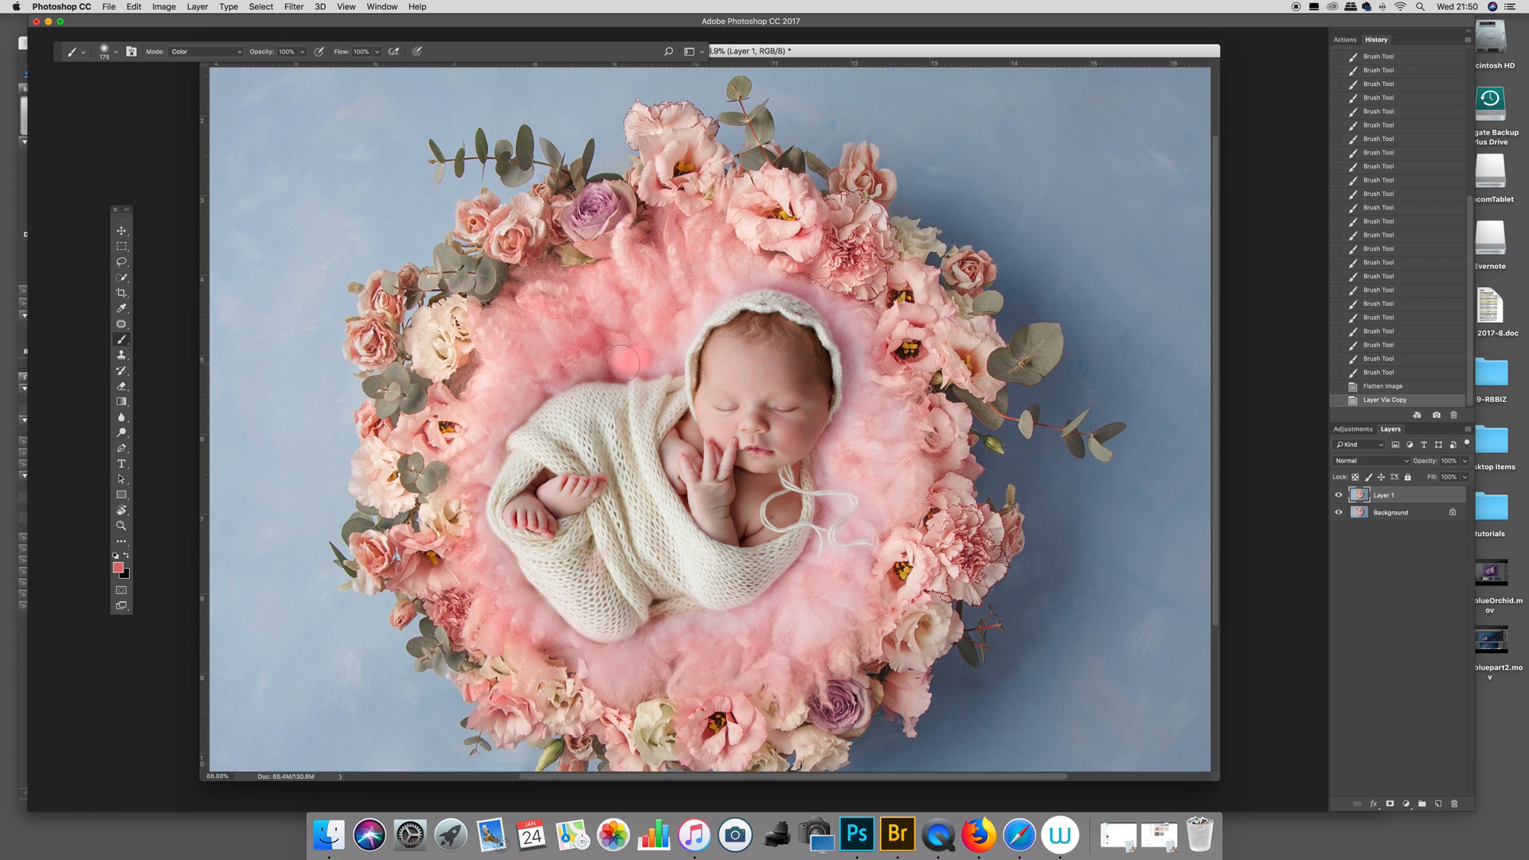
{"action": "left_click_drag", "start_coordinate": [624, 364], "coordinate": [503, 420]}
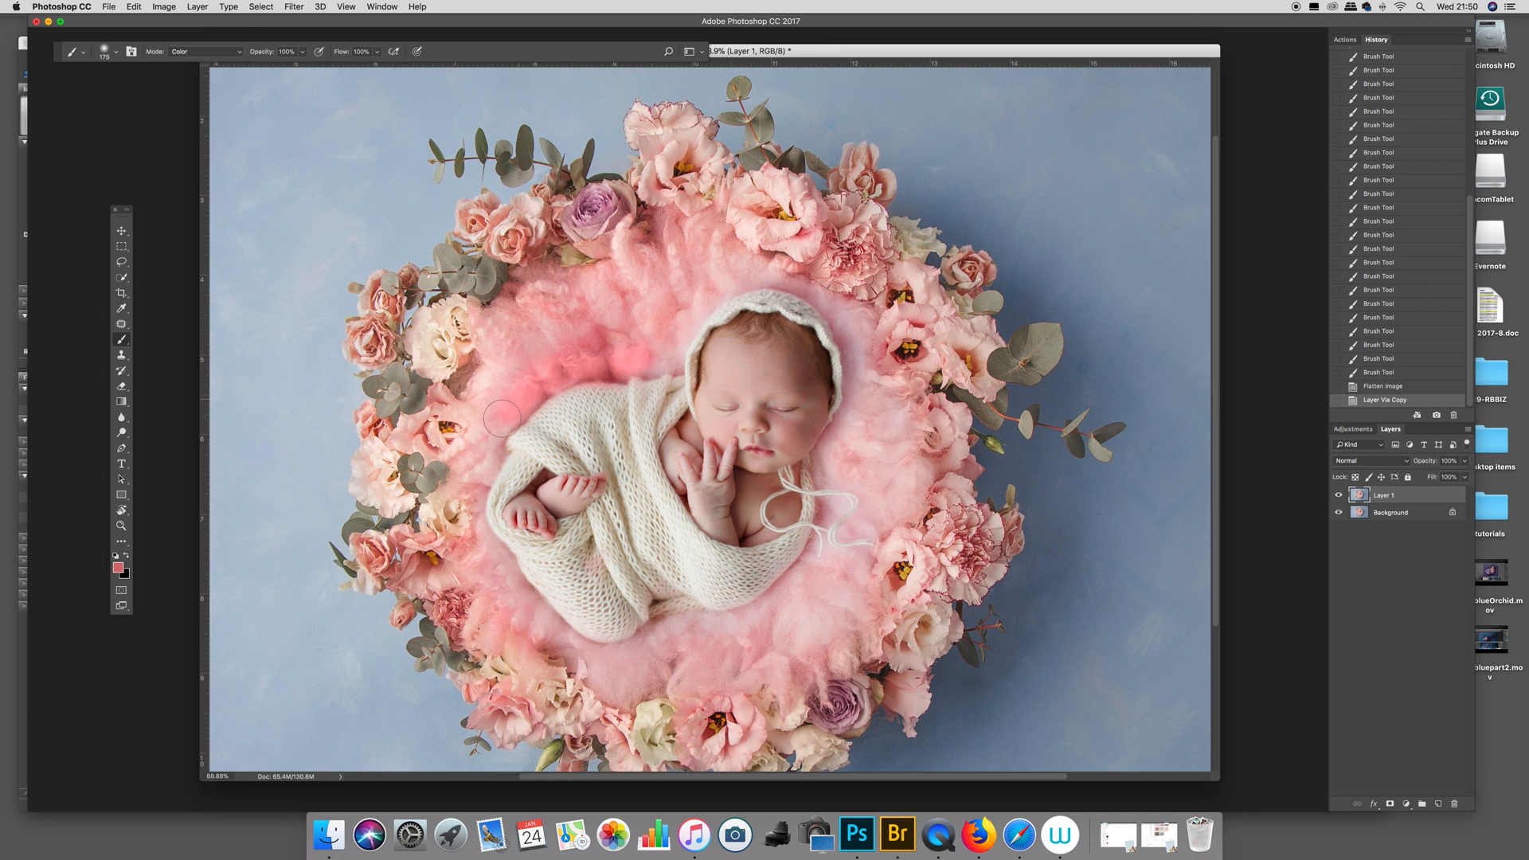
{"action": "left_click_drag", "start_coordinate": [500, 420], "coordinate": [635, 343]}
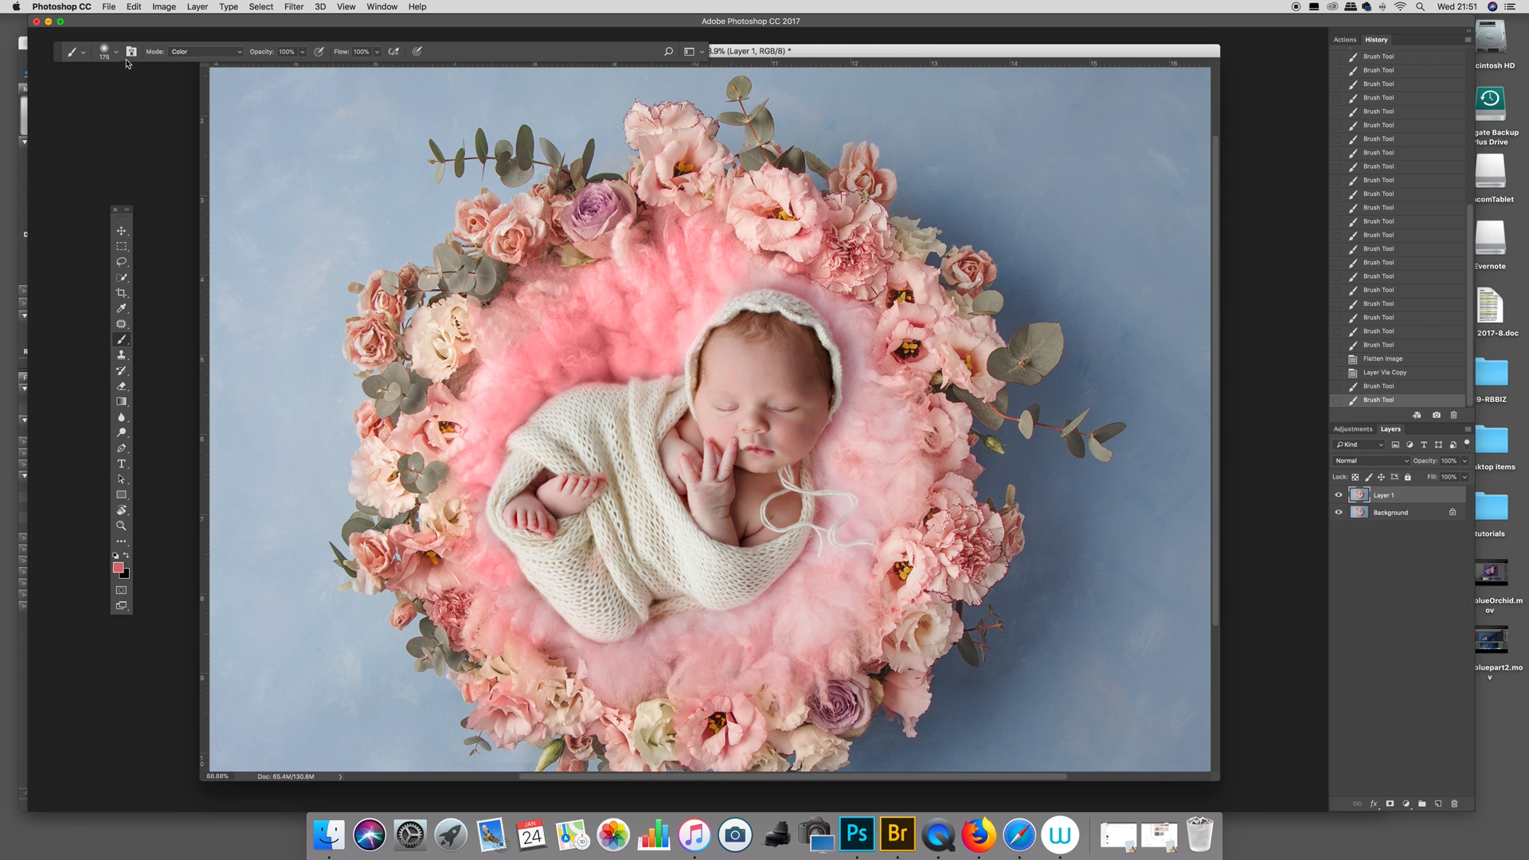
{"action": "left_click", "coordinate": [96, 52]}
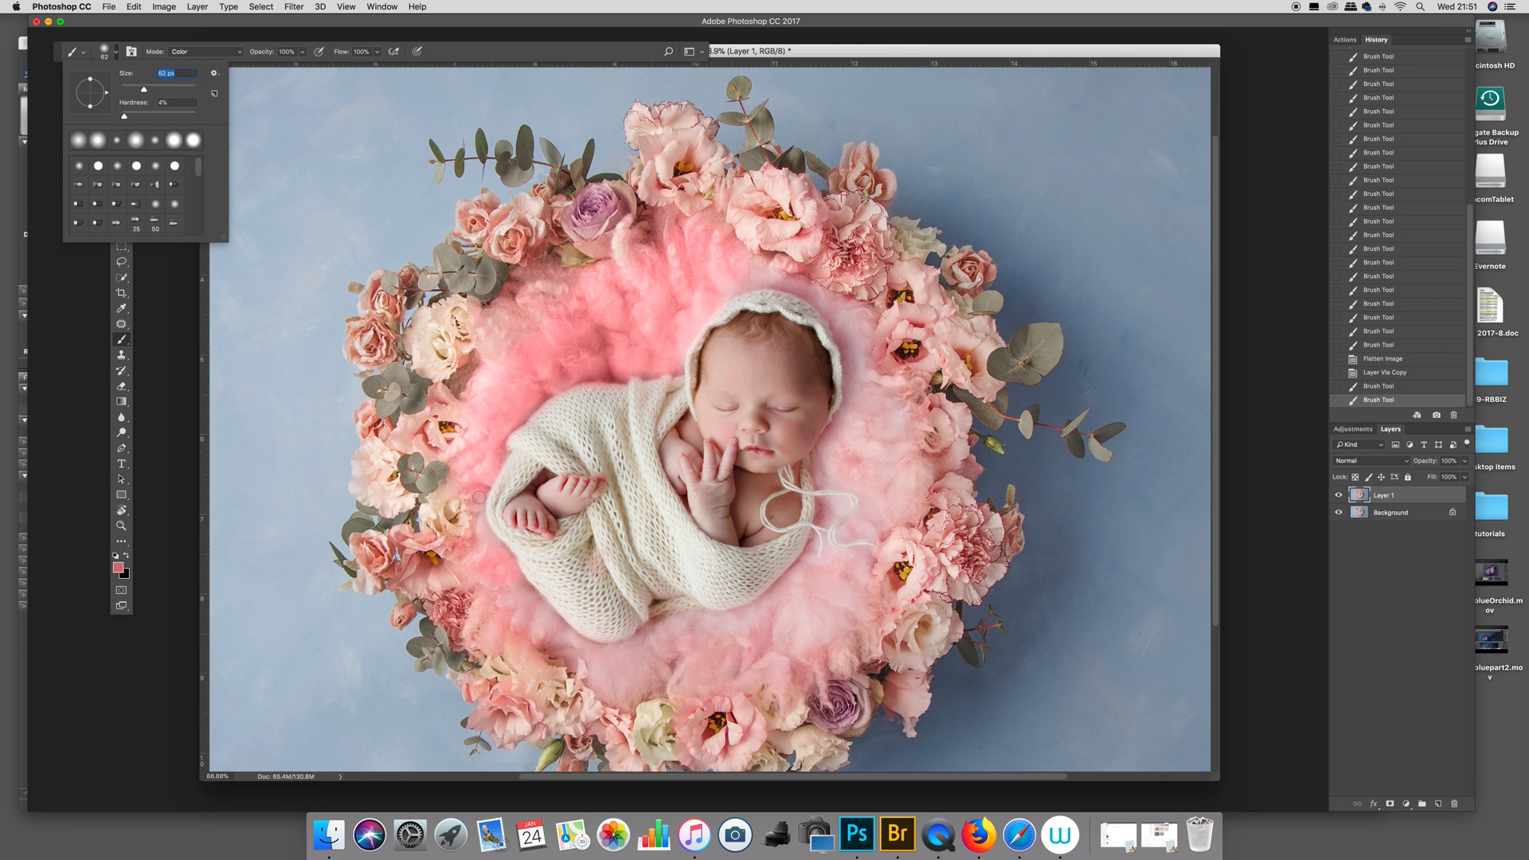
{"action": "left_click_drag", "start_coordinate": [478, 497], "coordinate": [519, 597]}
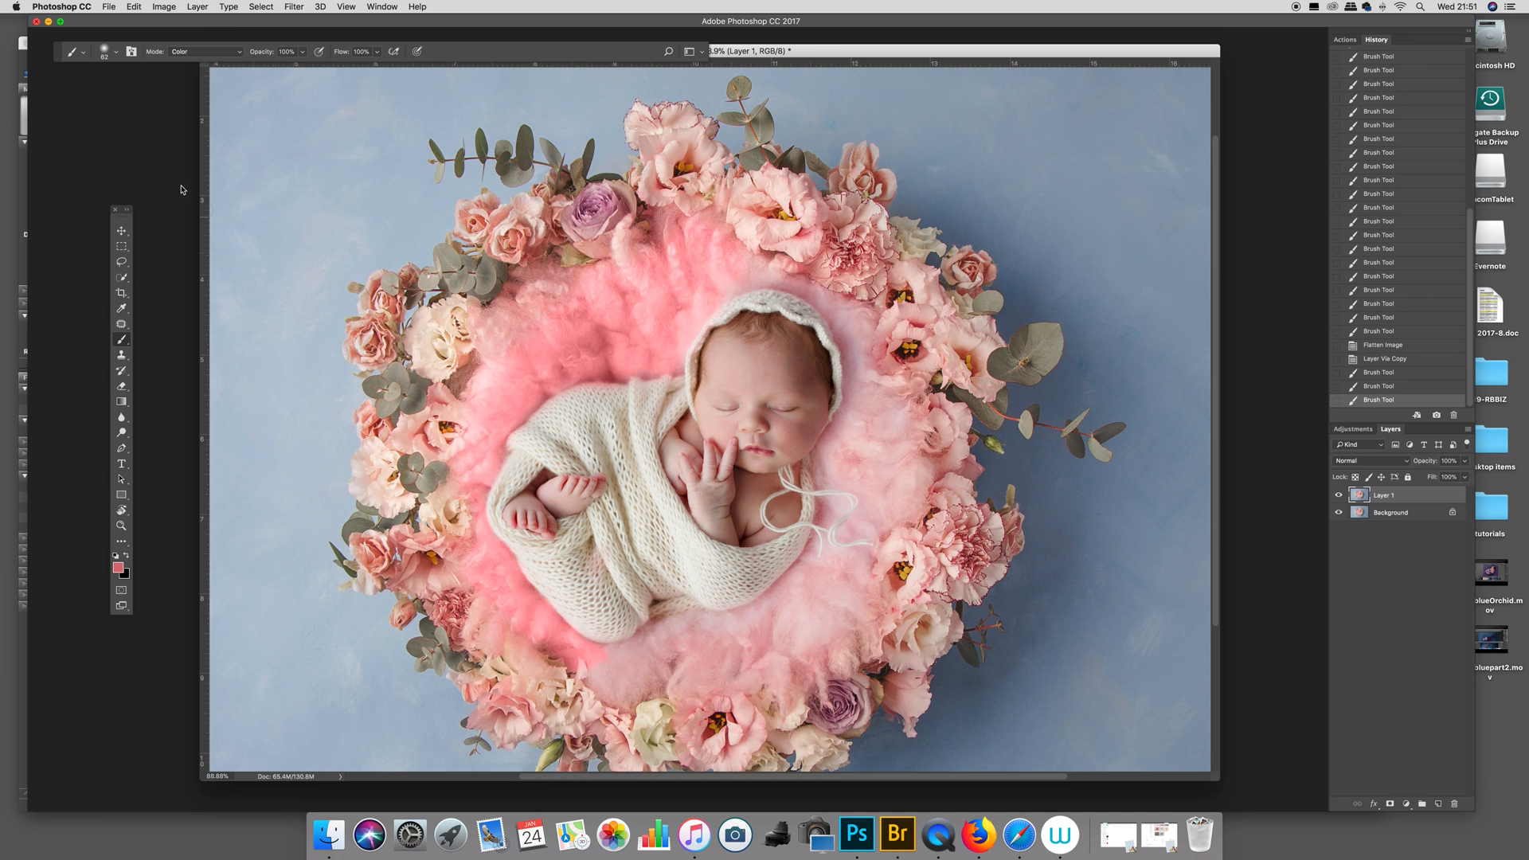
Step: Recolour the fluff below and right of the baby and around the ribbon ends
{"action": "left_click", "coordinate": [104, 51]}
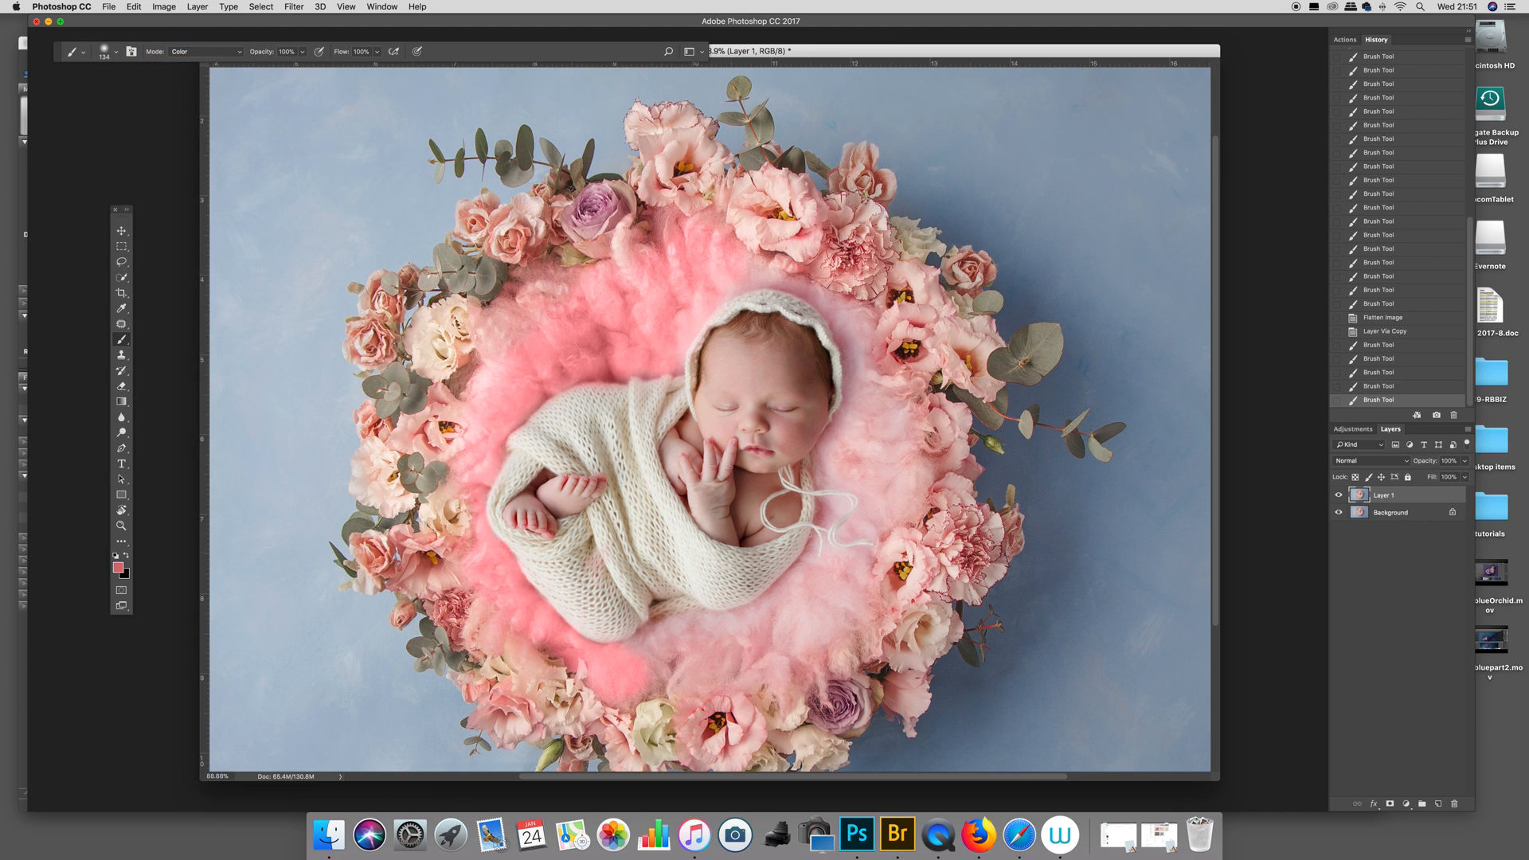
{"action": "left_click_drag", "start_coordinate": [625, 673], "coordinate": [682, 663]}
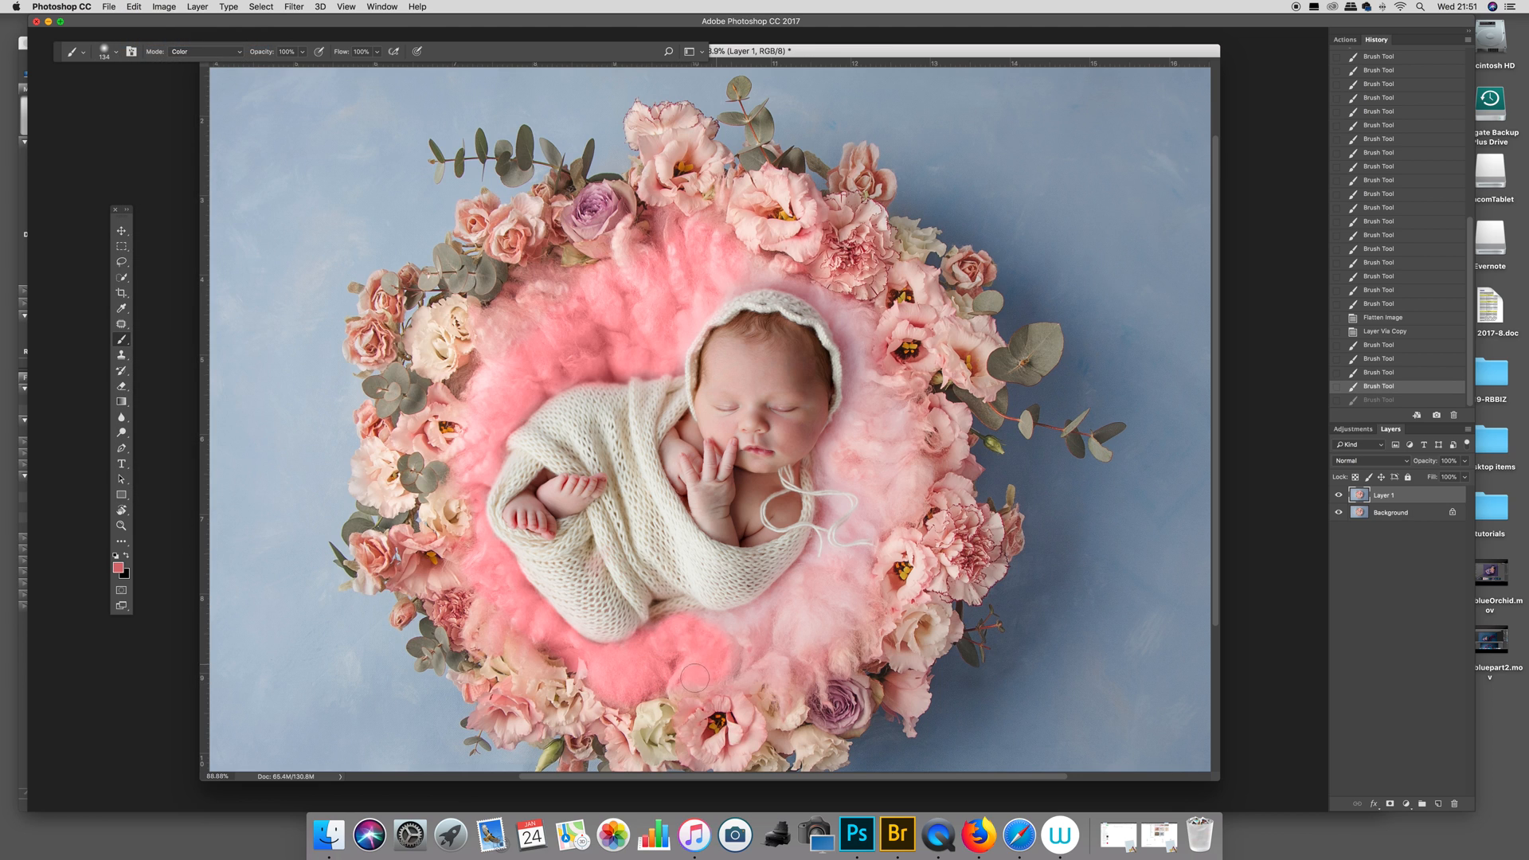
{"action": "left_click_drag", "start_coordinate": [694, 678], "coordinate": [813, 621]}
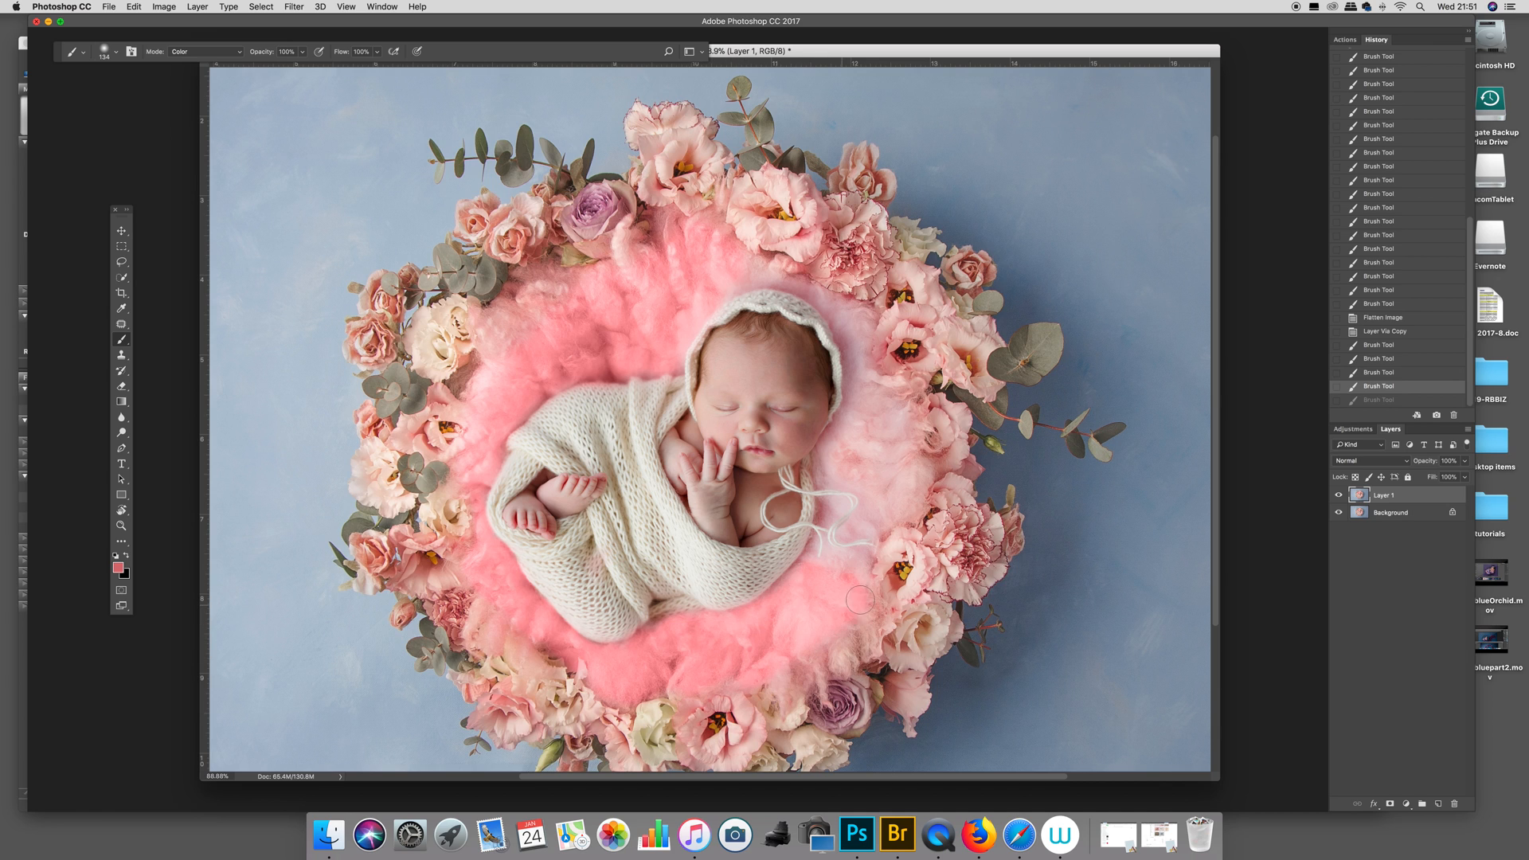
{"action": "left_click", "coordinate": [859, 600]}
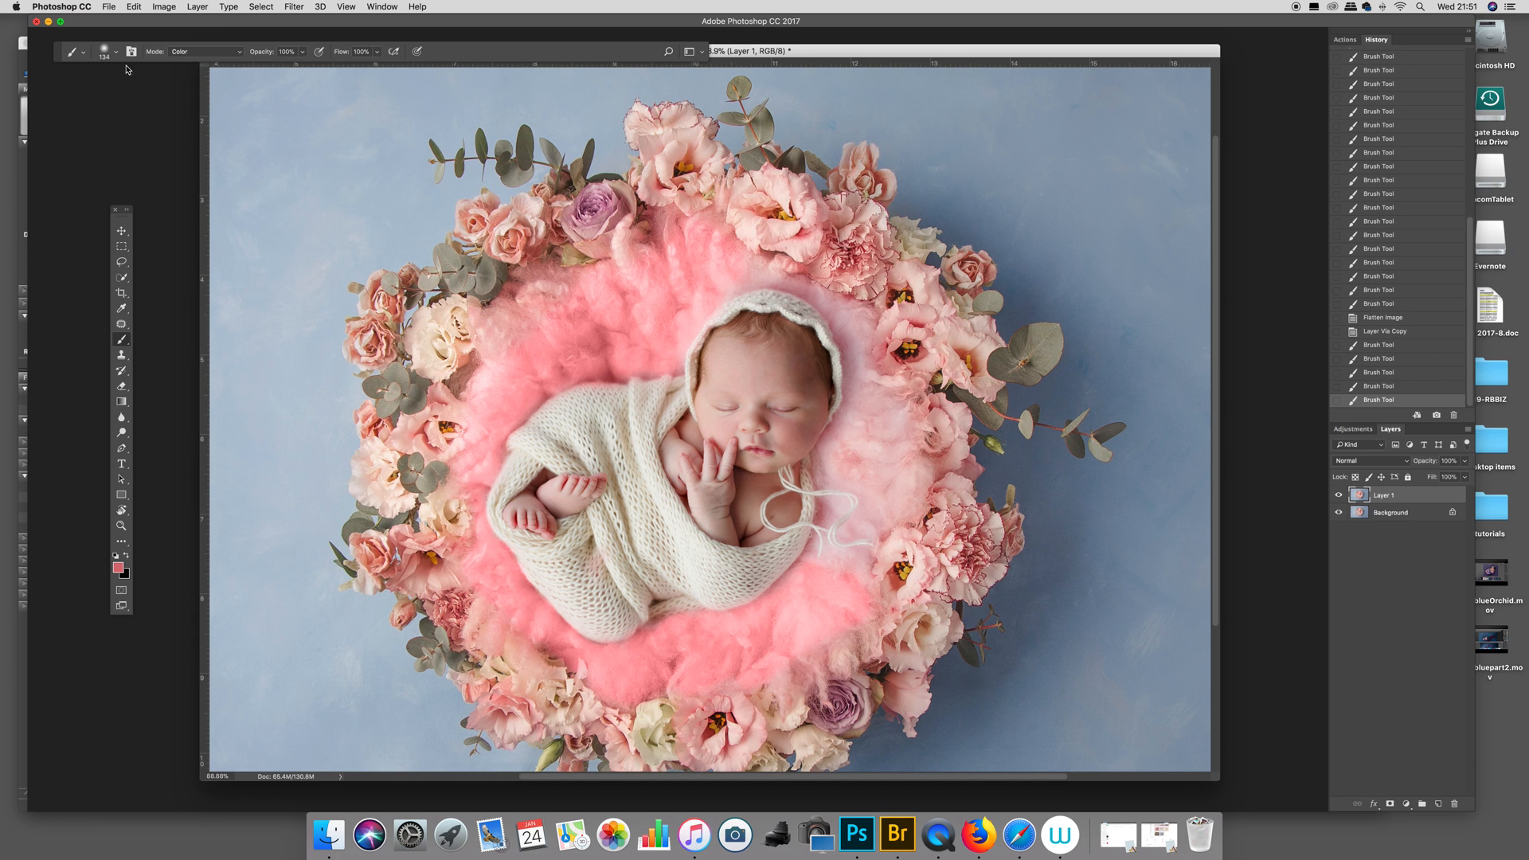
{"action": "left_click", "coordinate": [117, 51]}
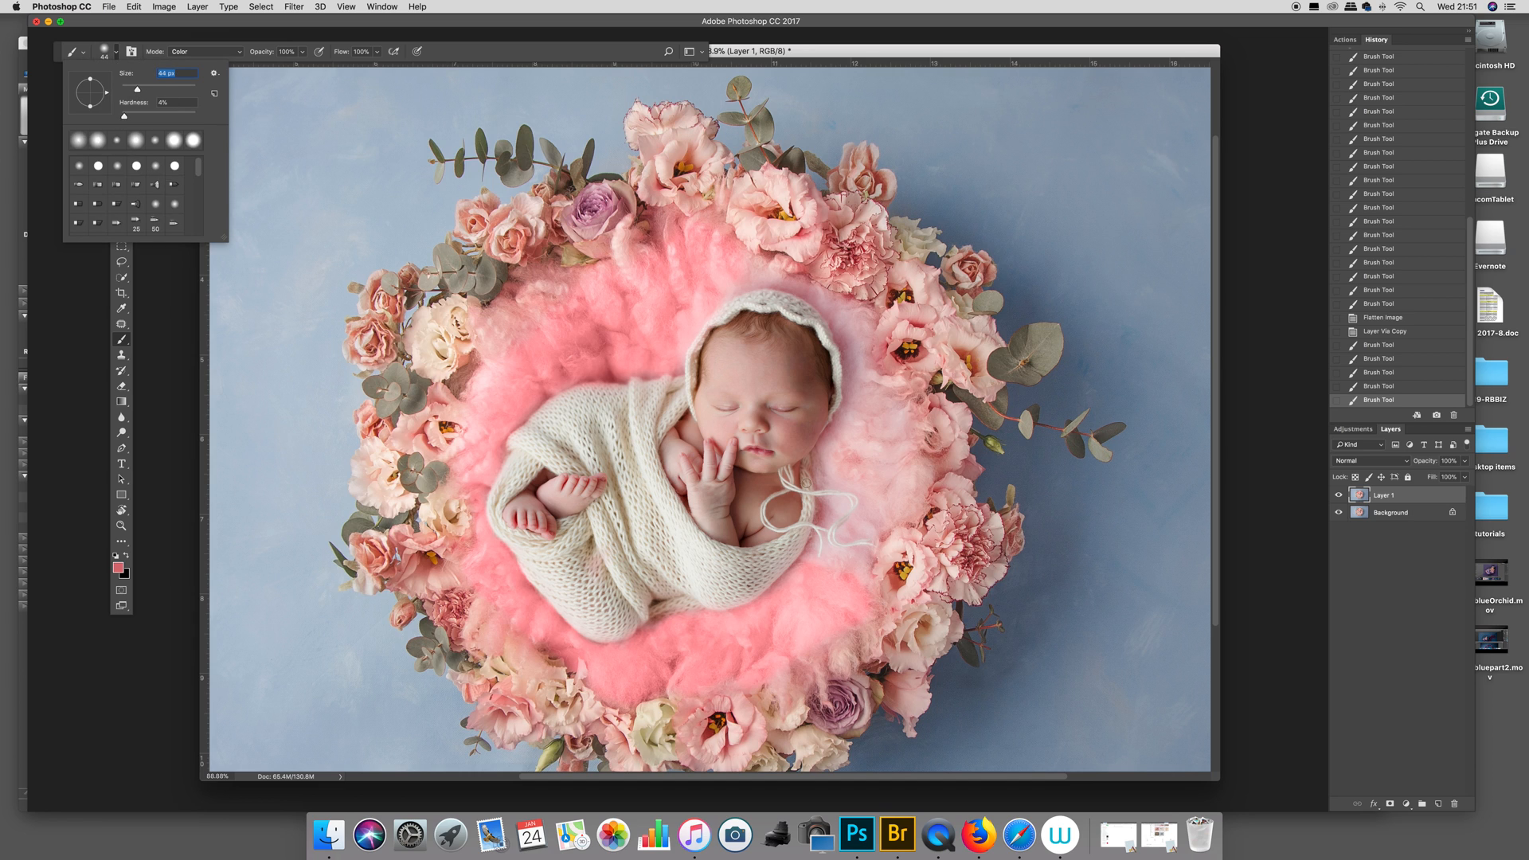
{"action": "left_click", "coordinate": [835, 507]}
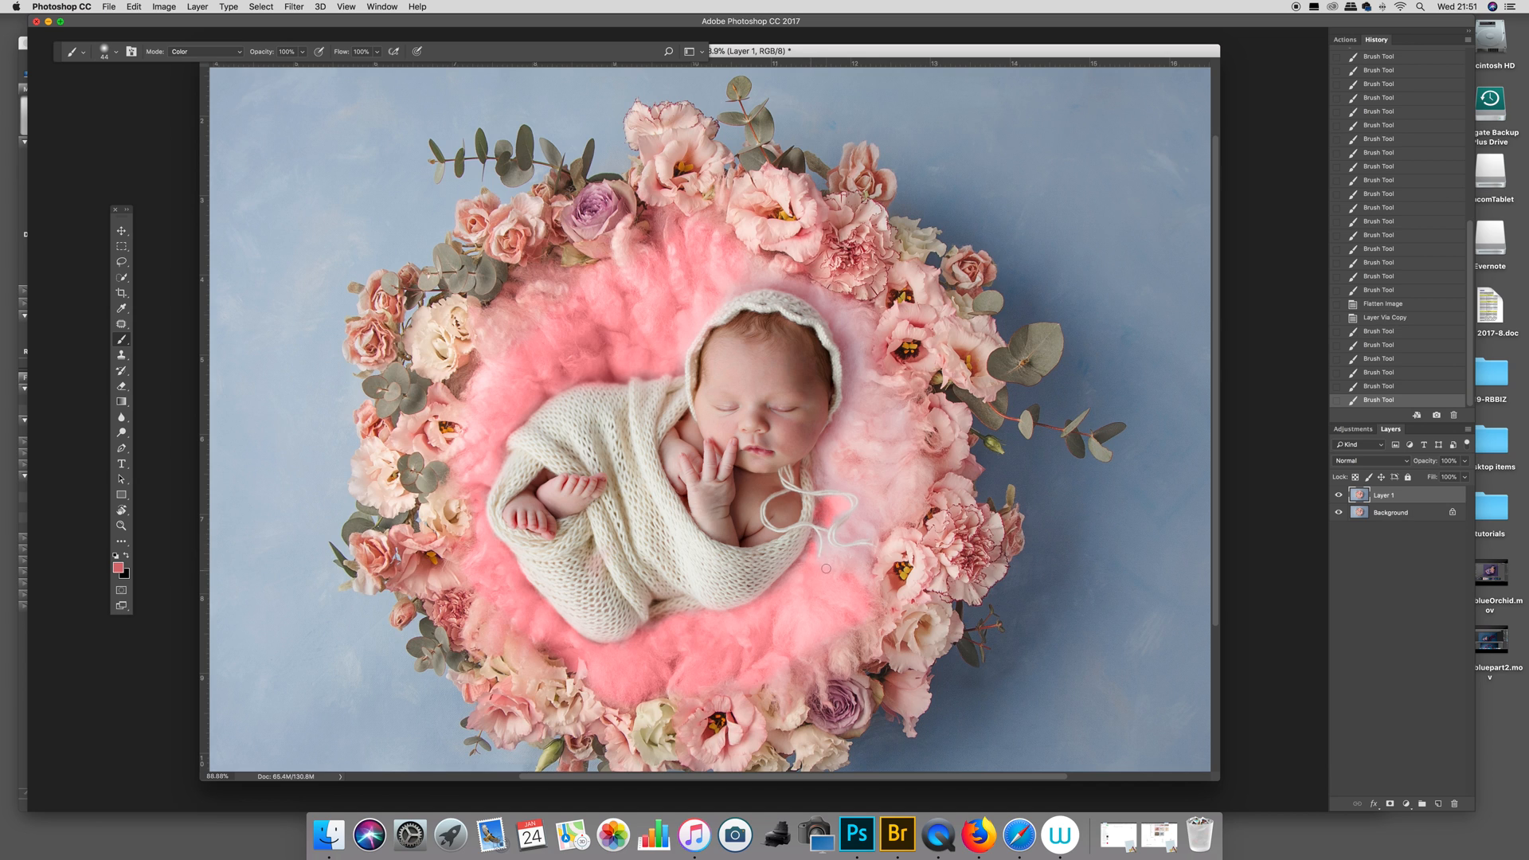
{"action": "left_click_drag", "start_coordinate": [825, 569], "coordinate": [868, 568]}
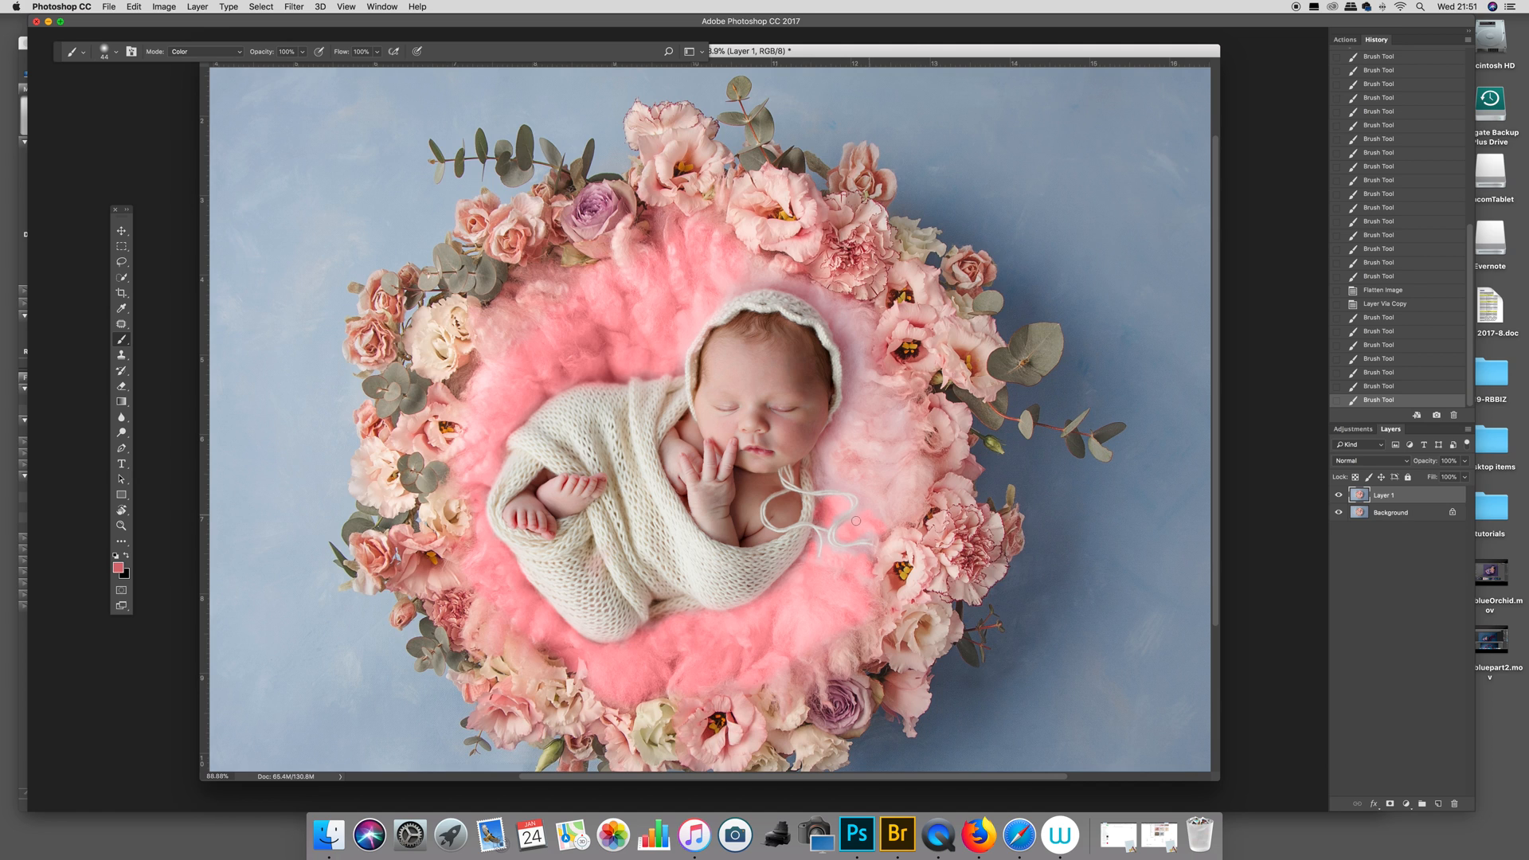
{"action": "left_click_drag", "start_coordinate": [816, 451], "coordinate": [856, 520]}
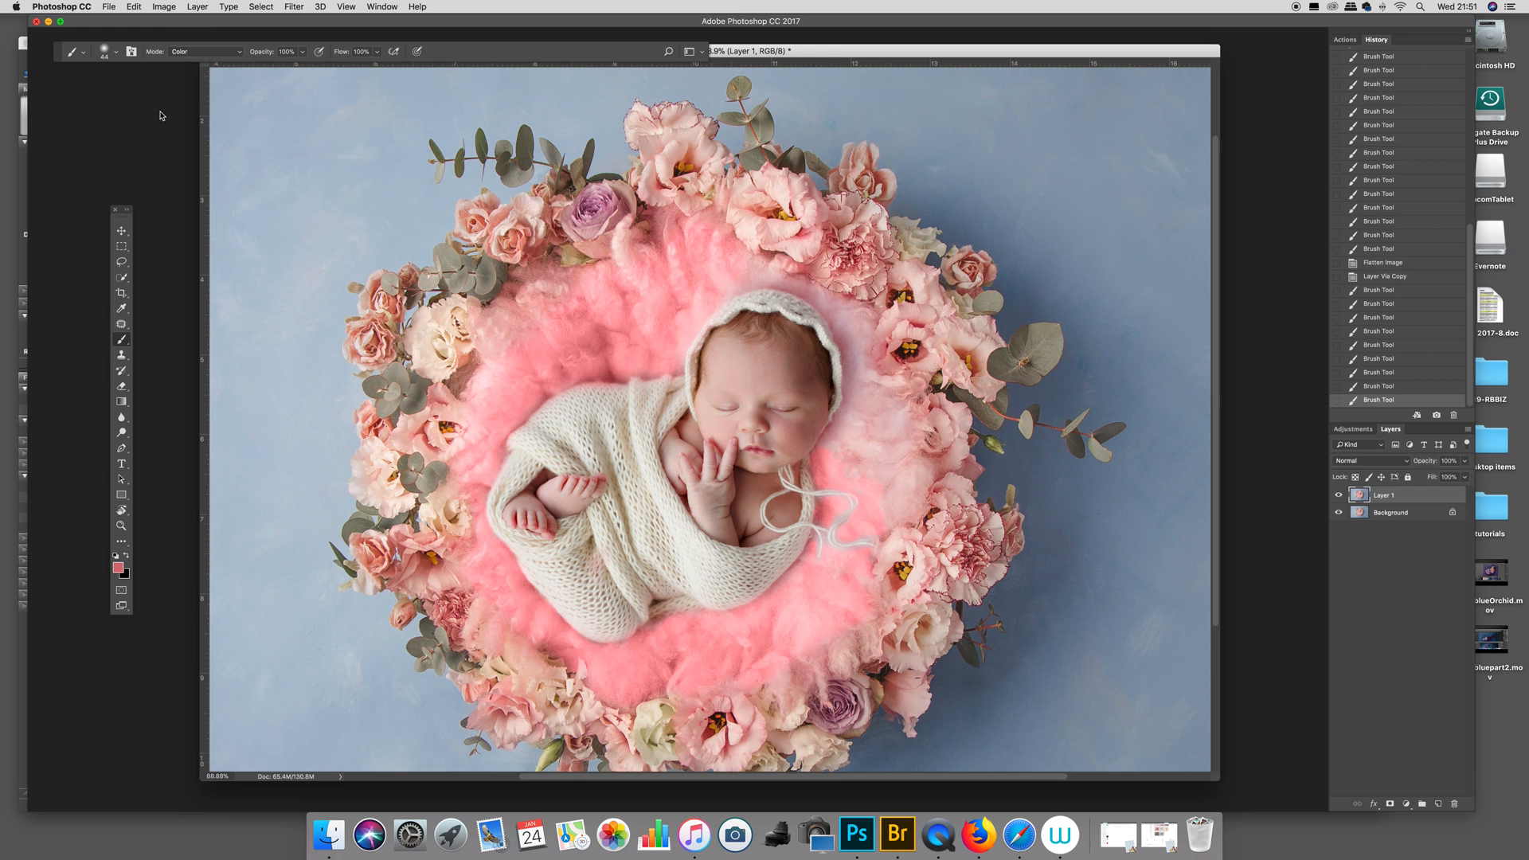
Step: Paint pink over the upper-right and upper-left fluff, then zoom out
{"action": "left_click", "coordinate": [121, 52]}
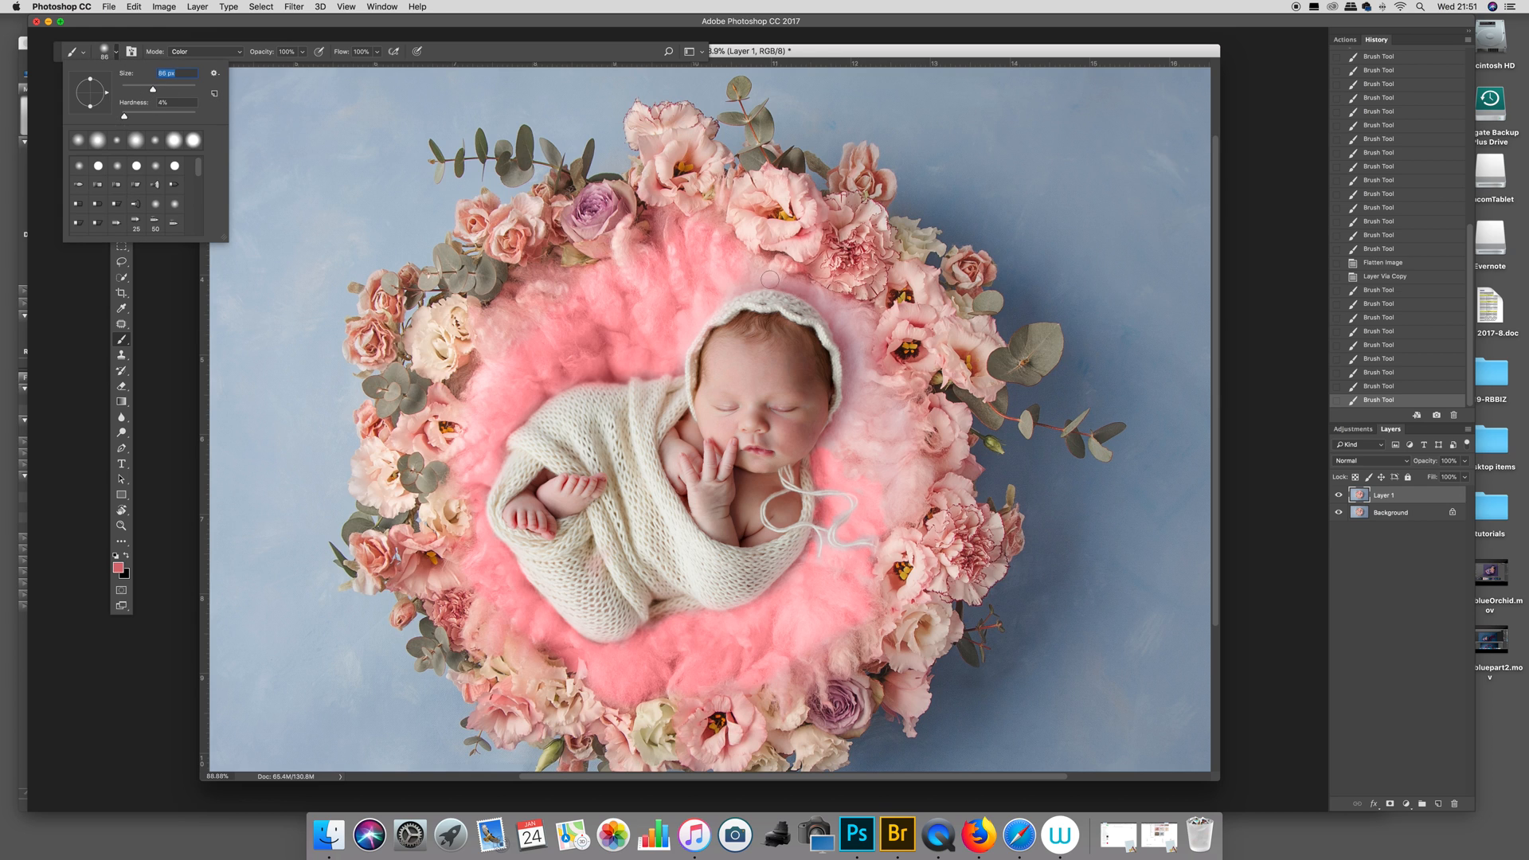
{"action": "left_click", "coordinate": [780, 282]}
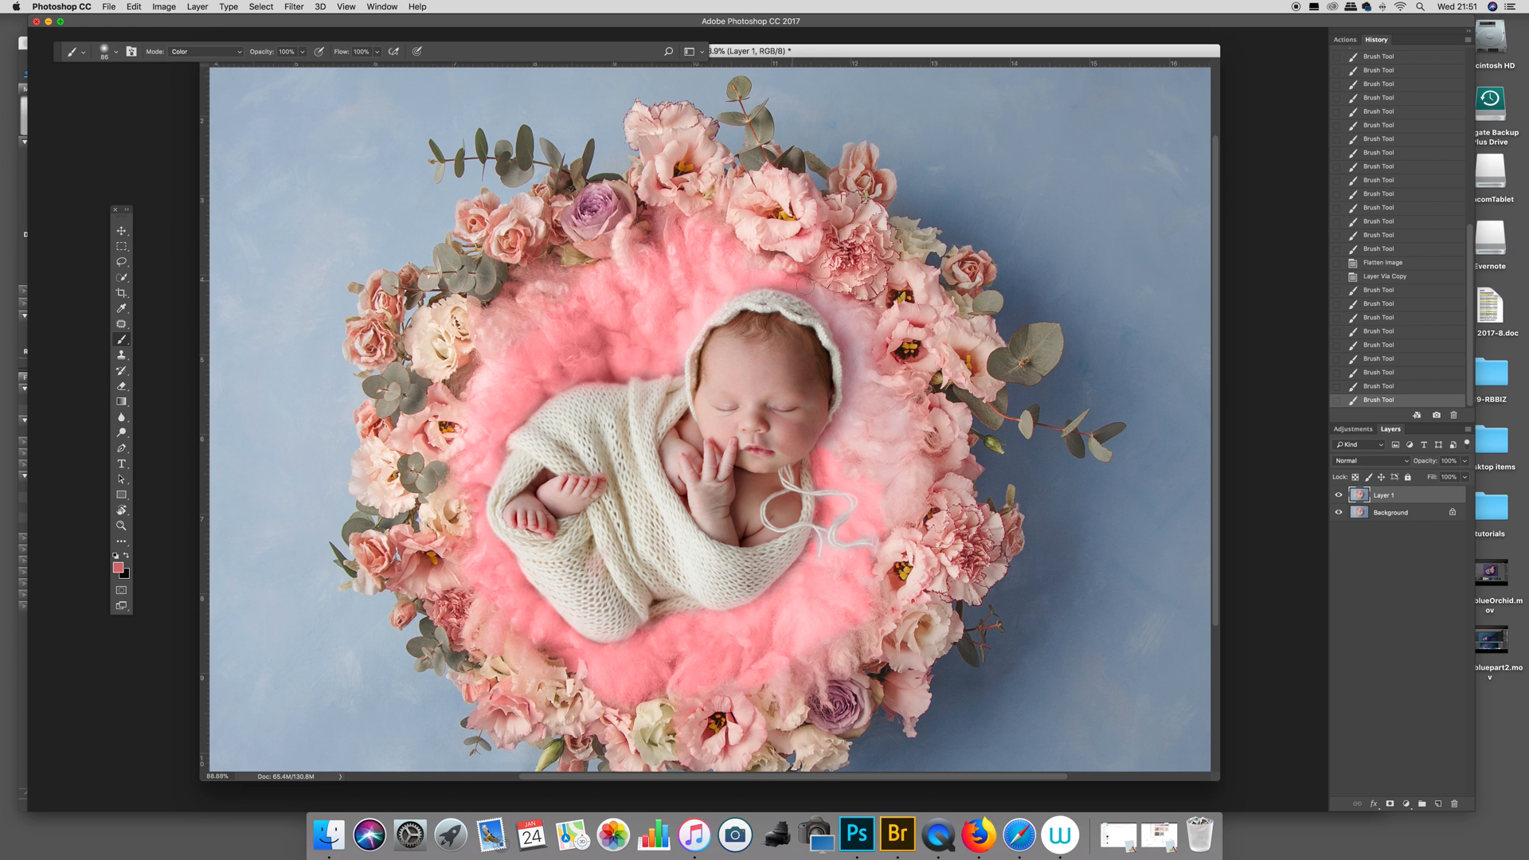
{"action": "left_click_drag", "start_coordinate": [790, 288], "coordinate": [864, 322]}
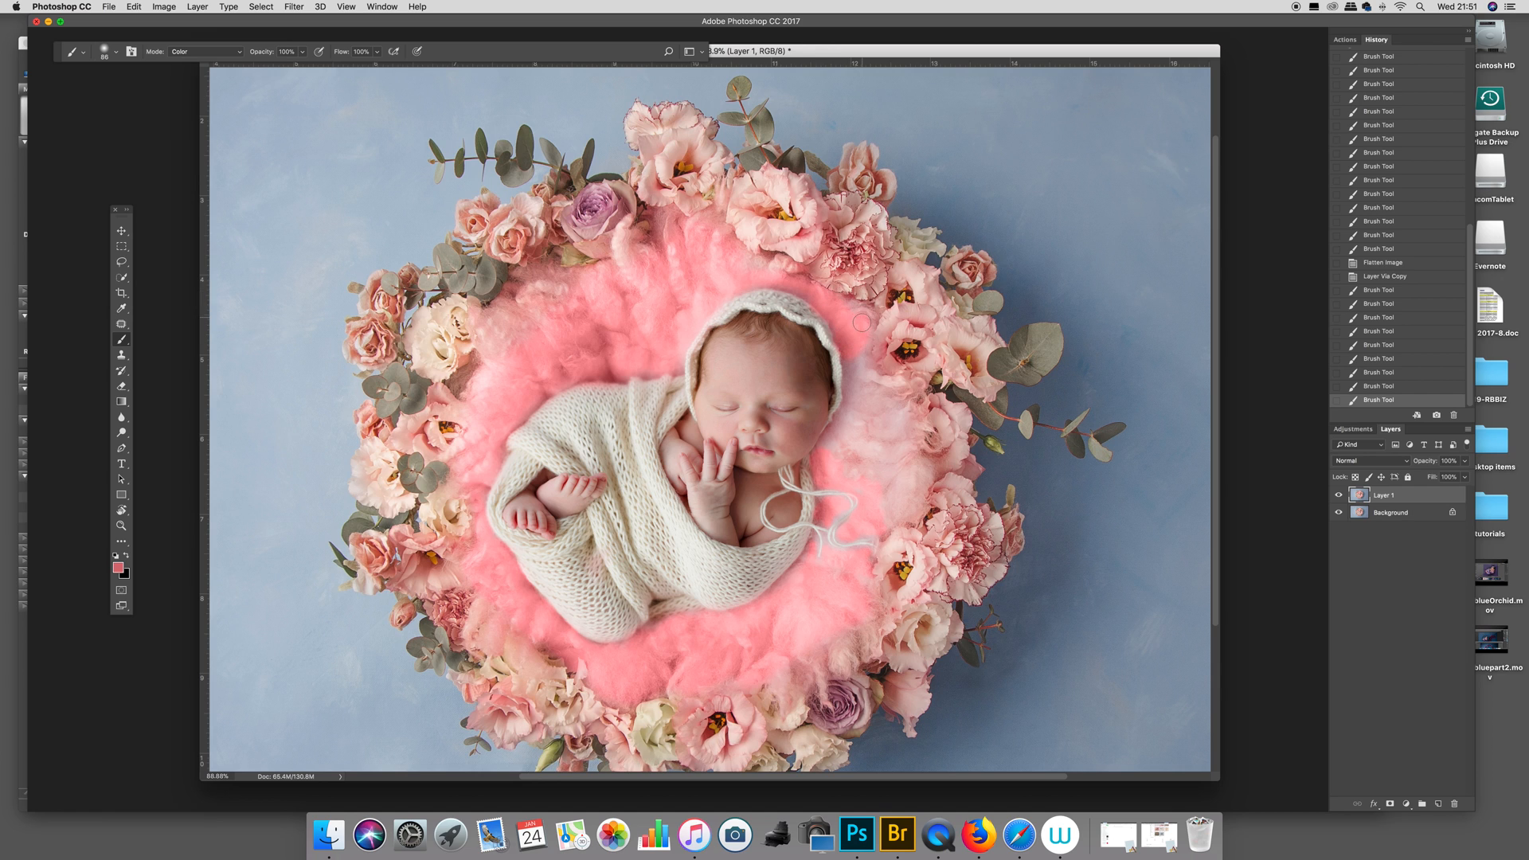
{"action": "left_click_drag", "start_coordinate": [862, 322], "coordinate": [826, 468]}
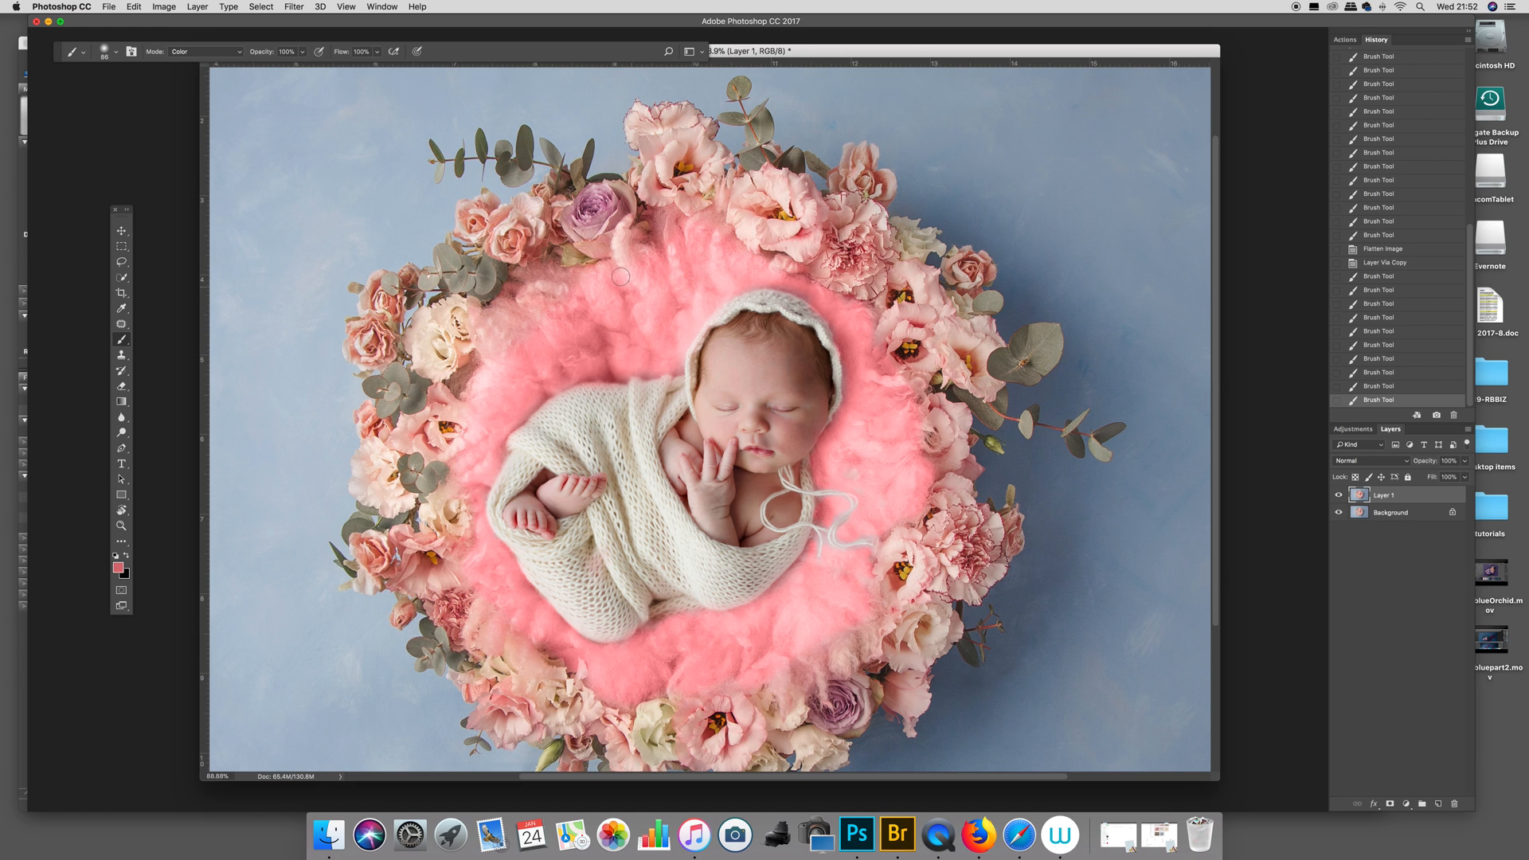
{"action": "left_click_drag", "start_coordinate": [622, 276], "coordinate": [492, 381]}
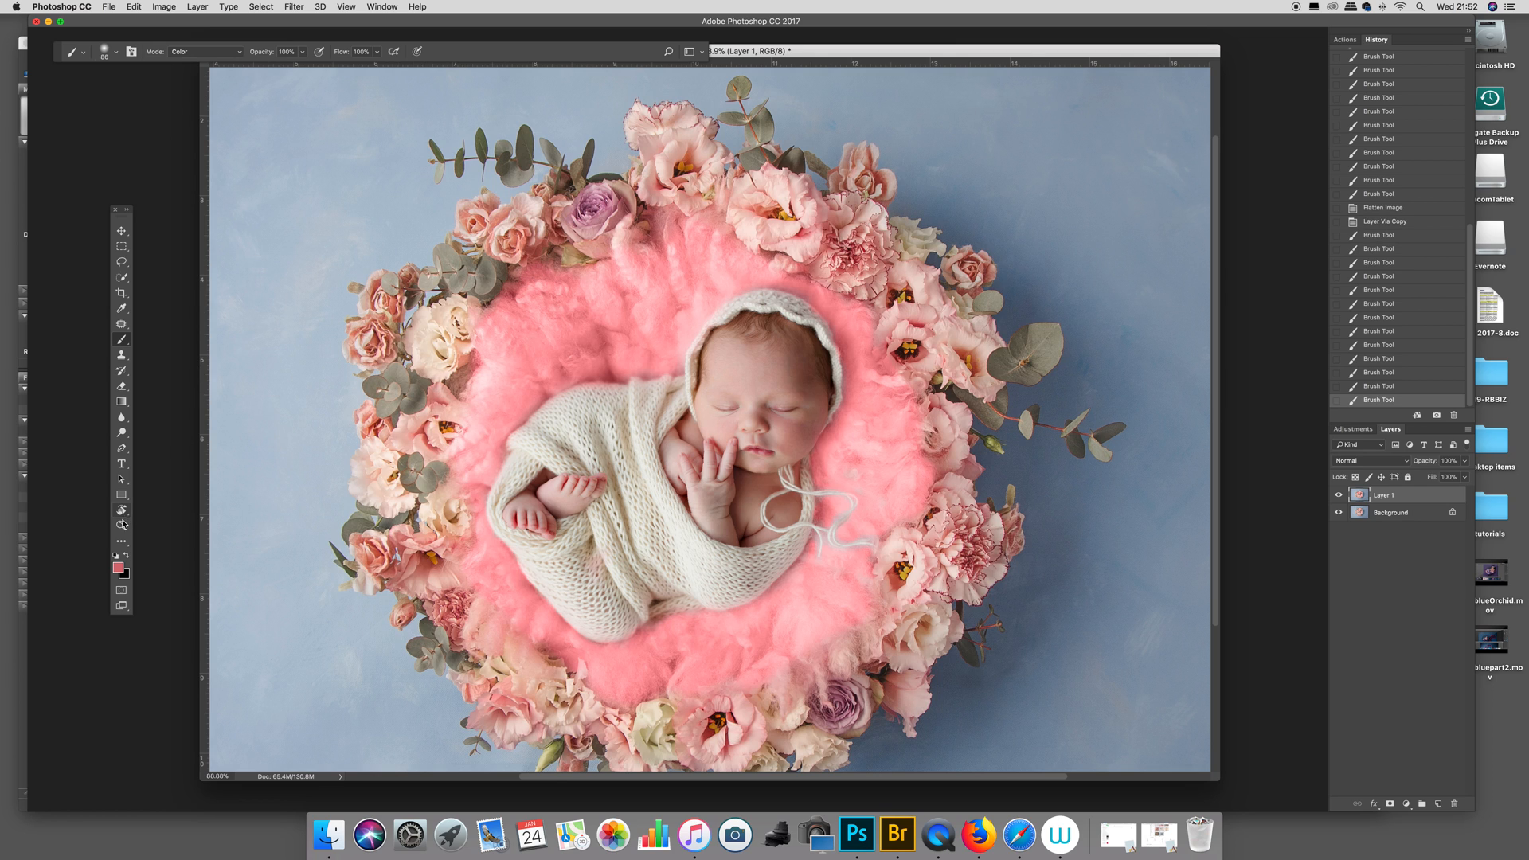
{"action": "left_click", "coordinate": [122, 526]}
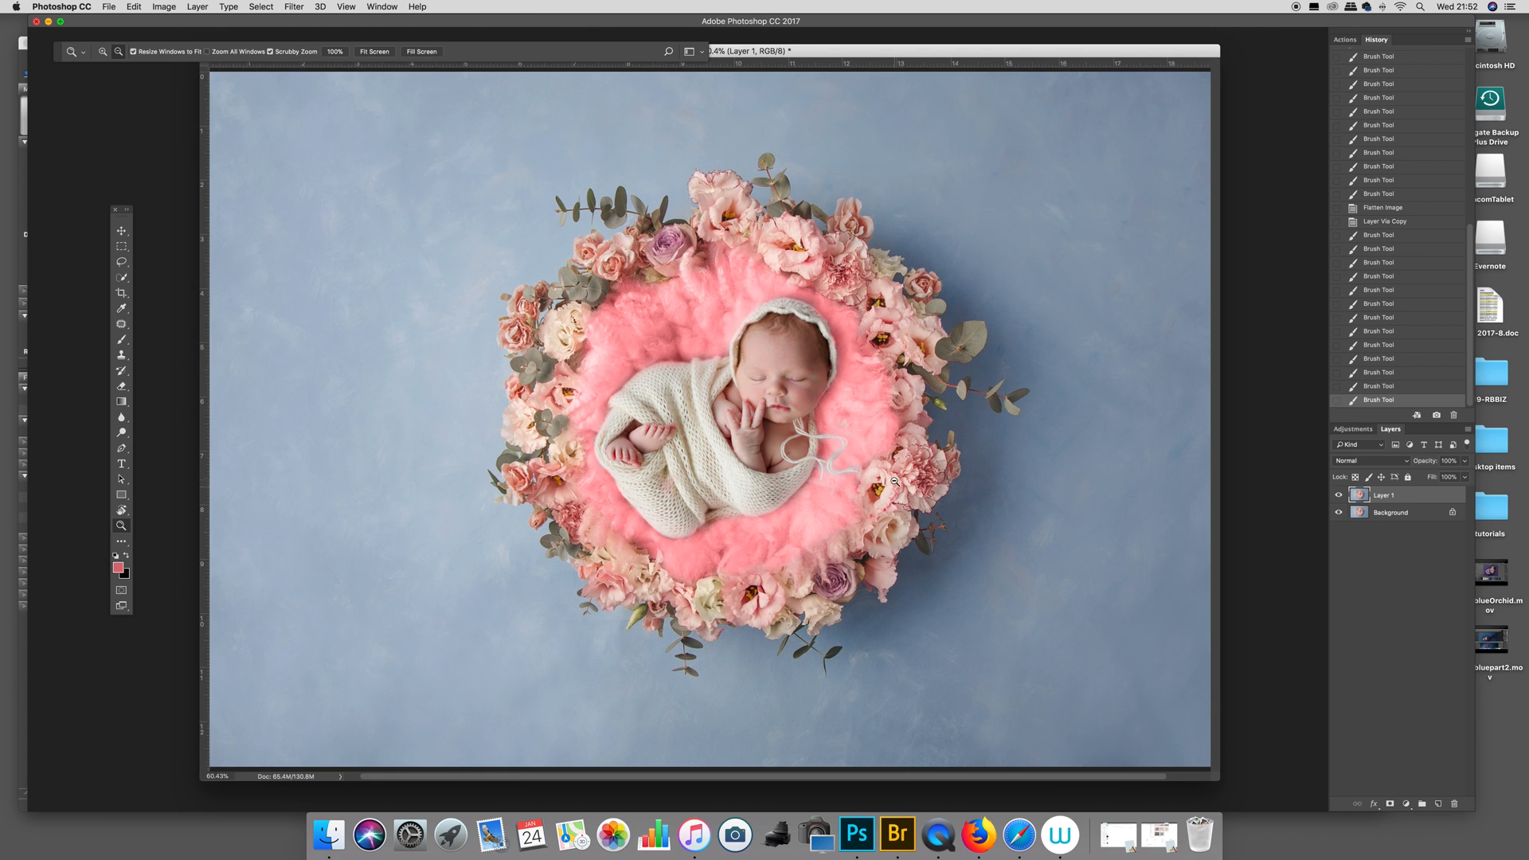
{"action": "mouse_move", "coordinate": [1149, 509]}
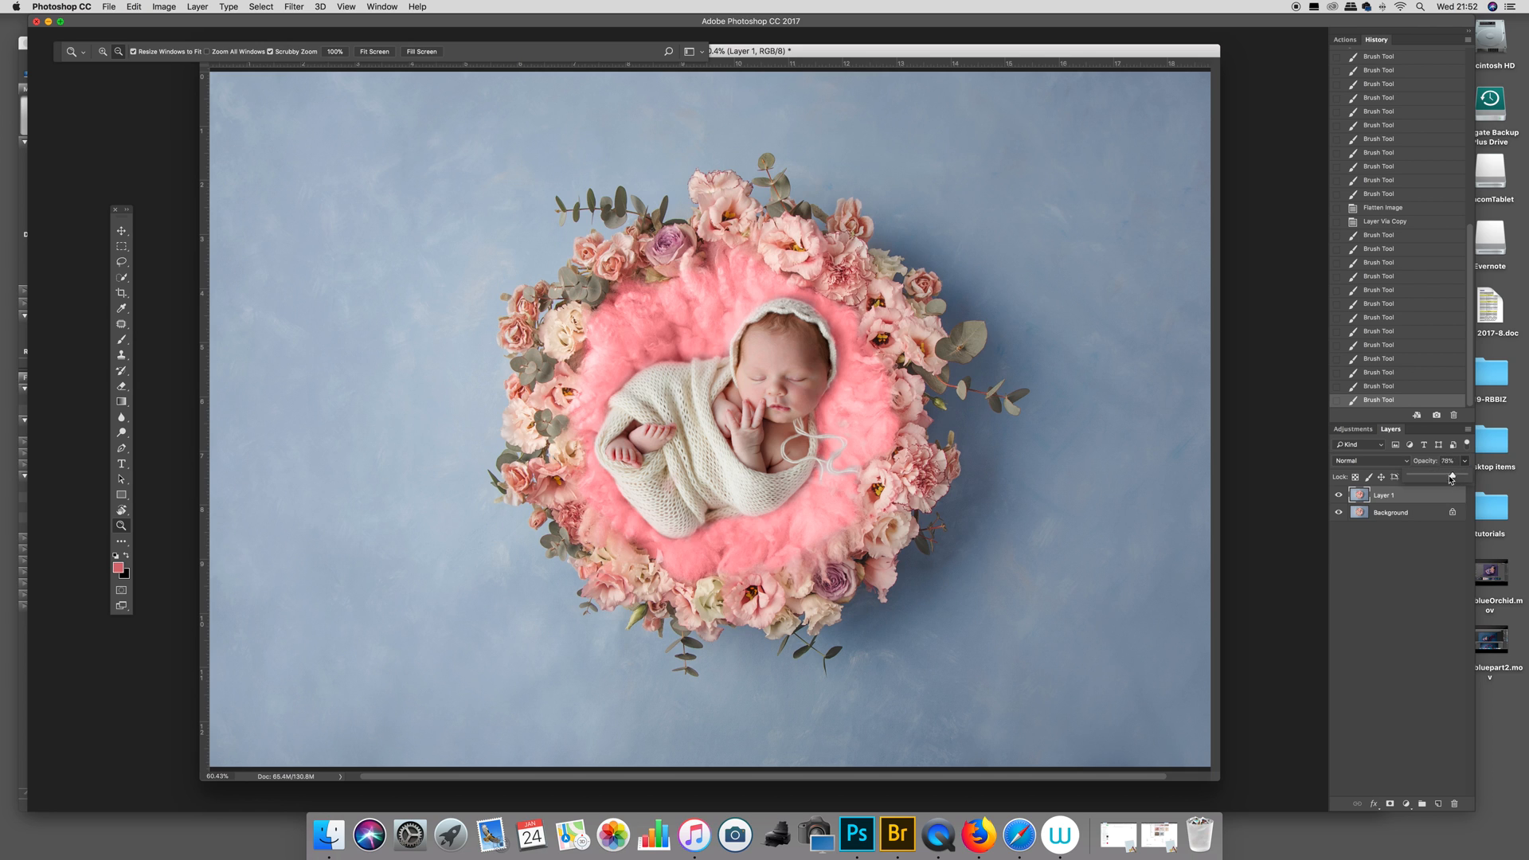
Step: Drag Layer 1's opacity slider down to soften the pink recolouring
{"action": "left_click_drag", "start_coordinate": [1464, 460], "coordinate": [1409, 460]}
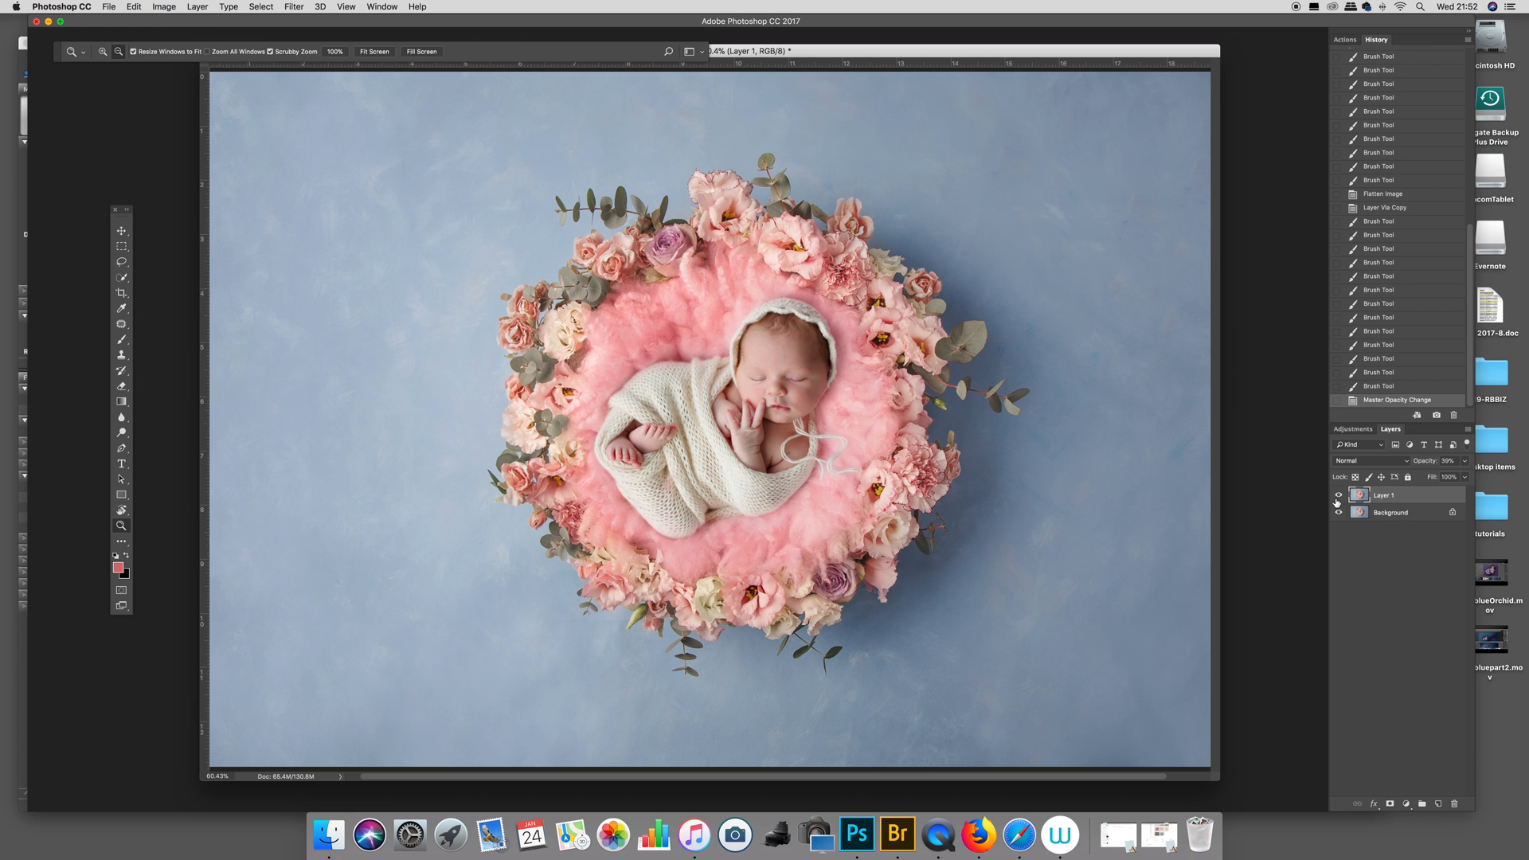
{"action": "mouse_move", "coordinate": [1319, 505]}
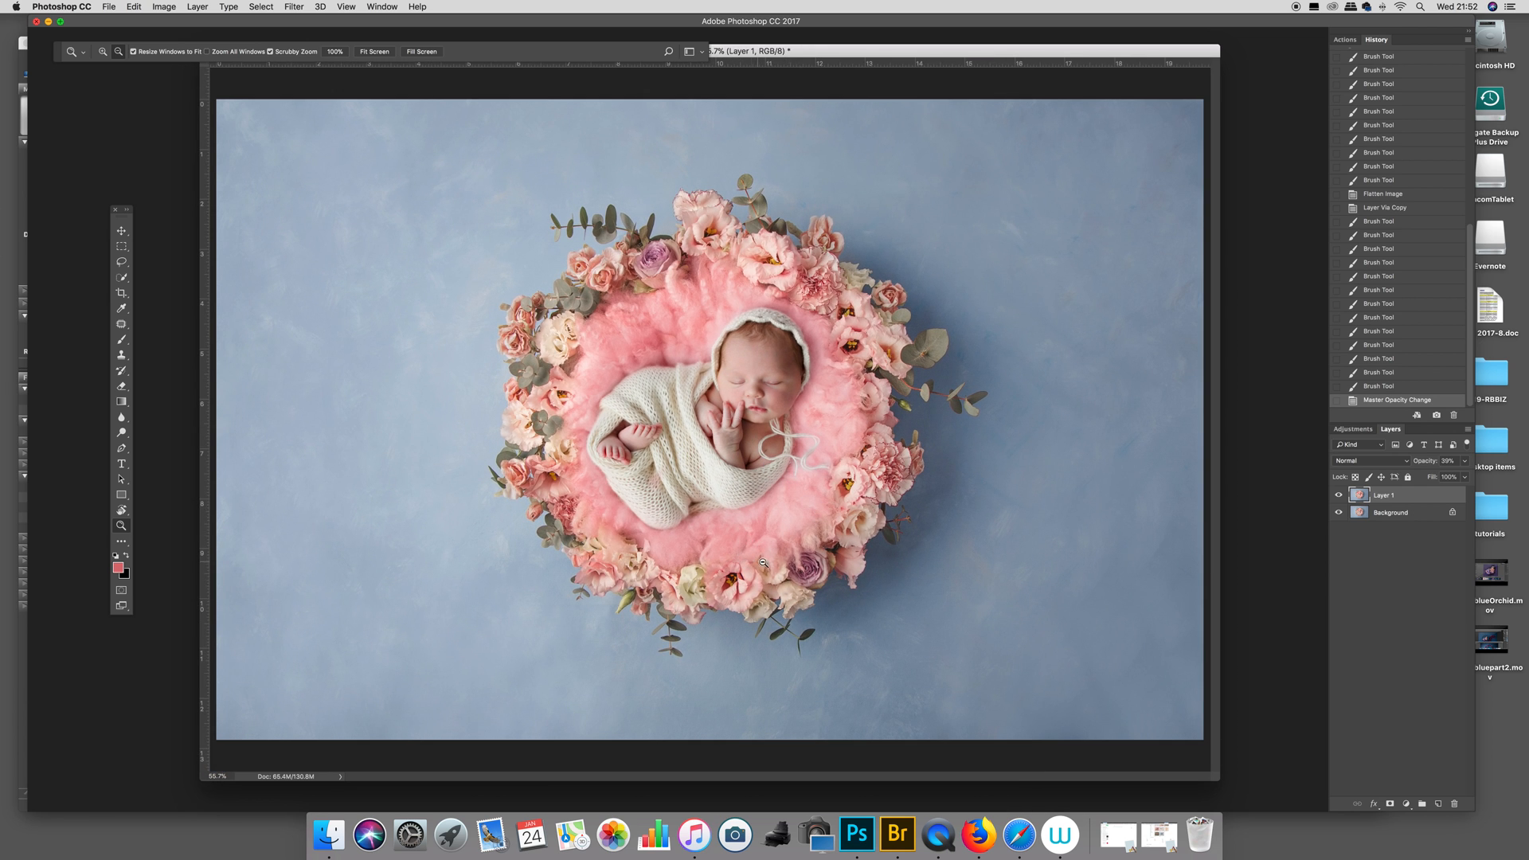
Step: Zoom out, flatten the pink recolour layer into the Background, and zoom back in
{"action": "left_click", "coordinate": [759, 326]}
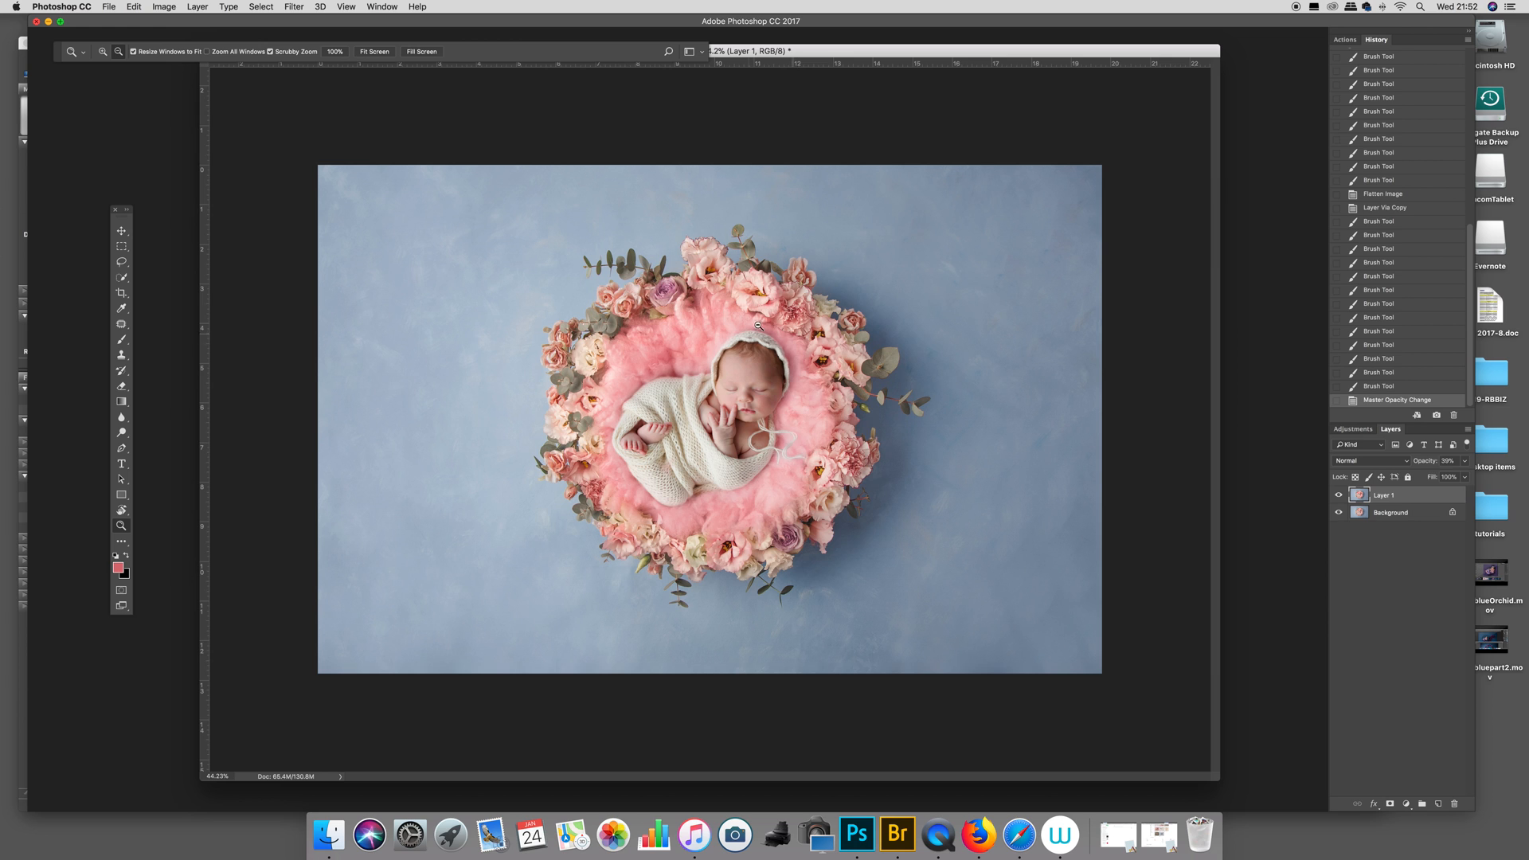
{"action": "left_click", "coordinate": [197, 7]}
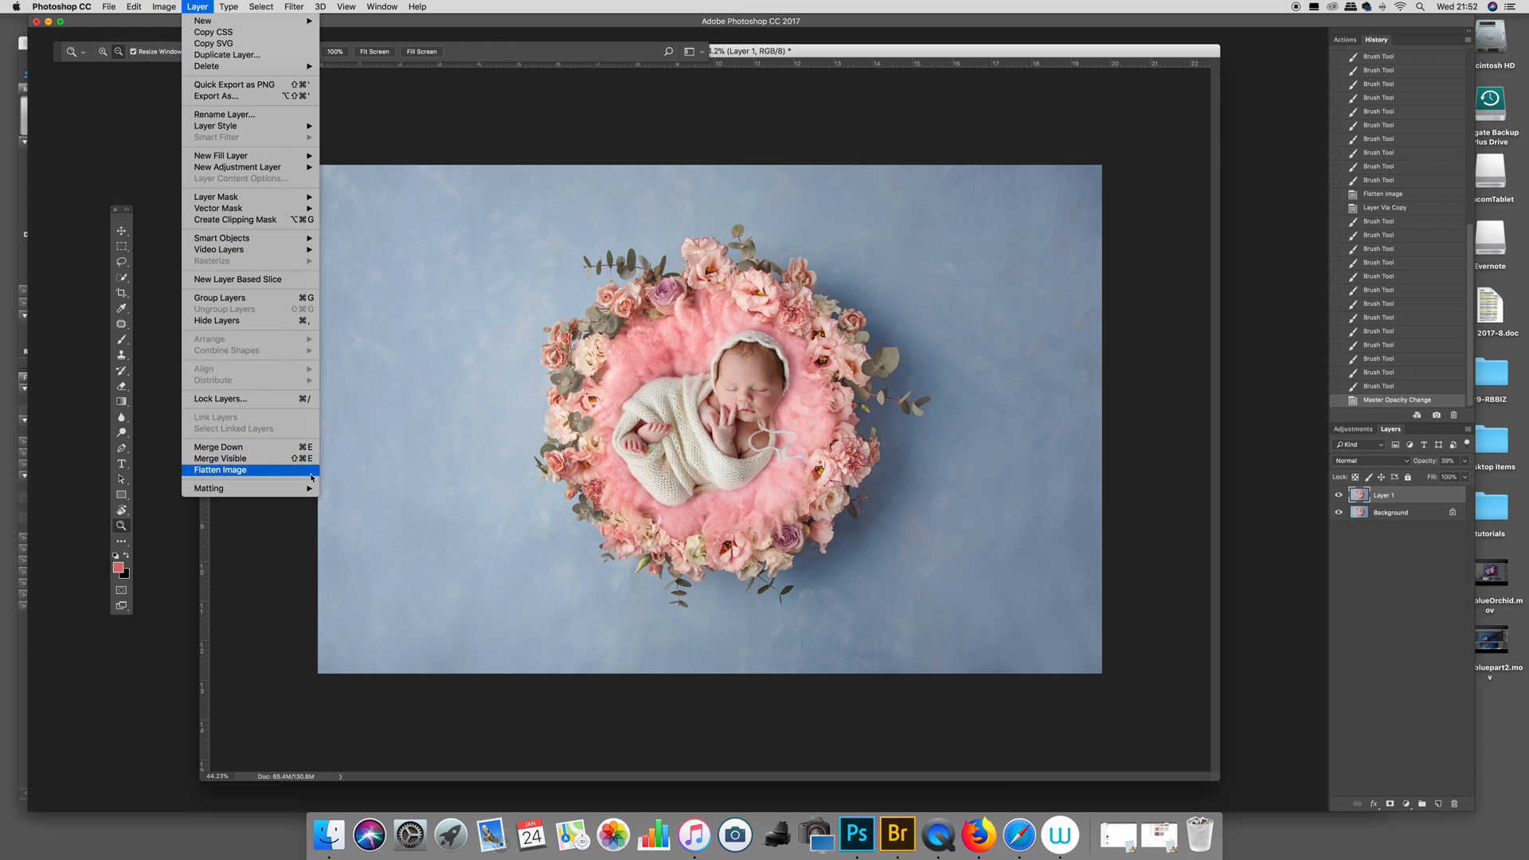
{"action": "left_click", "coordinate": [220, 470]}
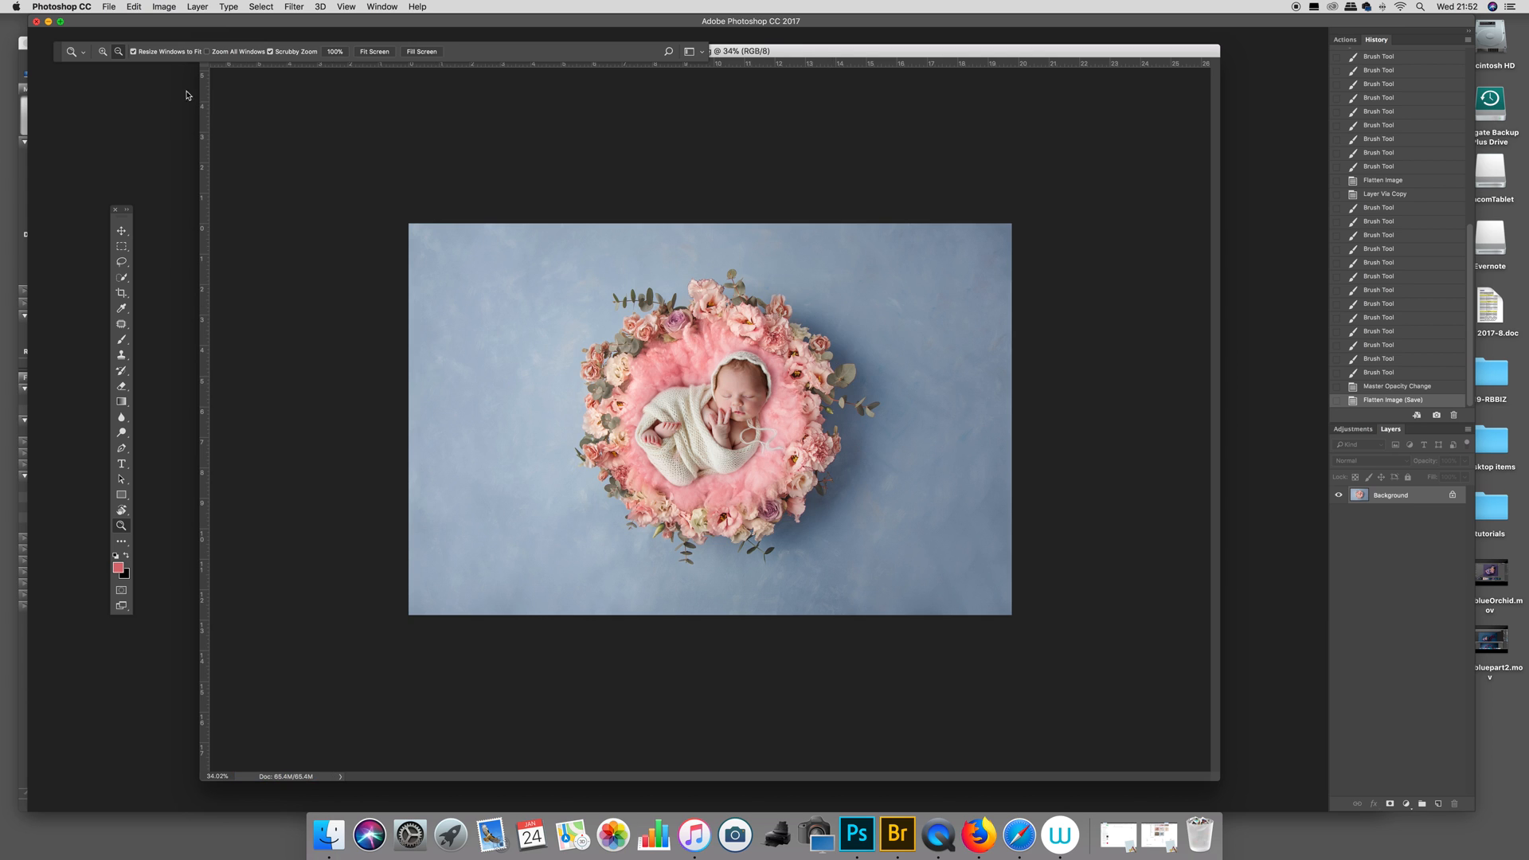
{"action": "left_click", "coordinate": [109, 7]}
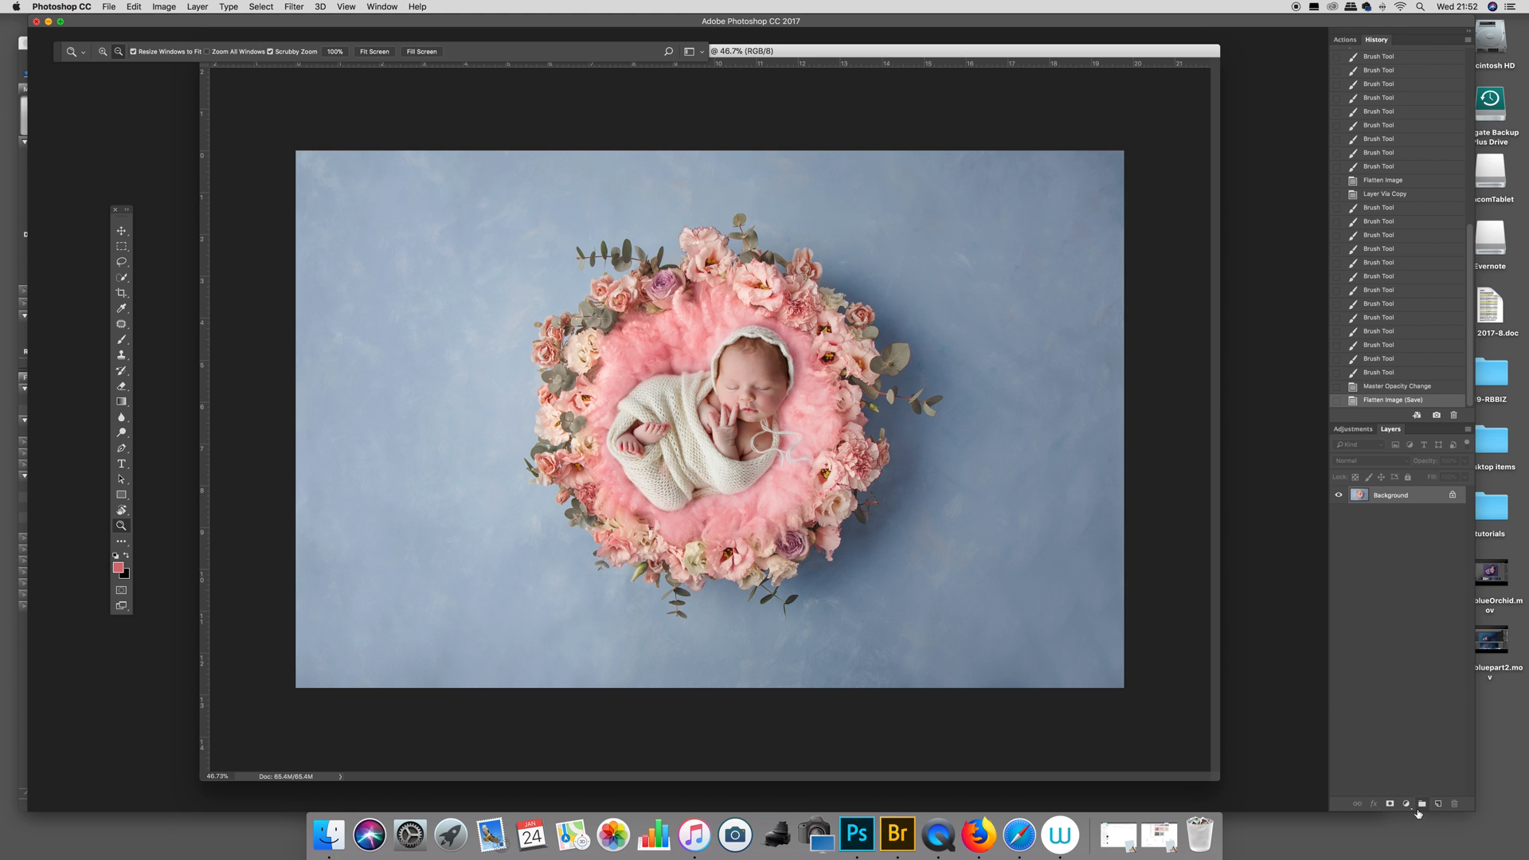
Step: Add a Curves adjustment layer and reduce its opacity to soften the effect
{"action": "left_click", "coordinate": [1407, 803]}
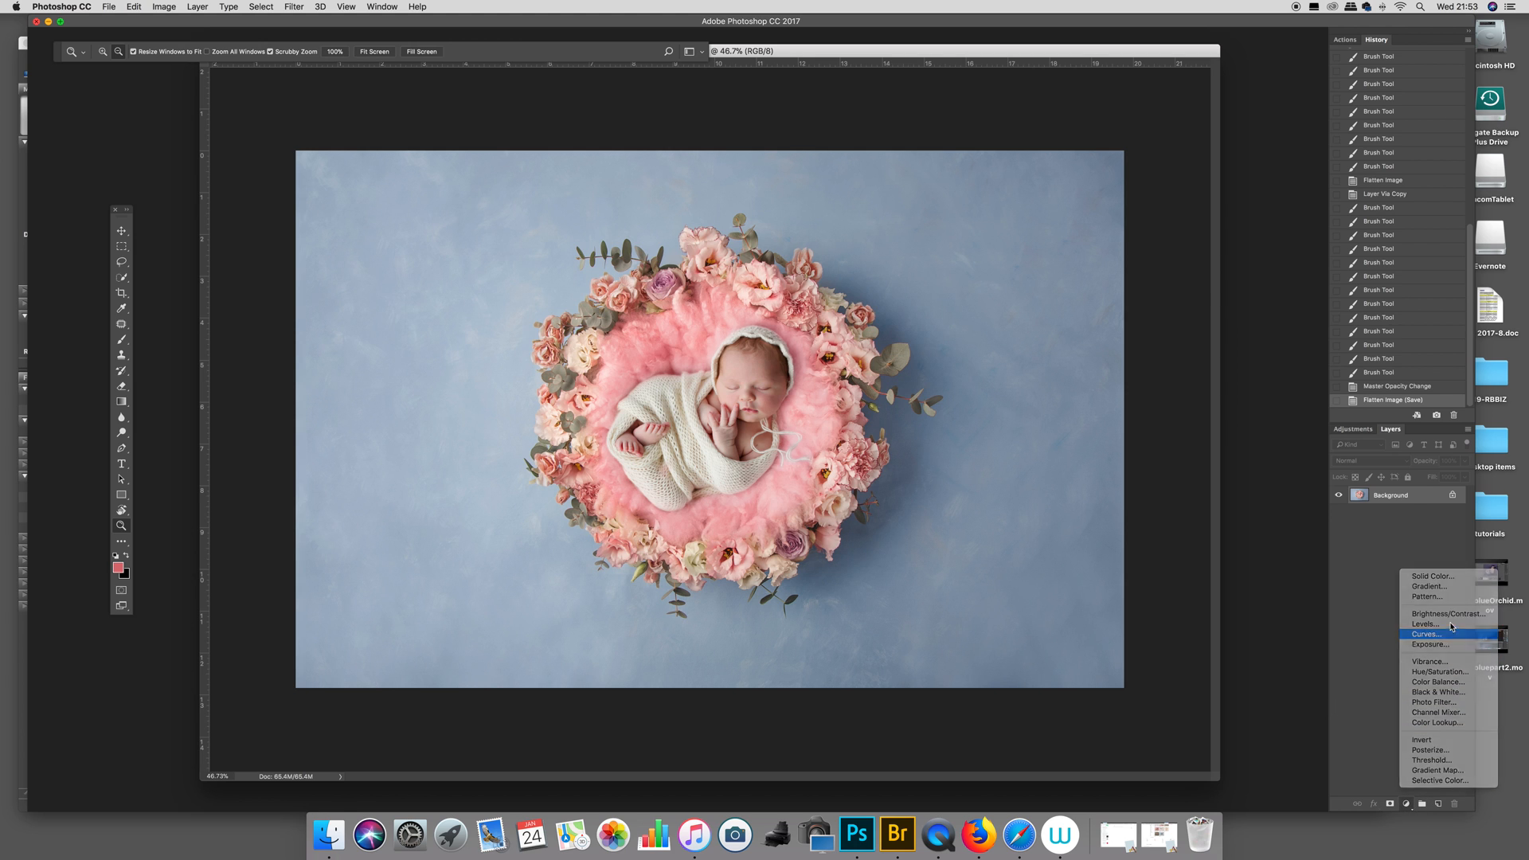
{"action": "left_click", "coordinate": [1427, 634]}
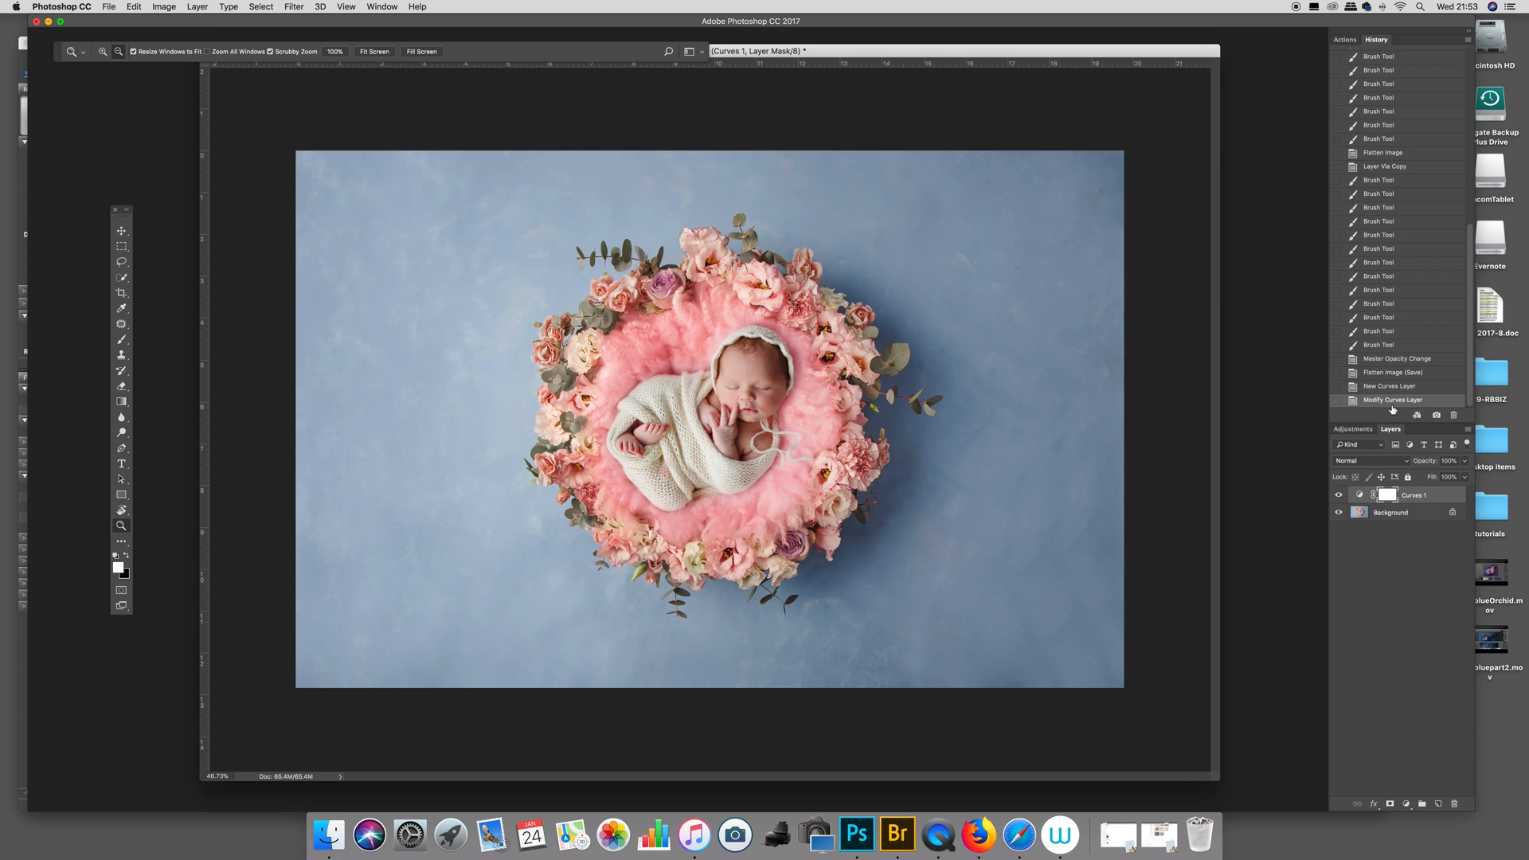
{"action": "left_click", "coordinate": [1453, 460]}
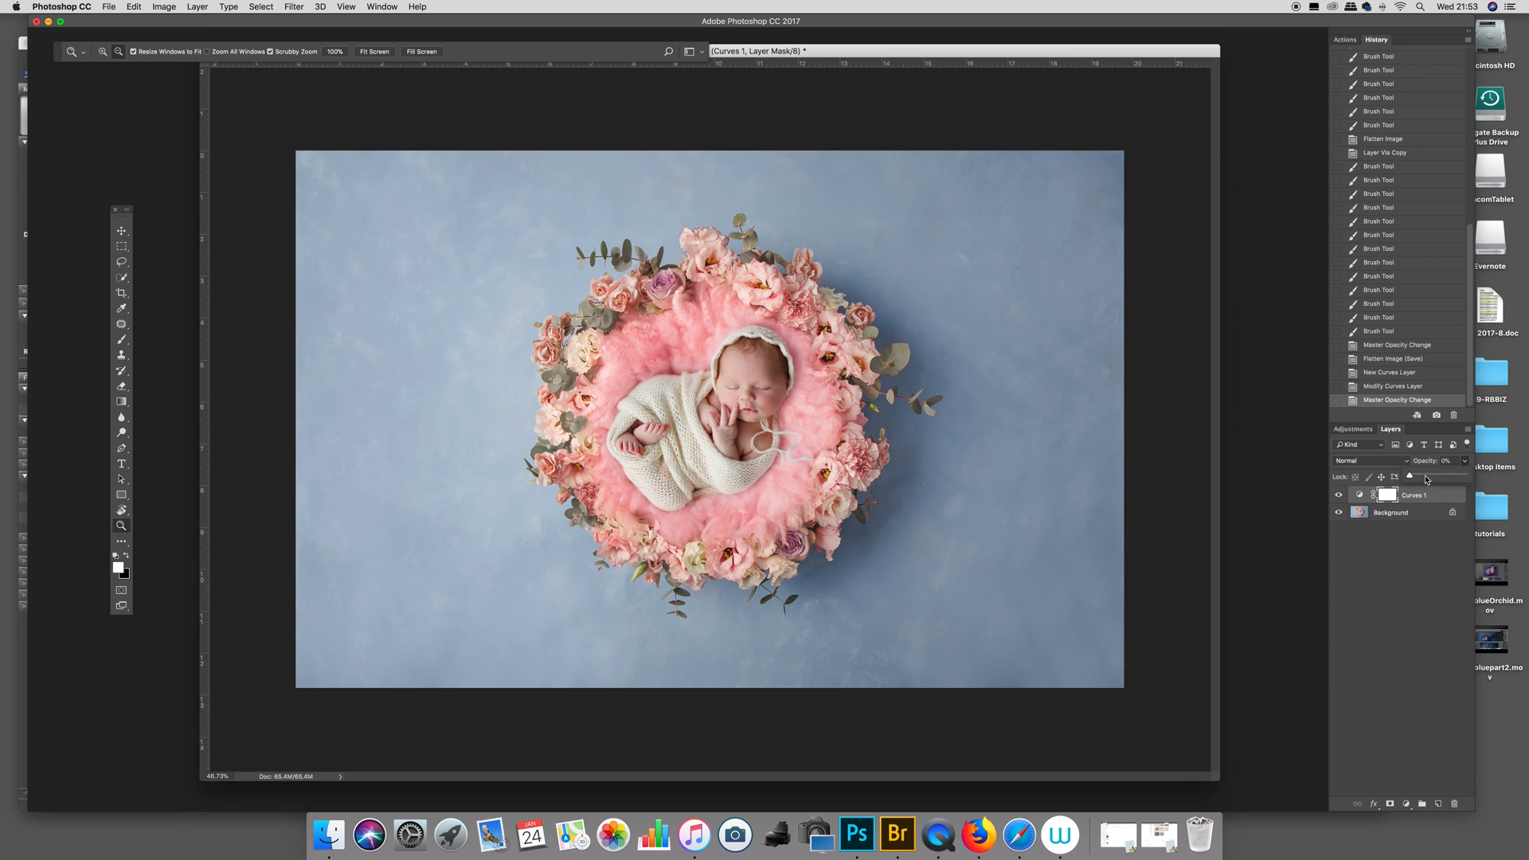
{"action": "left_click_drag", "start_coordinate": [1409, 476], "coordinate": [1433, 476]}
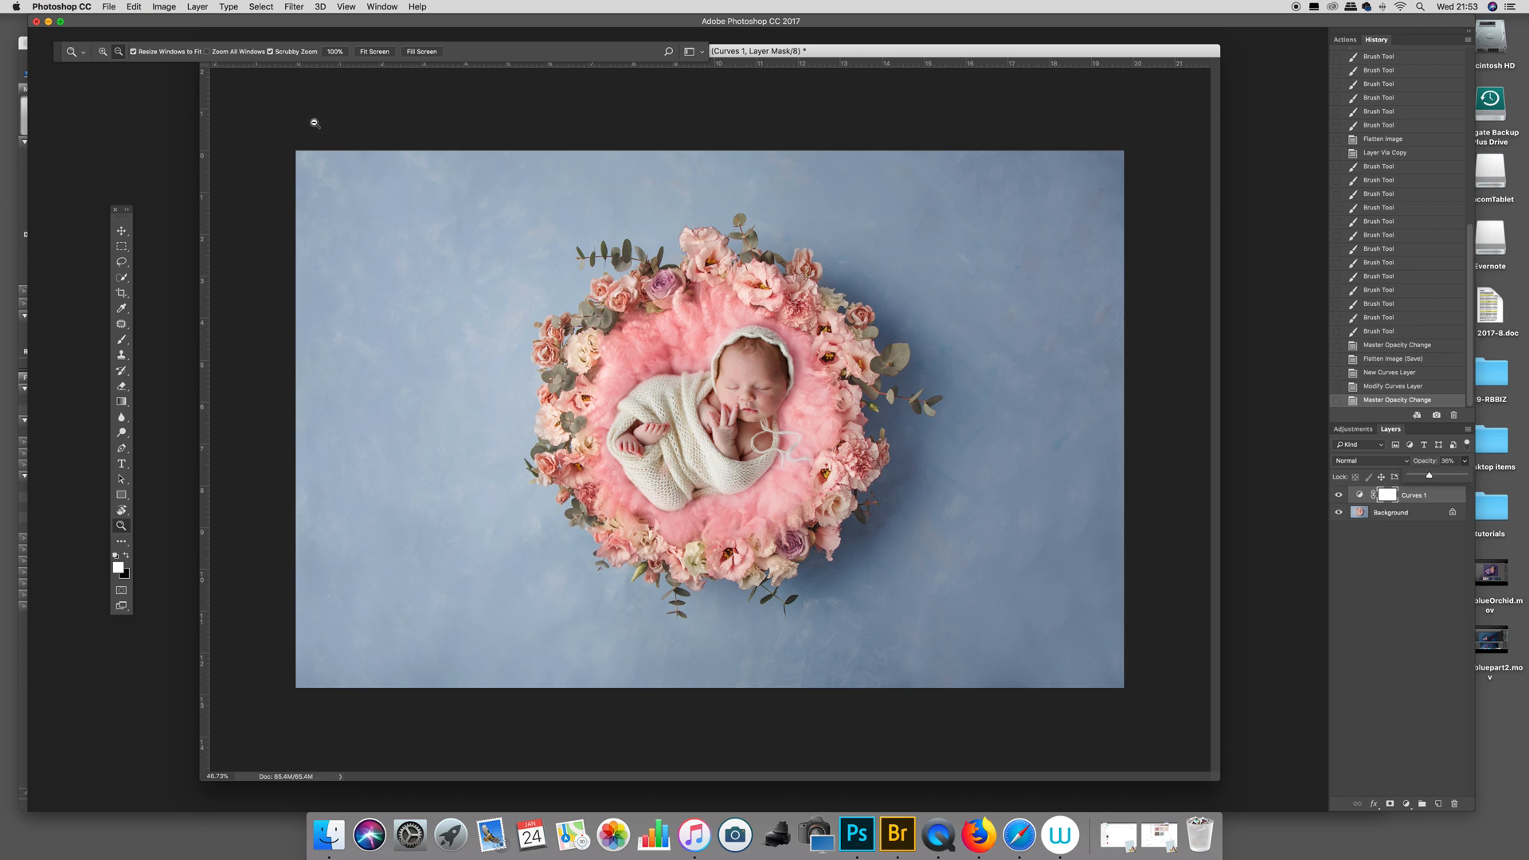
Step: Flatten the image into a single Background layer
{"action": "left_click", "coordinate": [197, 7]}
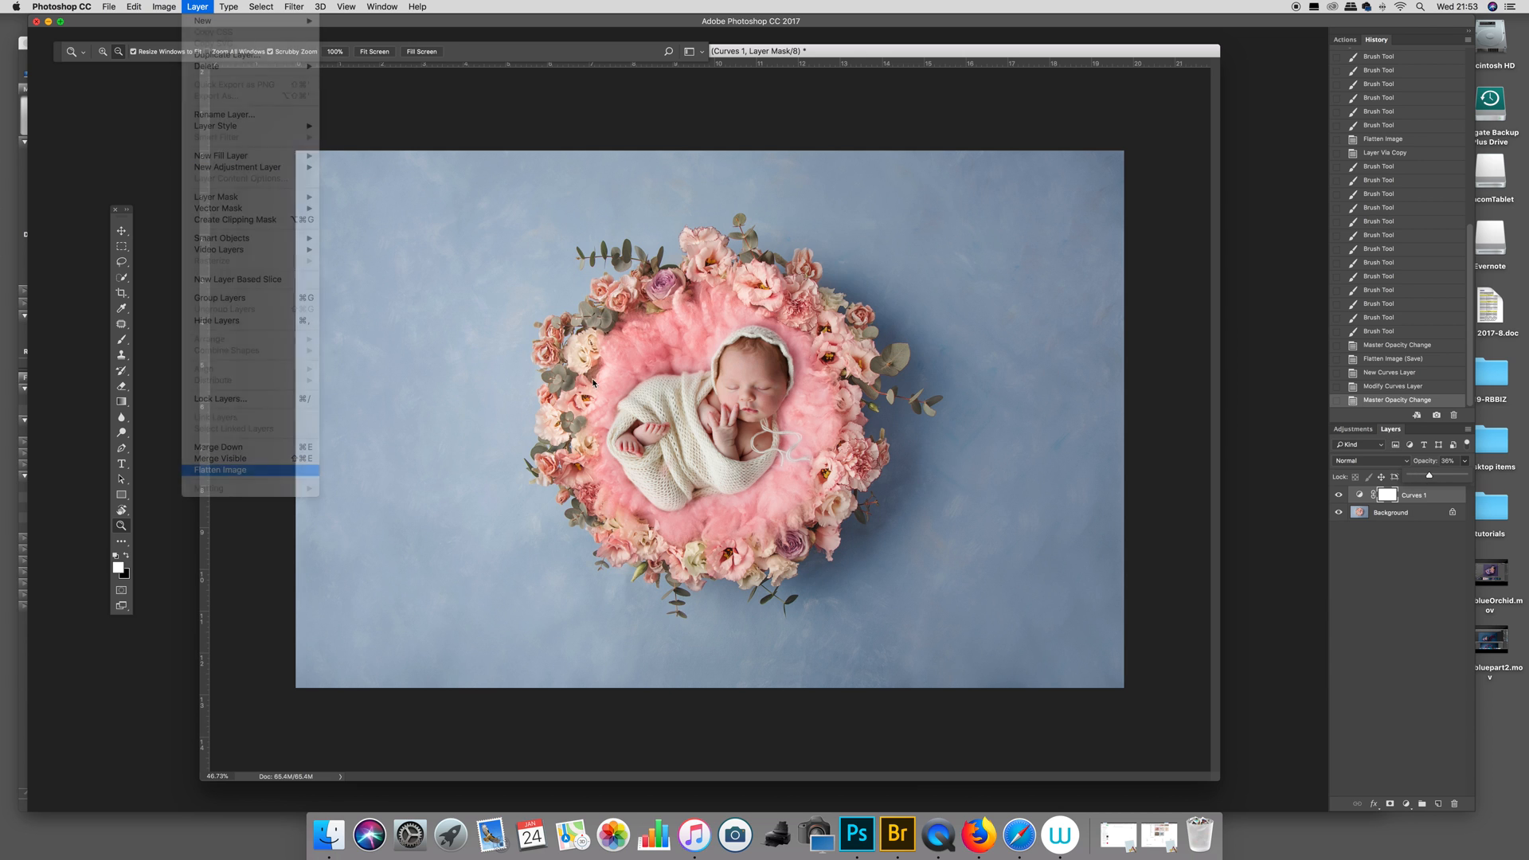
{"action": "left_click", "coordinate": [220, 470]}
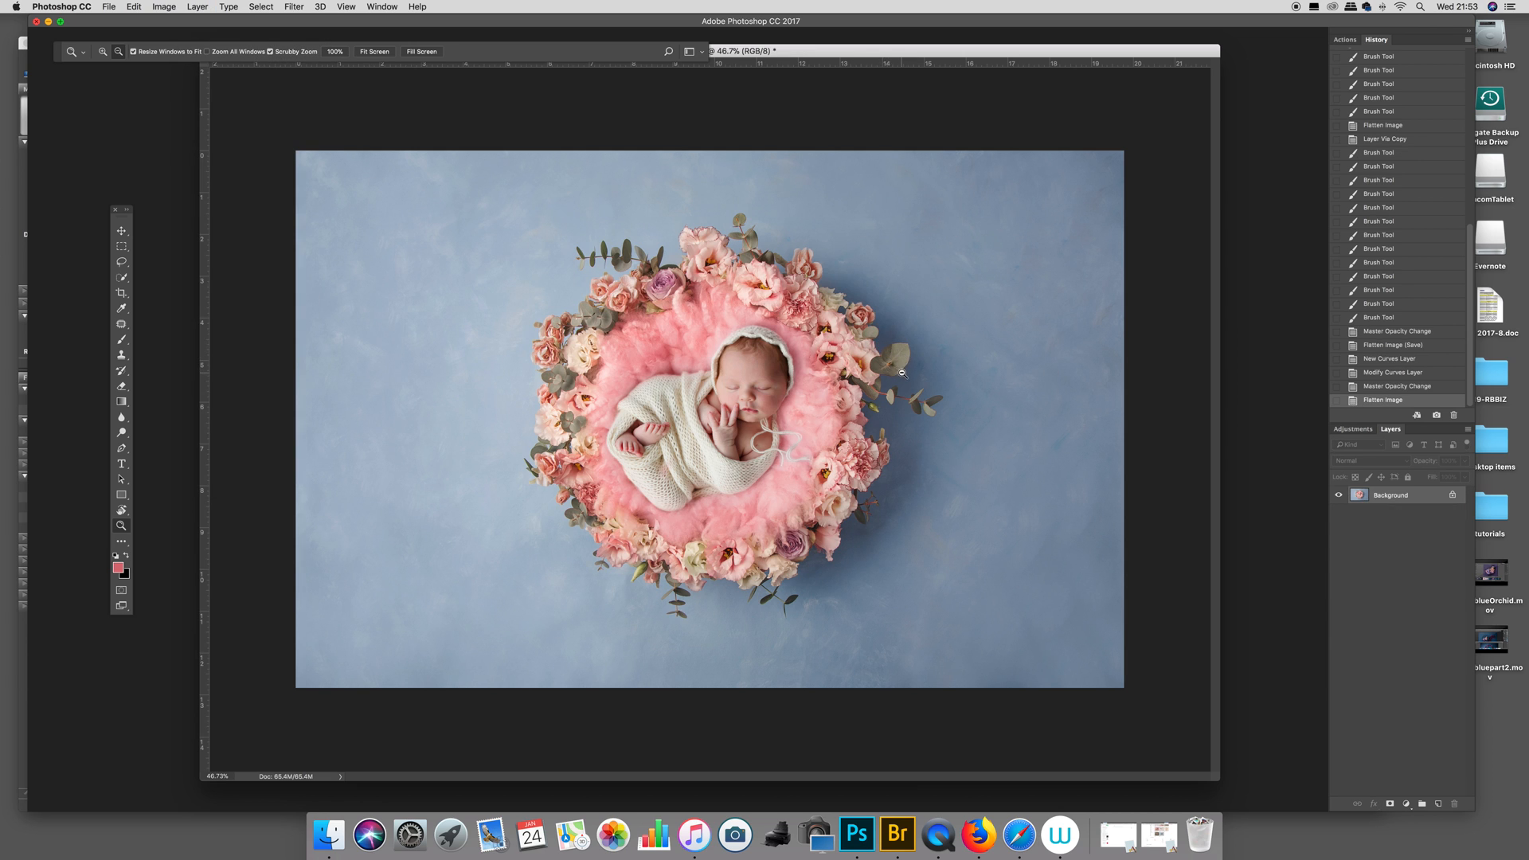
{"action": "mouse_move", "coordinate": [768, 644]}
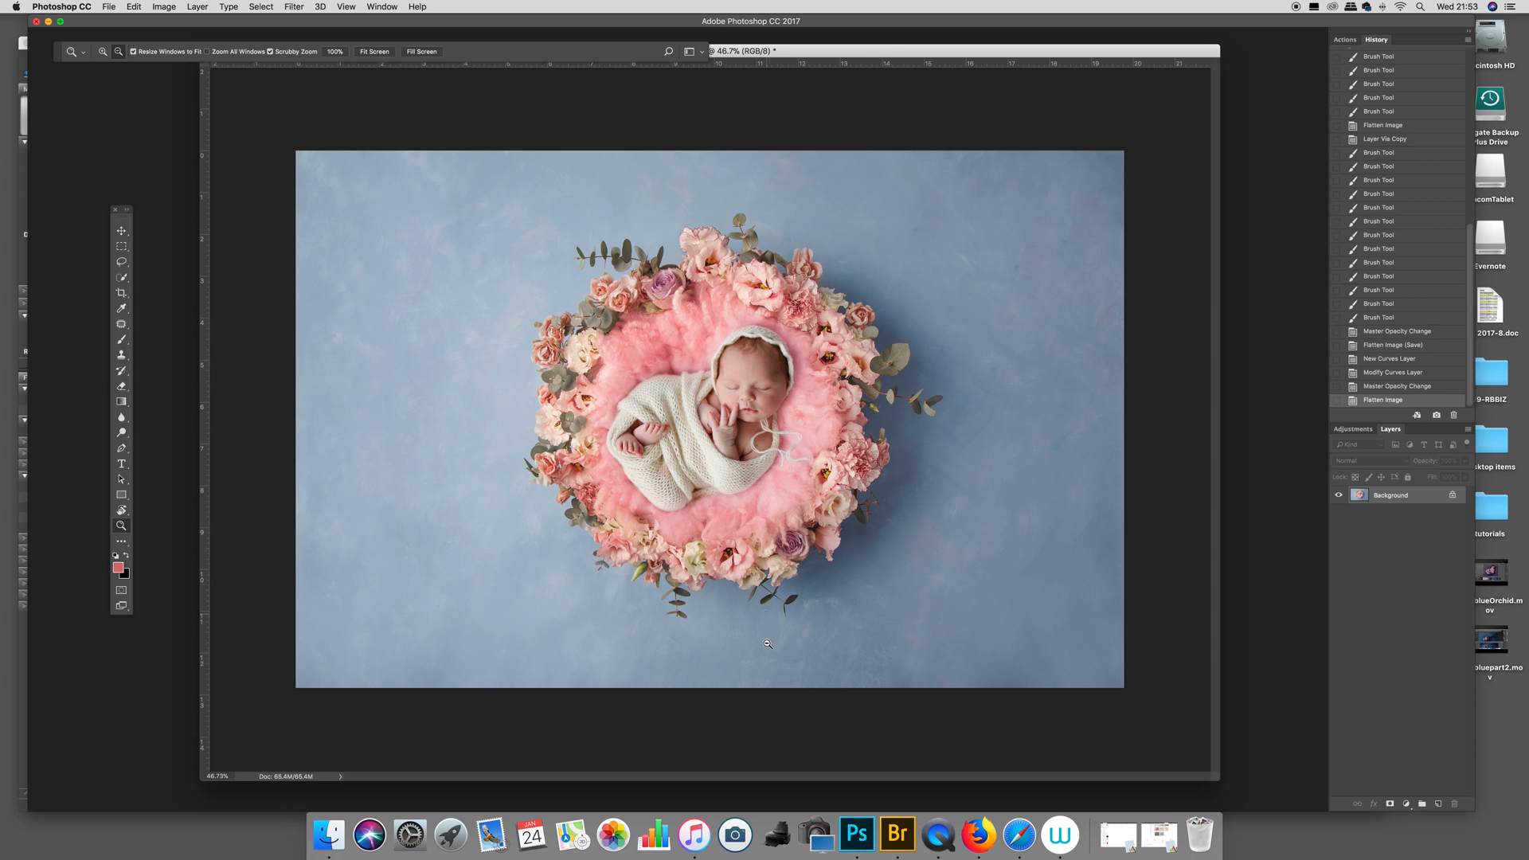